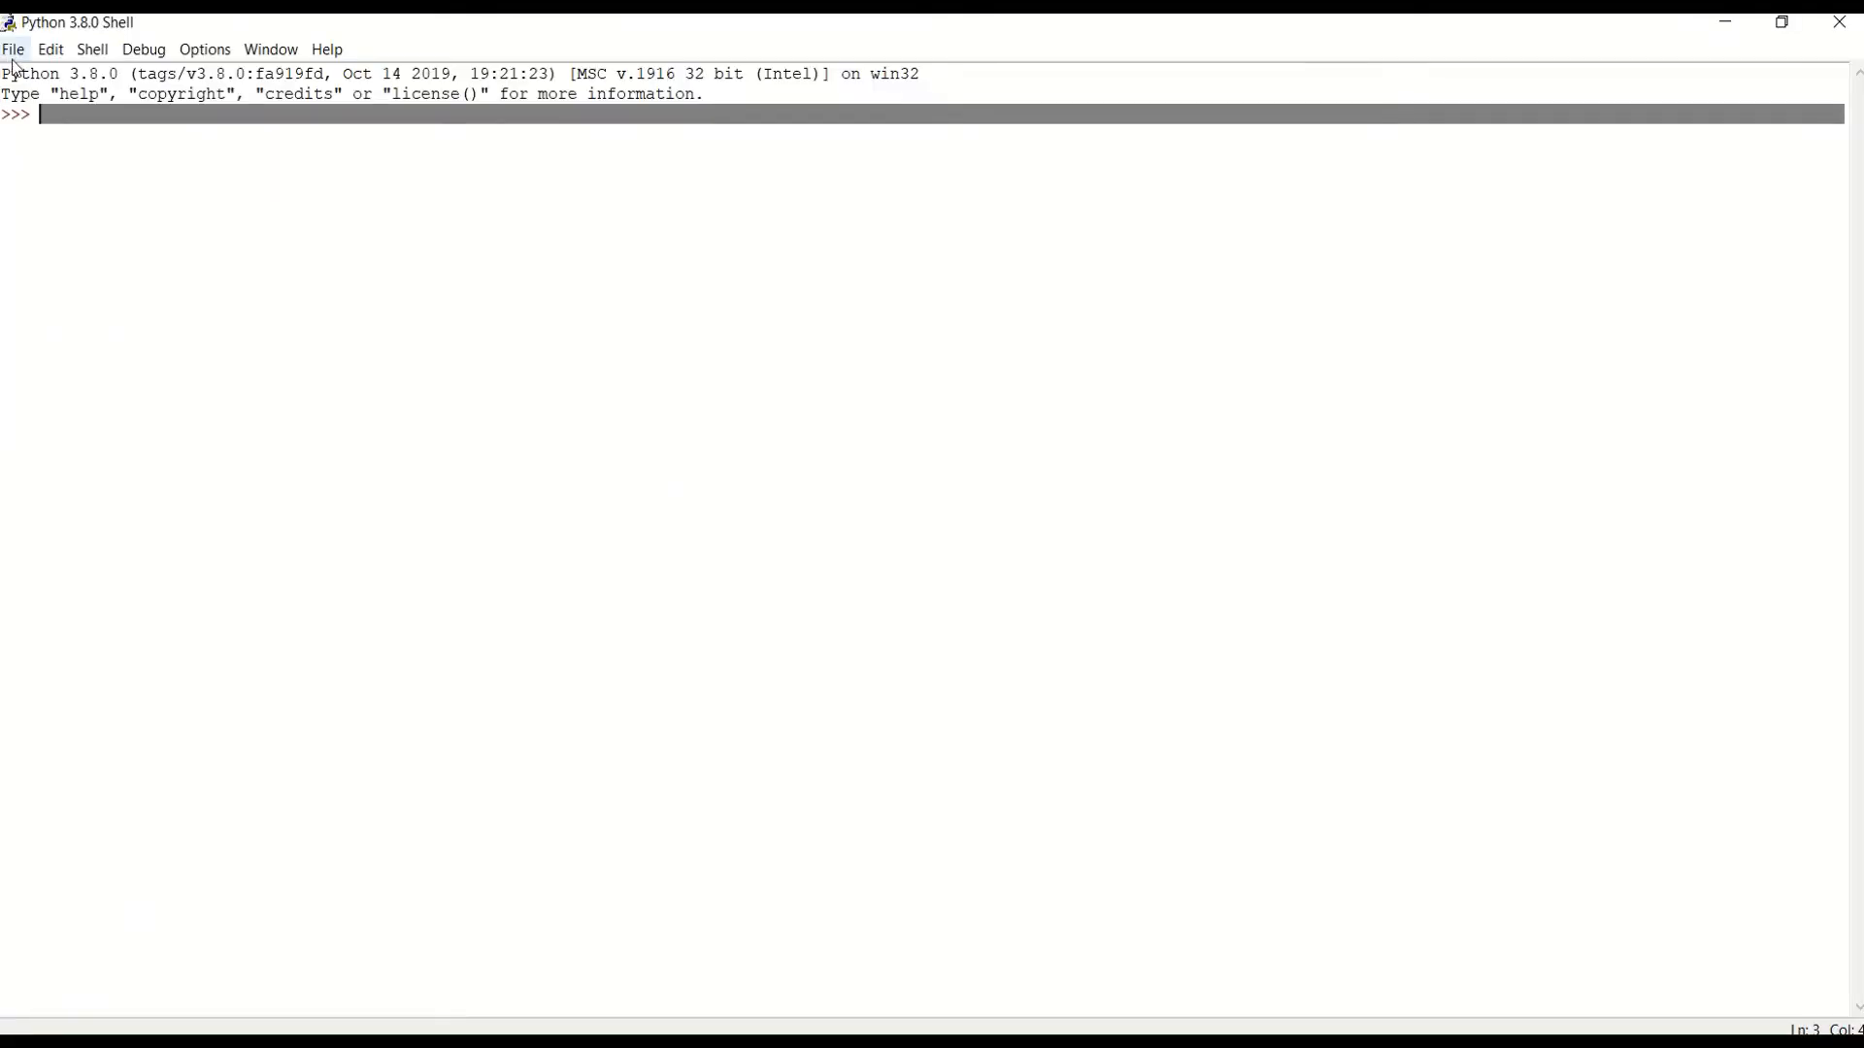
Start a new script with a range comment and the loop header for i in range(5):.
click(13, 49)
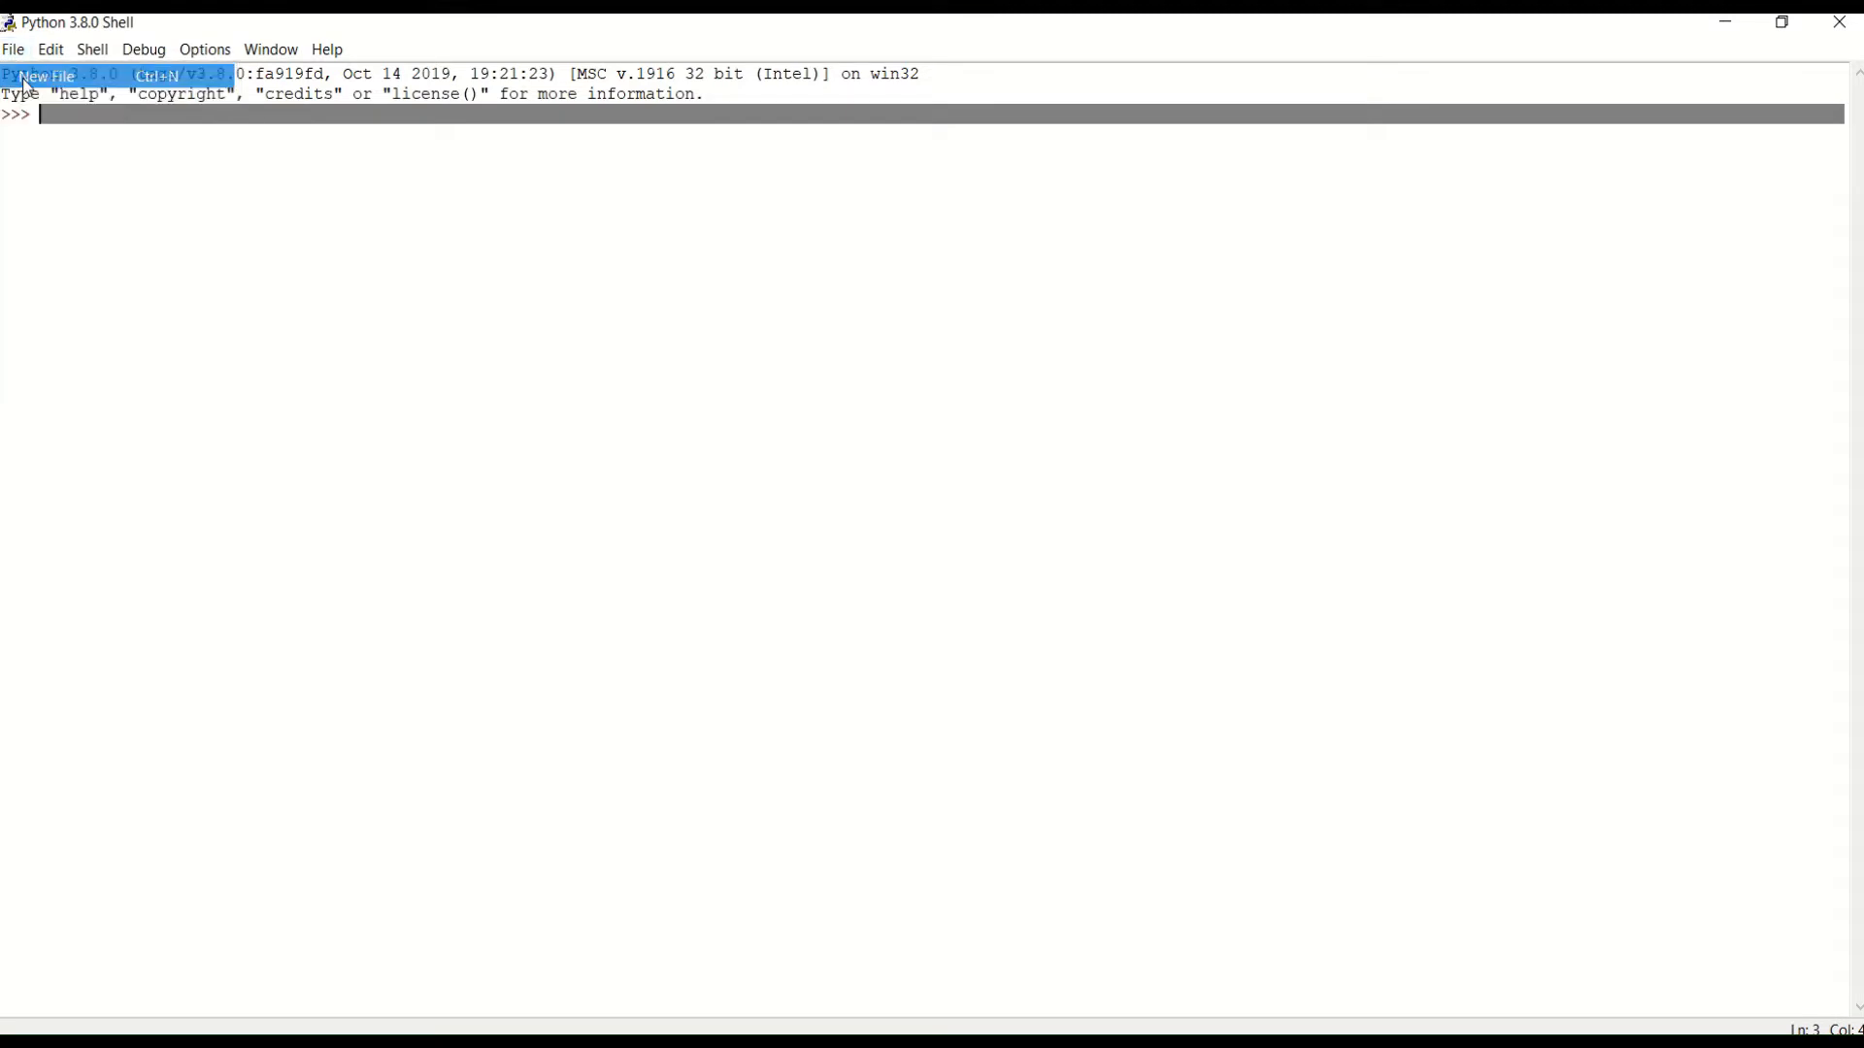
click(44, 76)
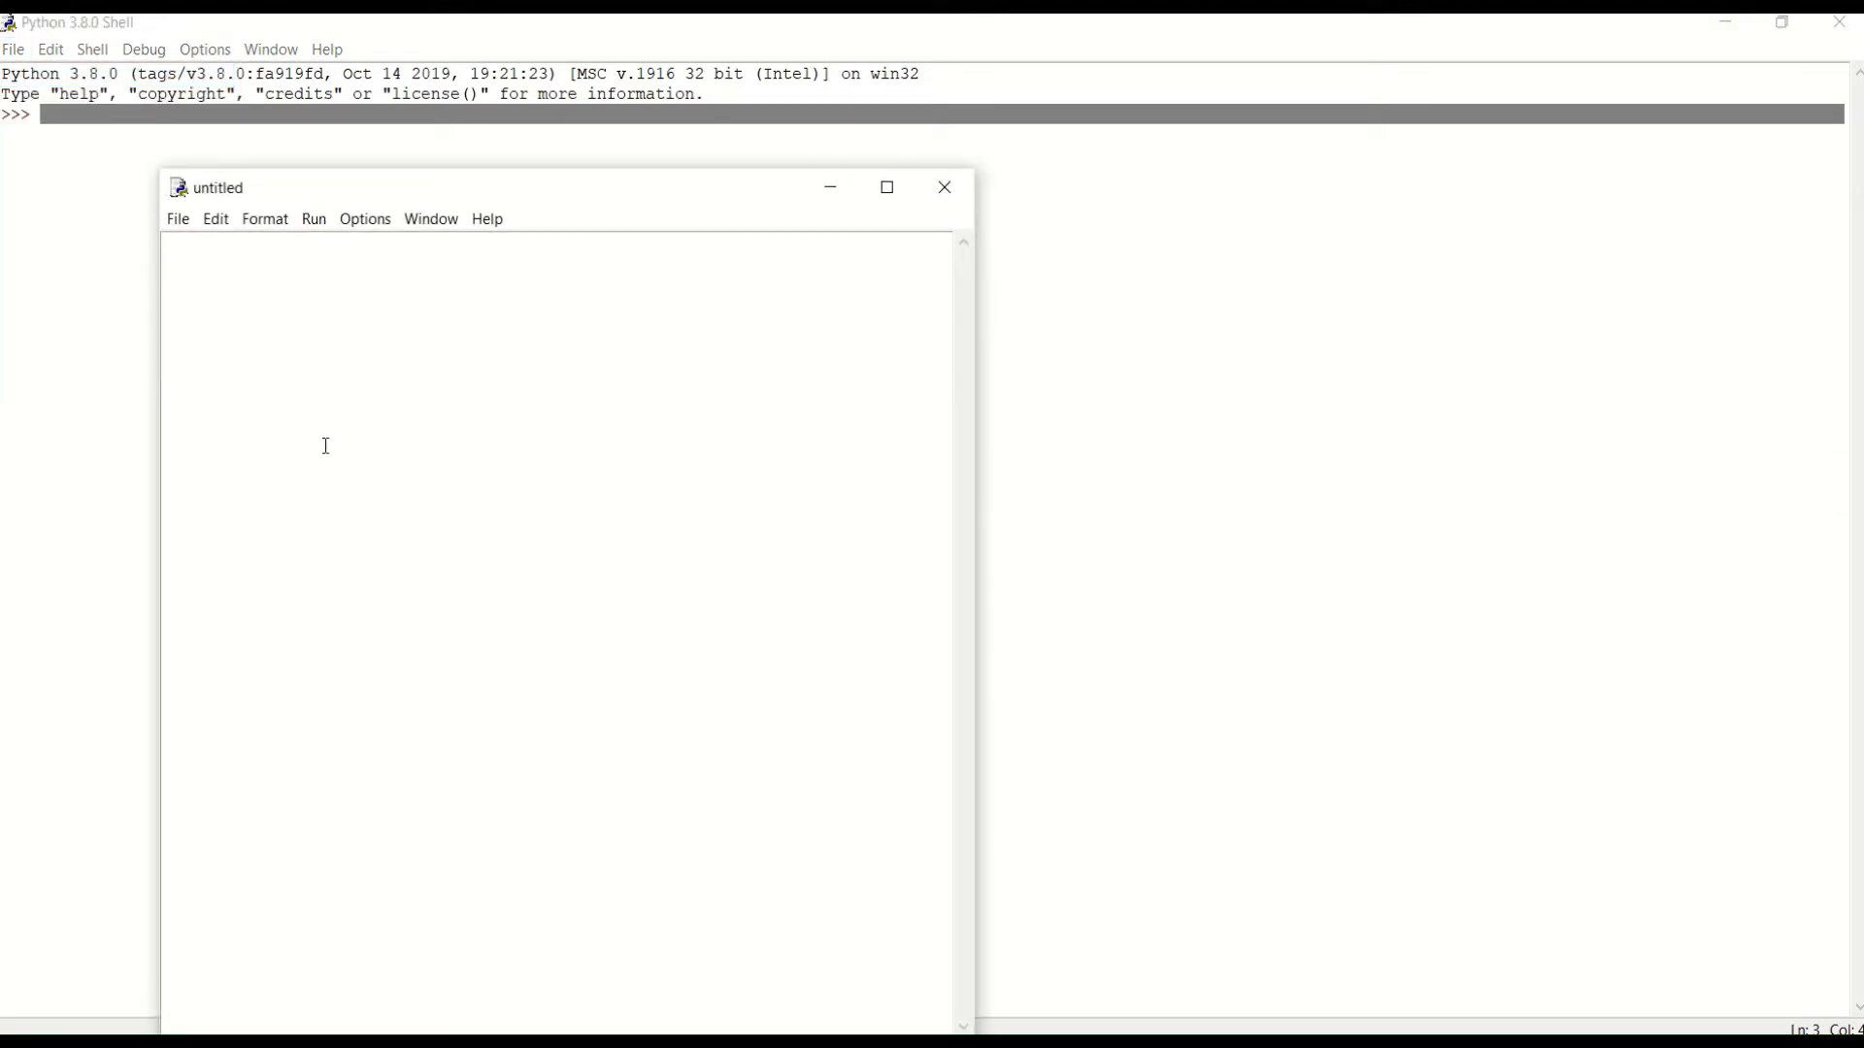
text(#range function)
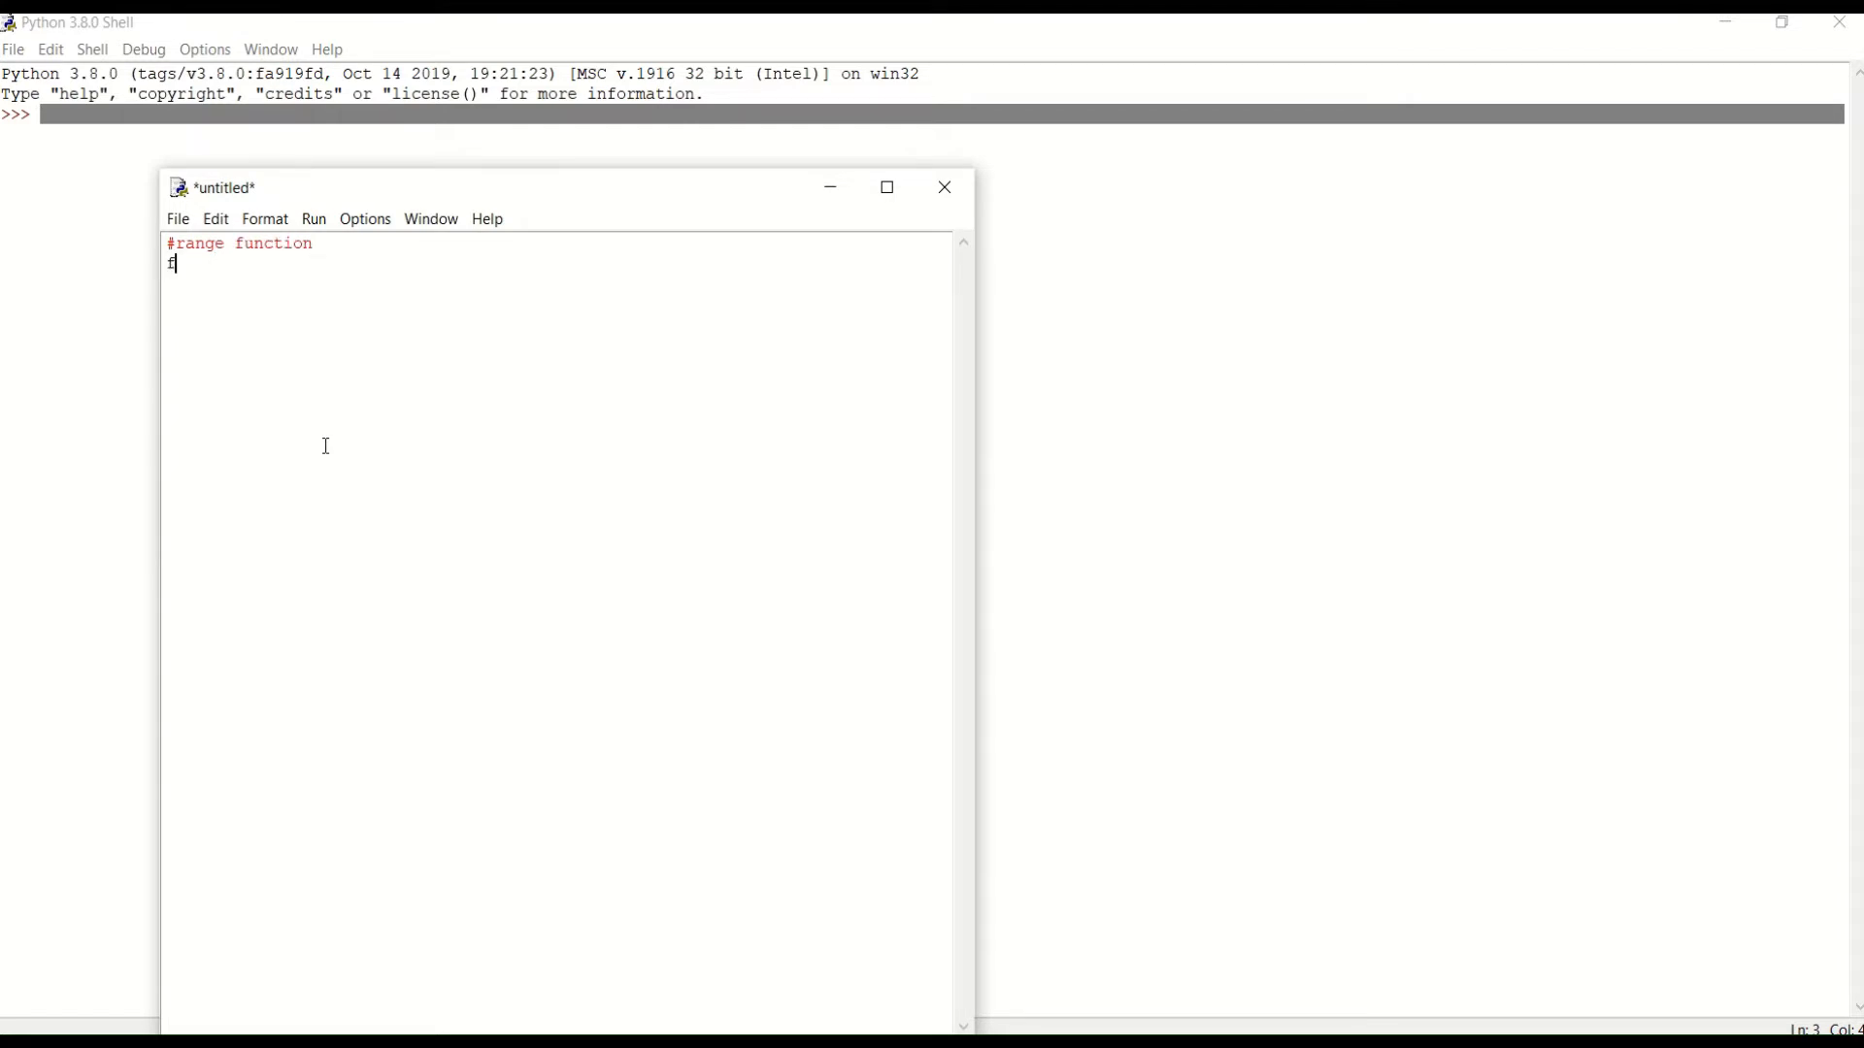
text(or)
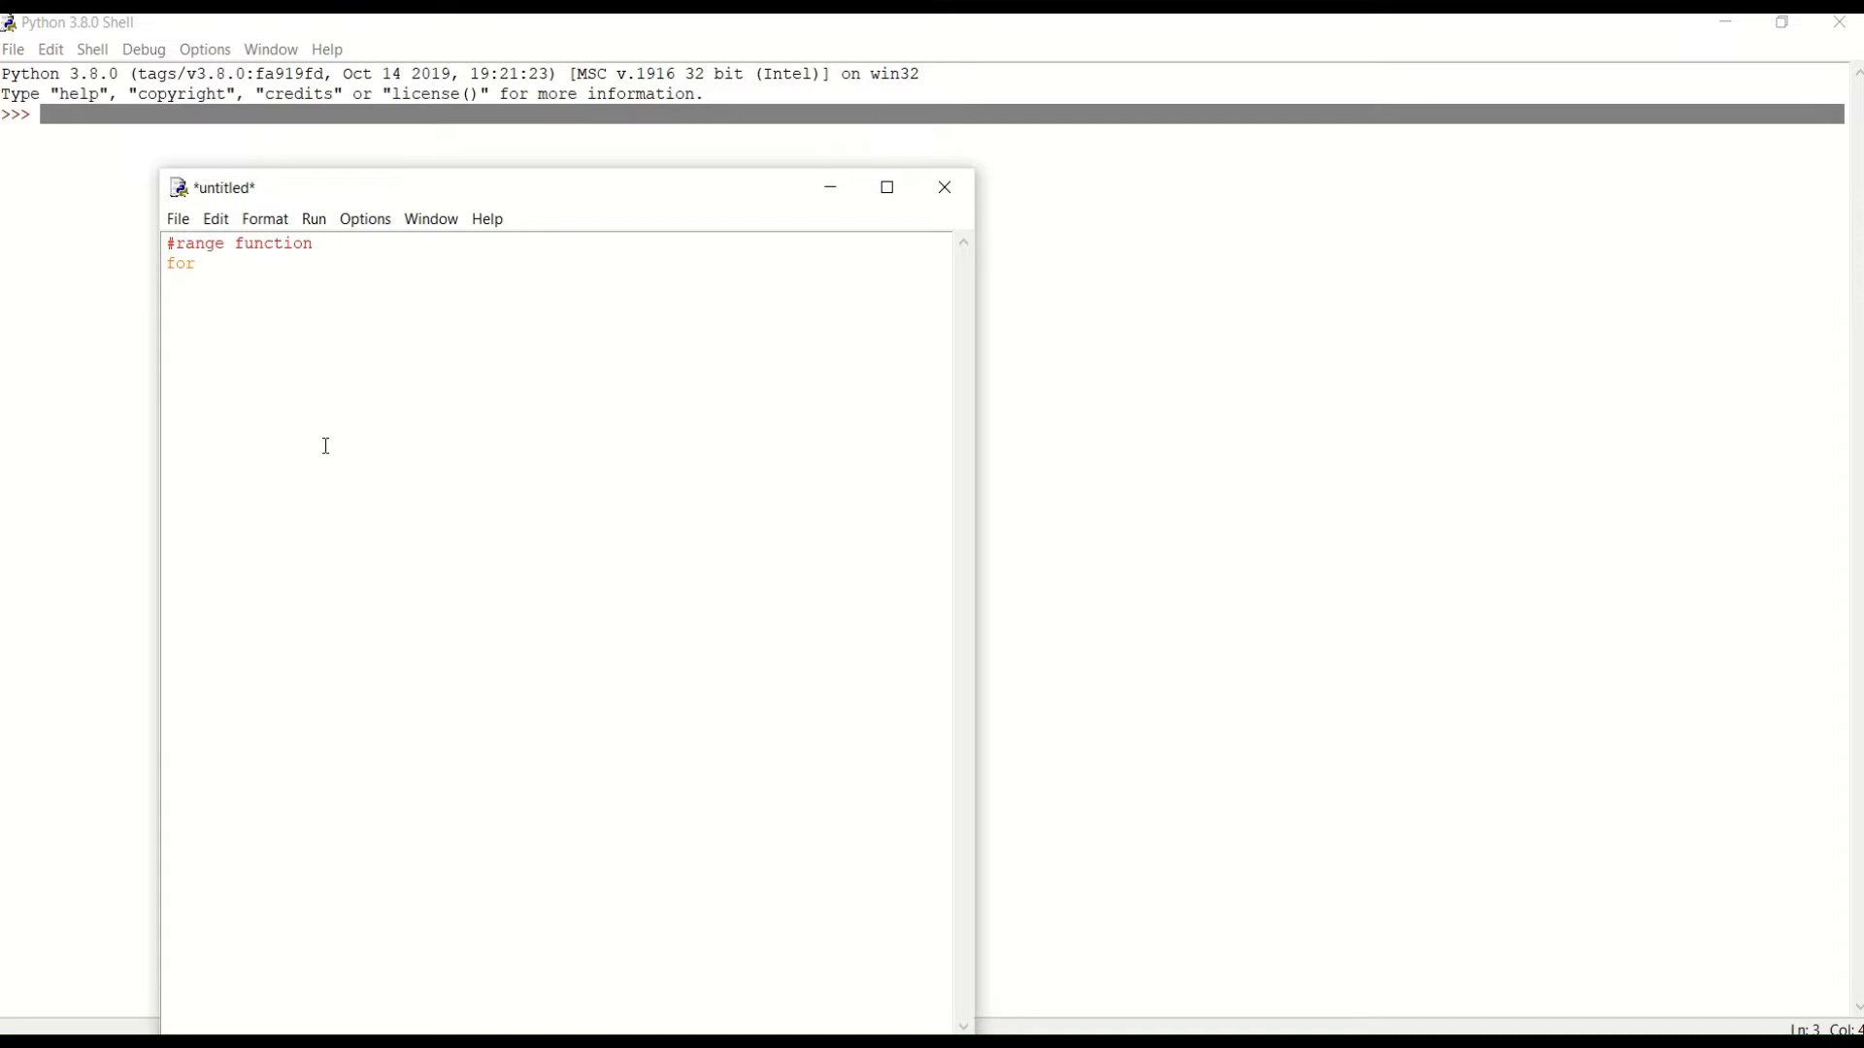
text(i in range)
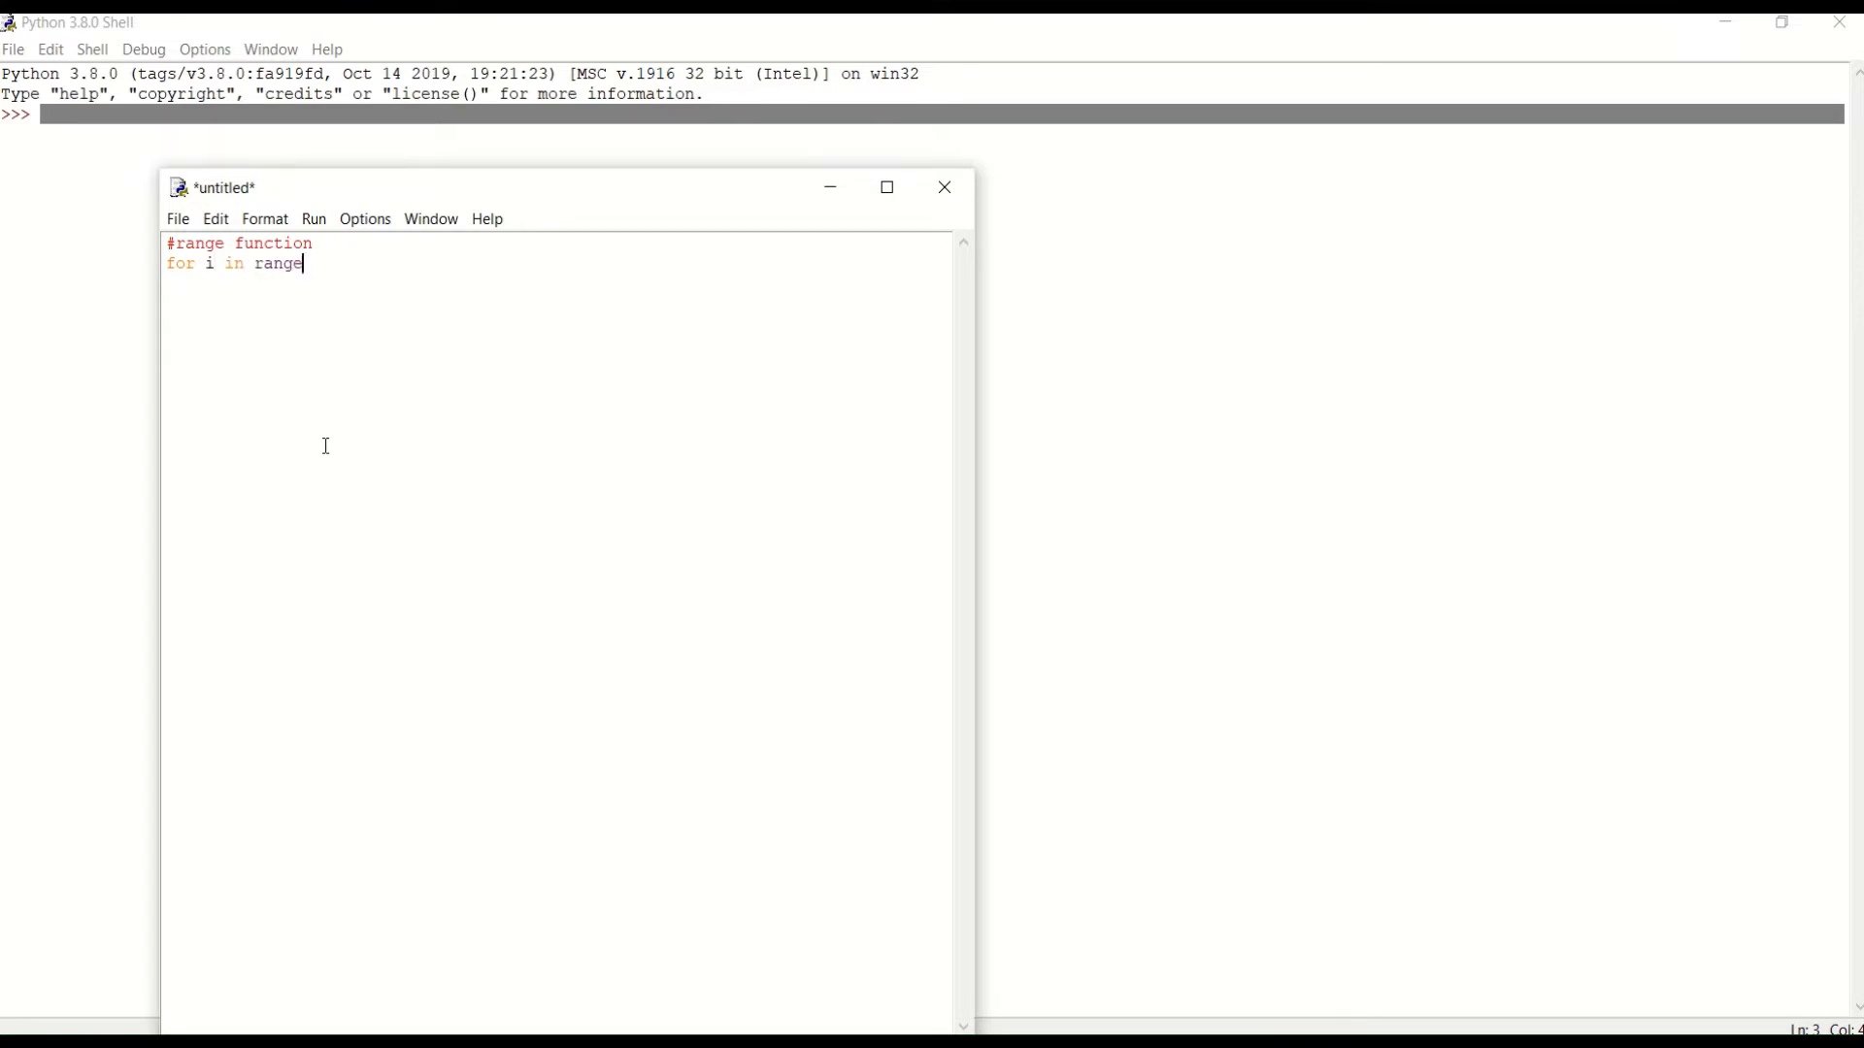
text((5)
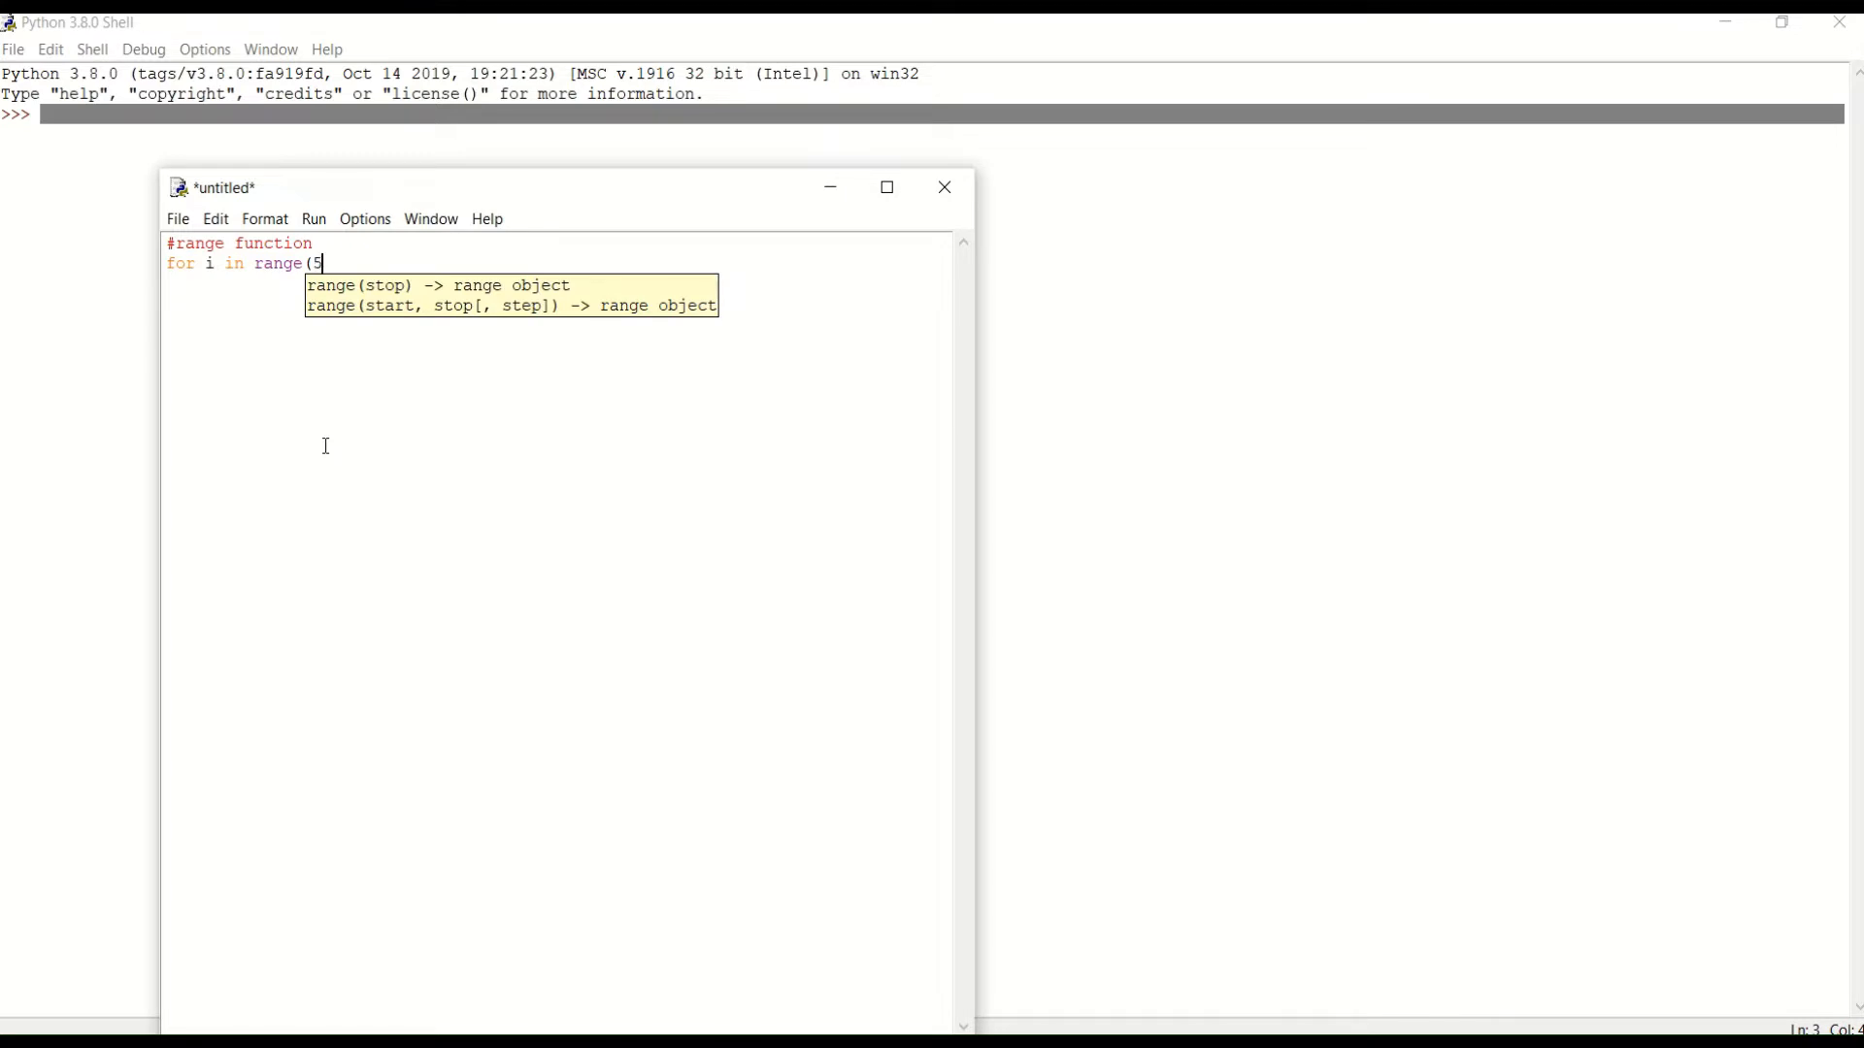
text():)
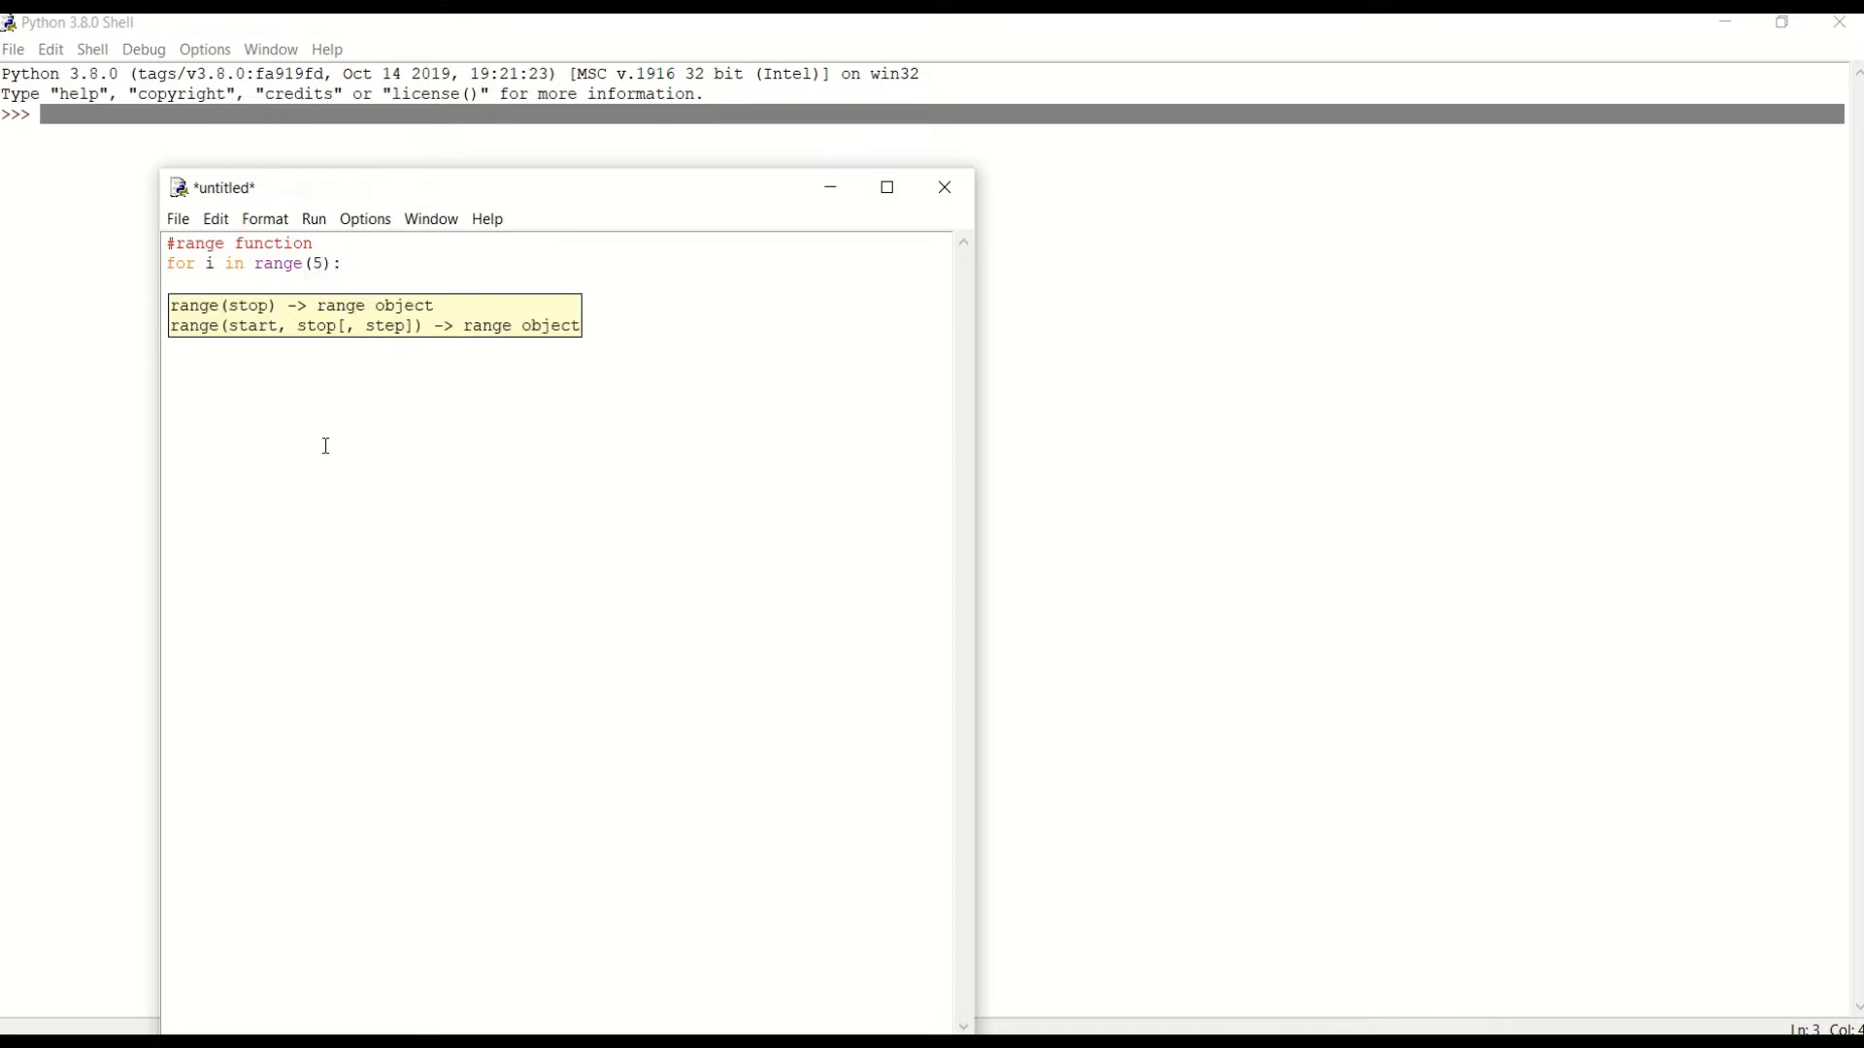
Add the indented line print("Hello Python") inside the loop.
text(print(")
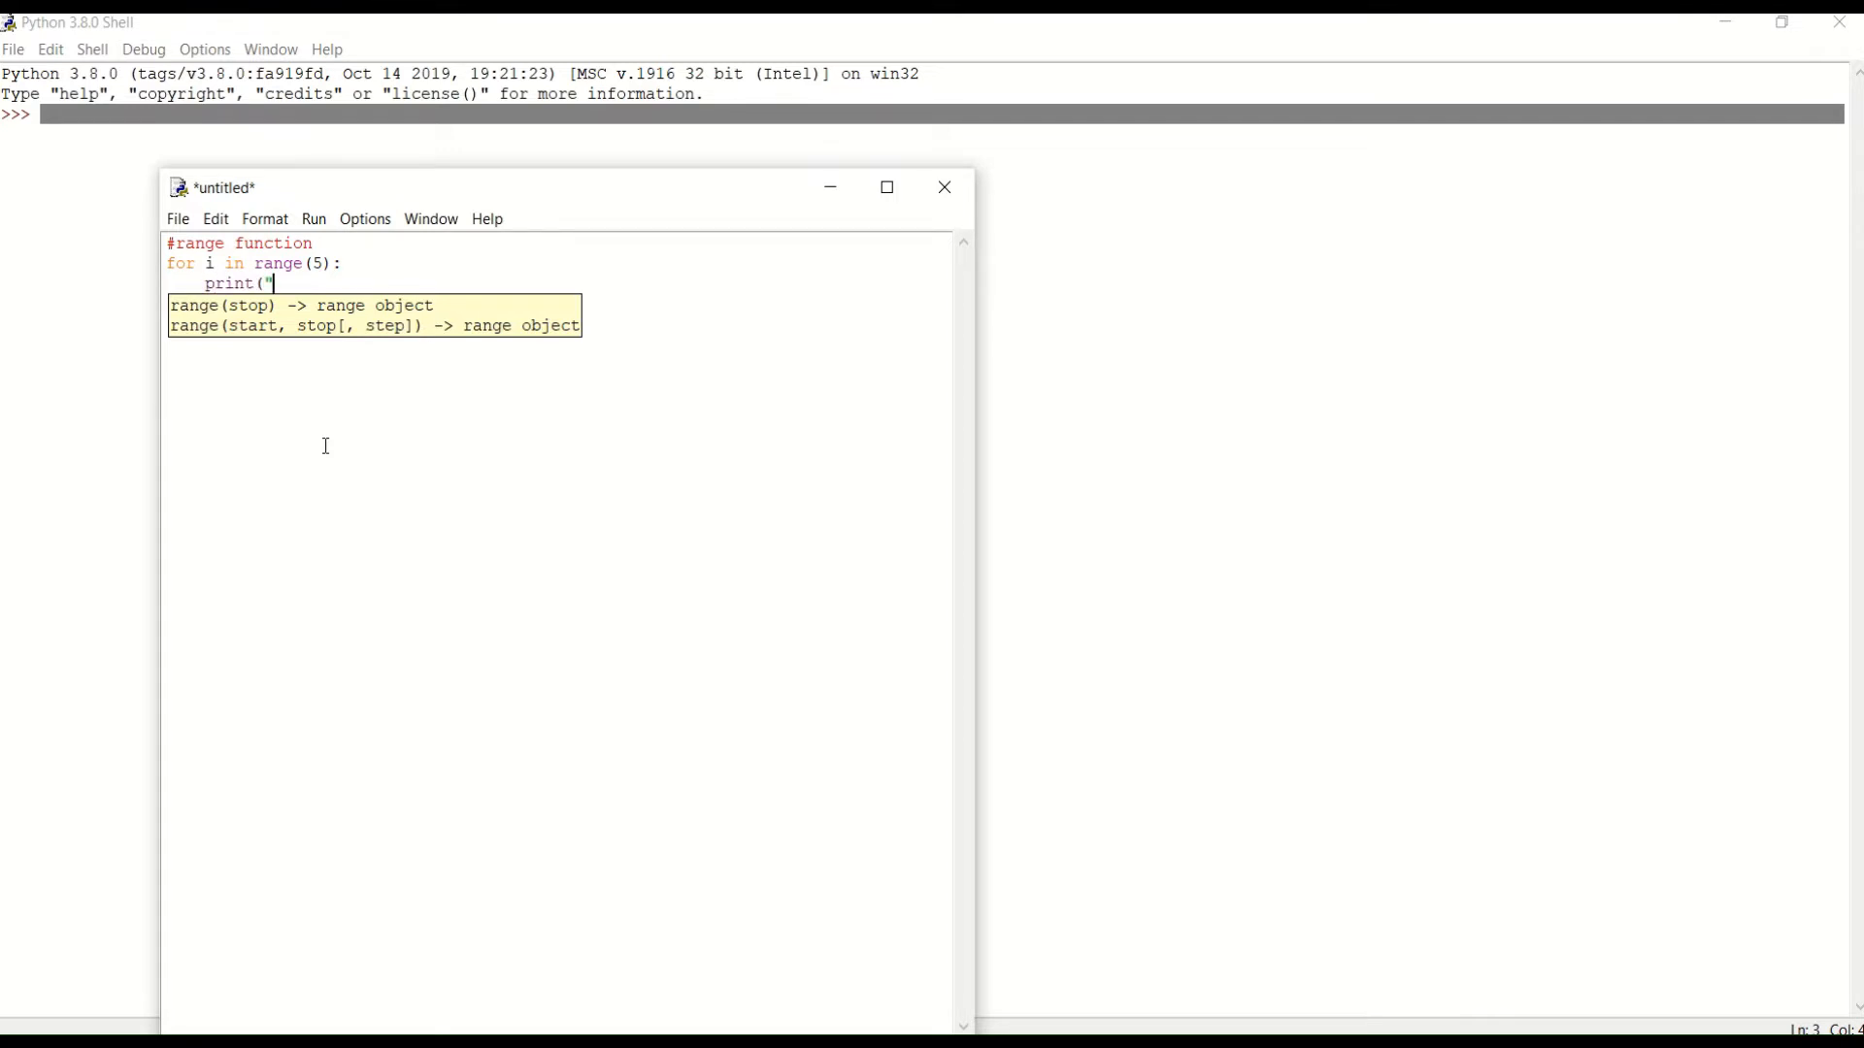
text(Hello)
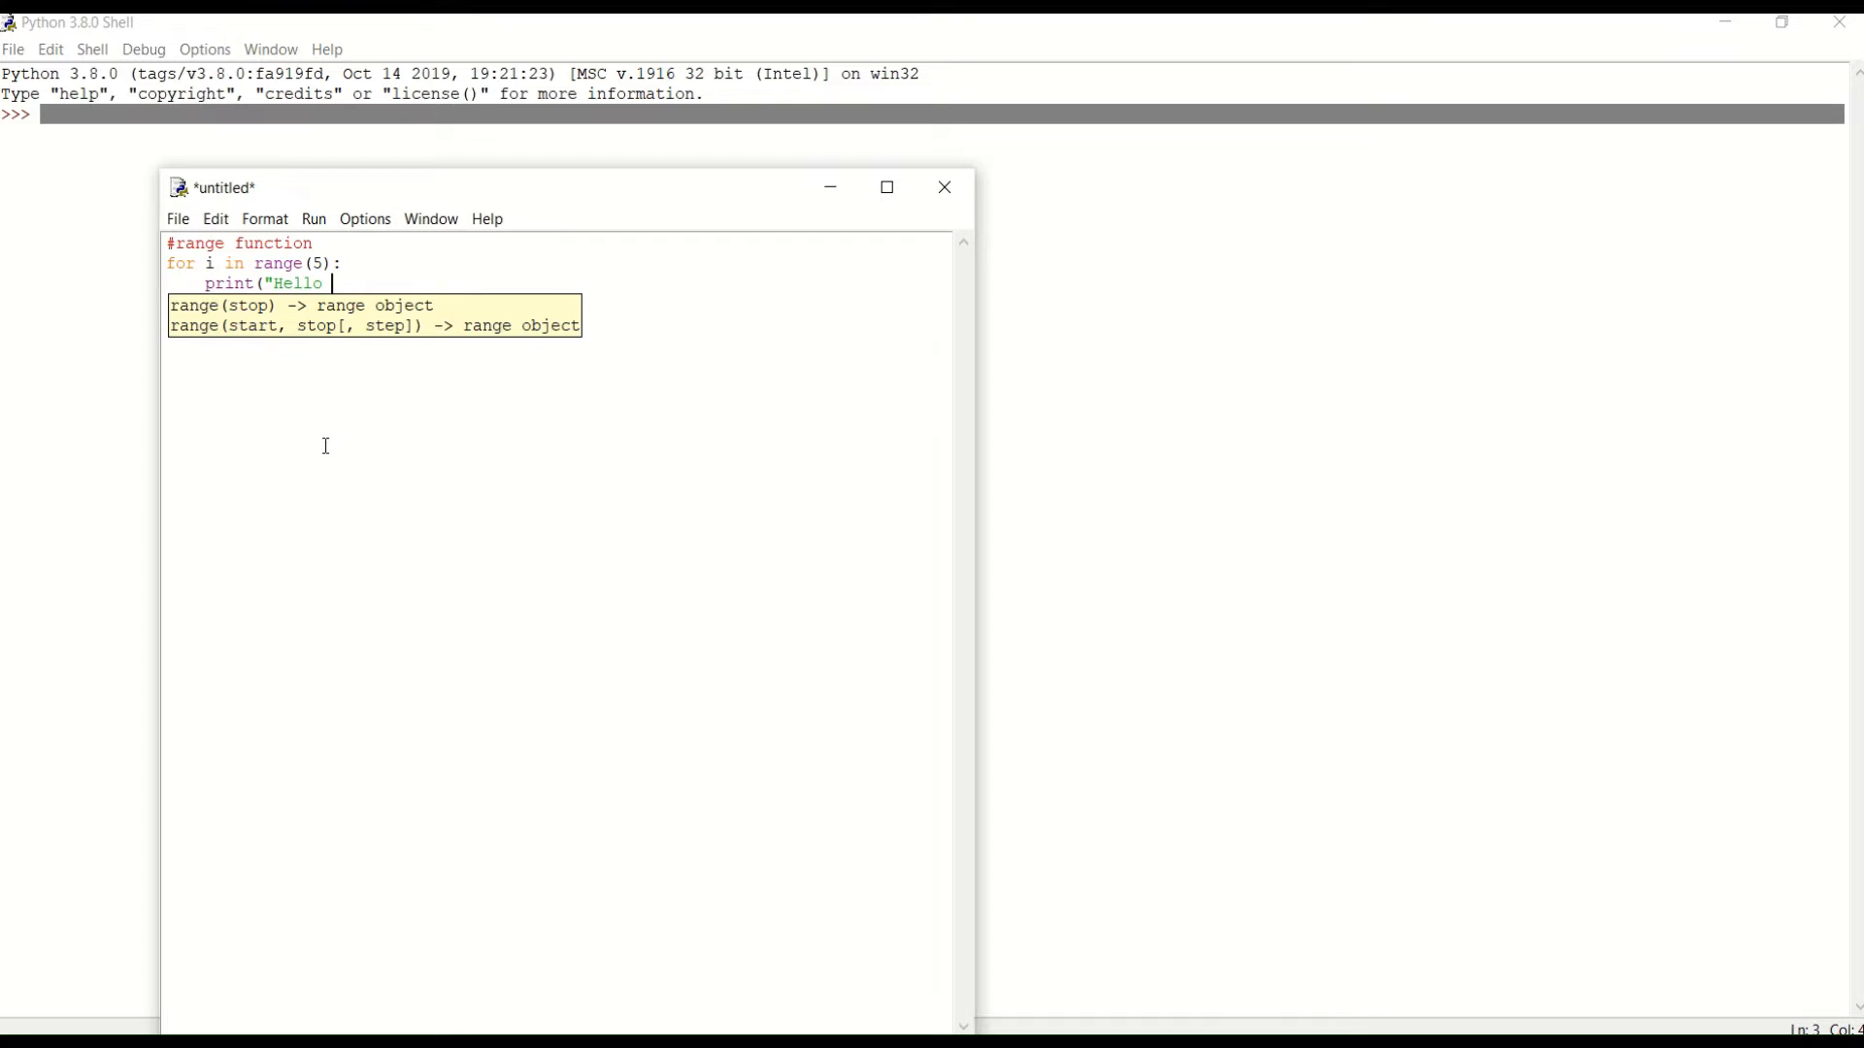
text(Python)
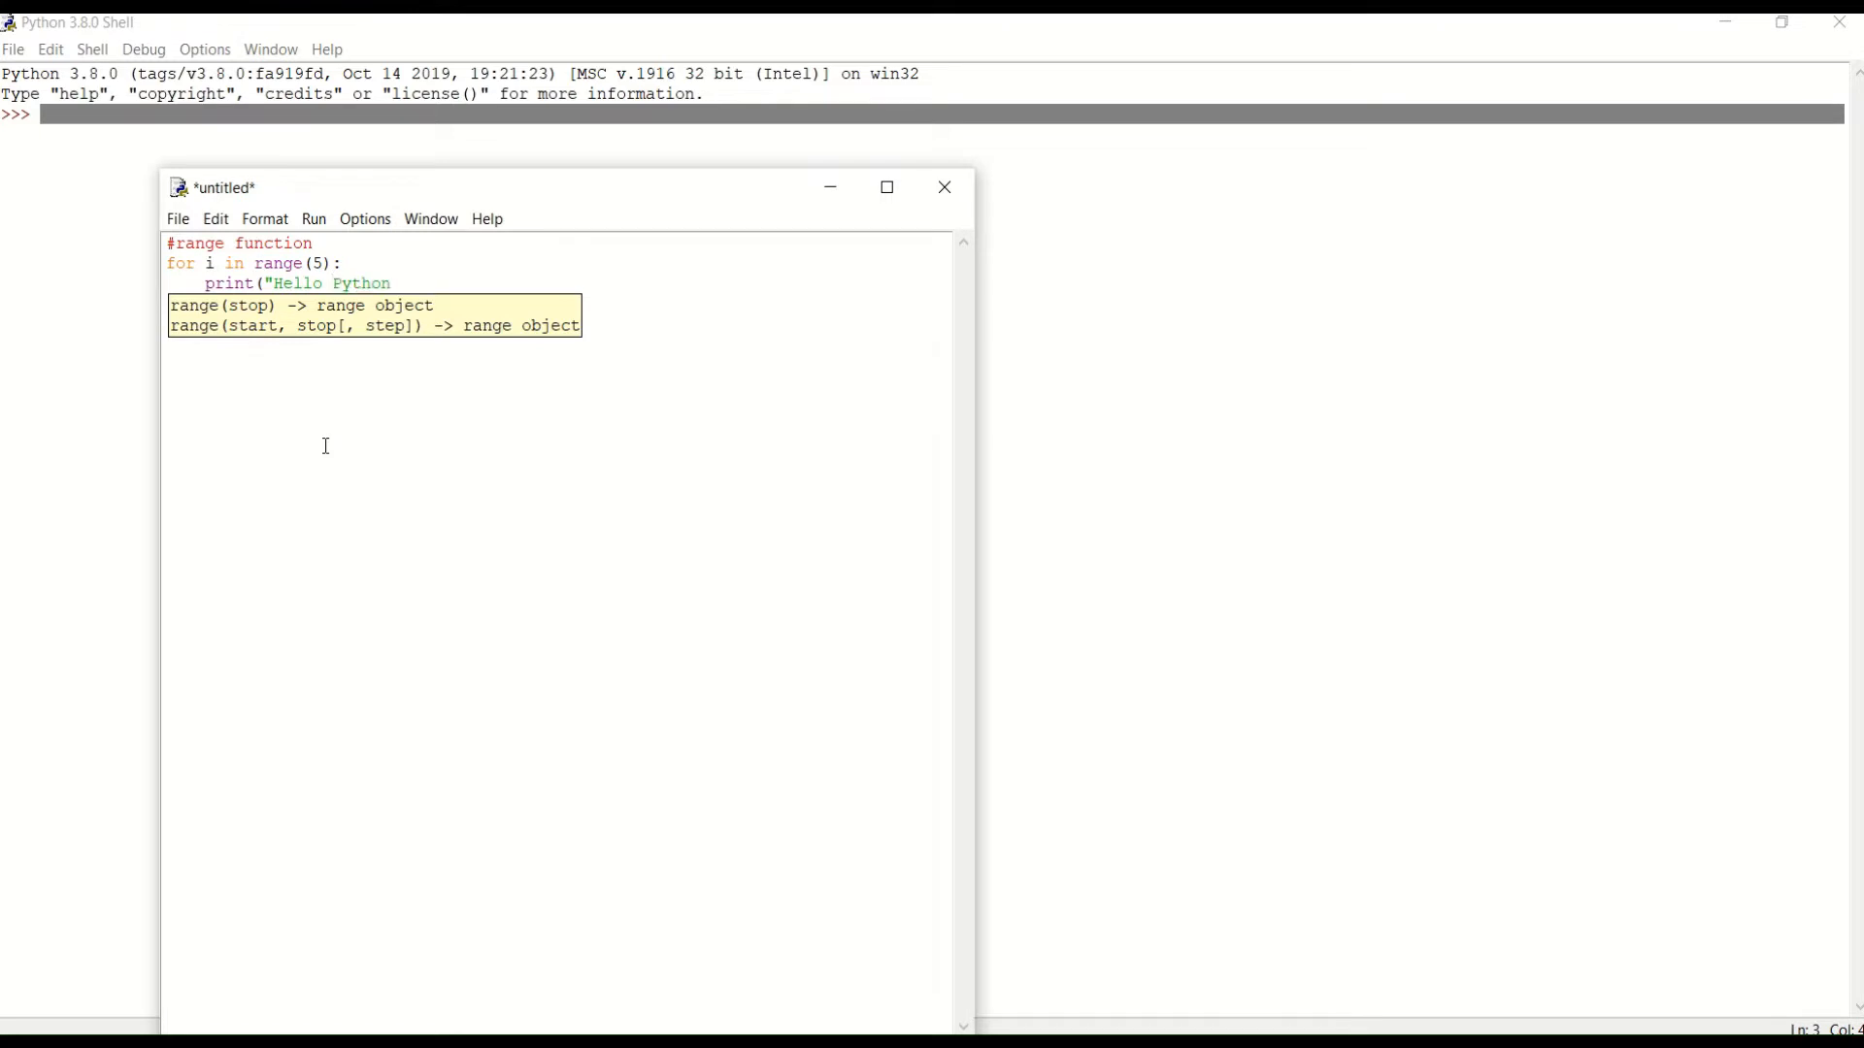
text())
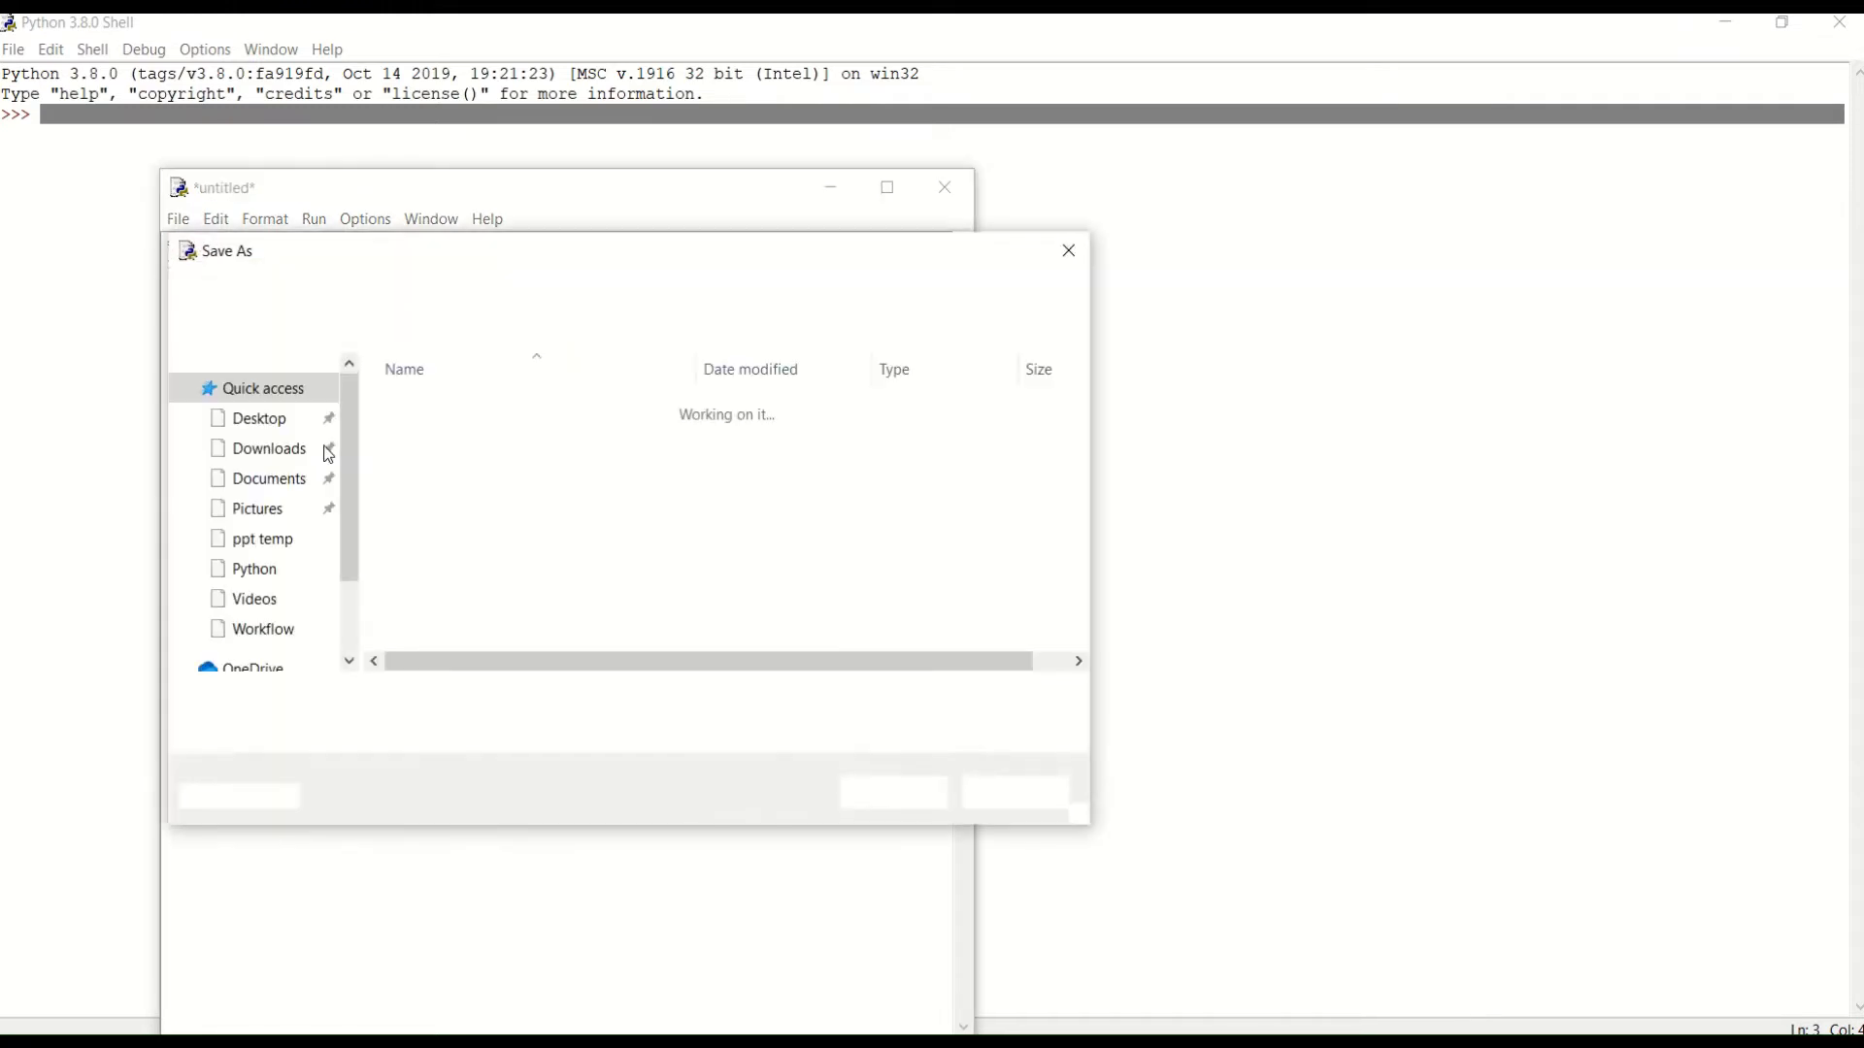
Save as range.py, replacing the existing file, and run it to print Hello Python five times.
text(ra)
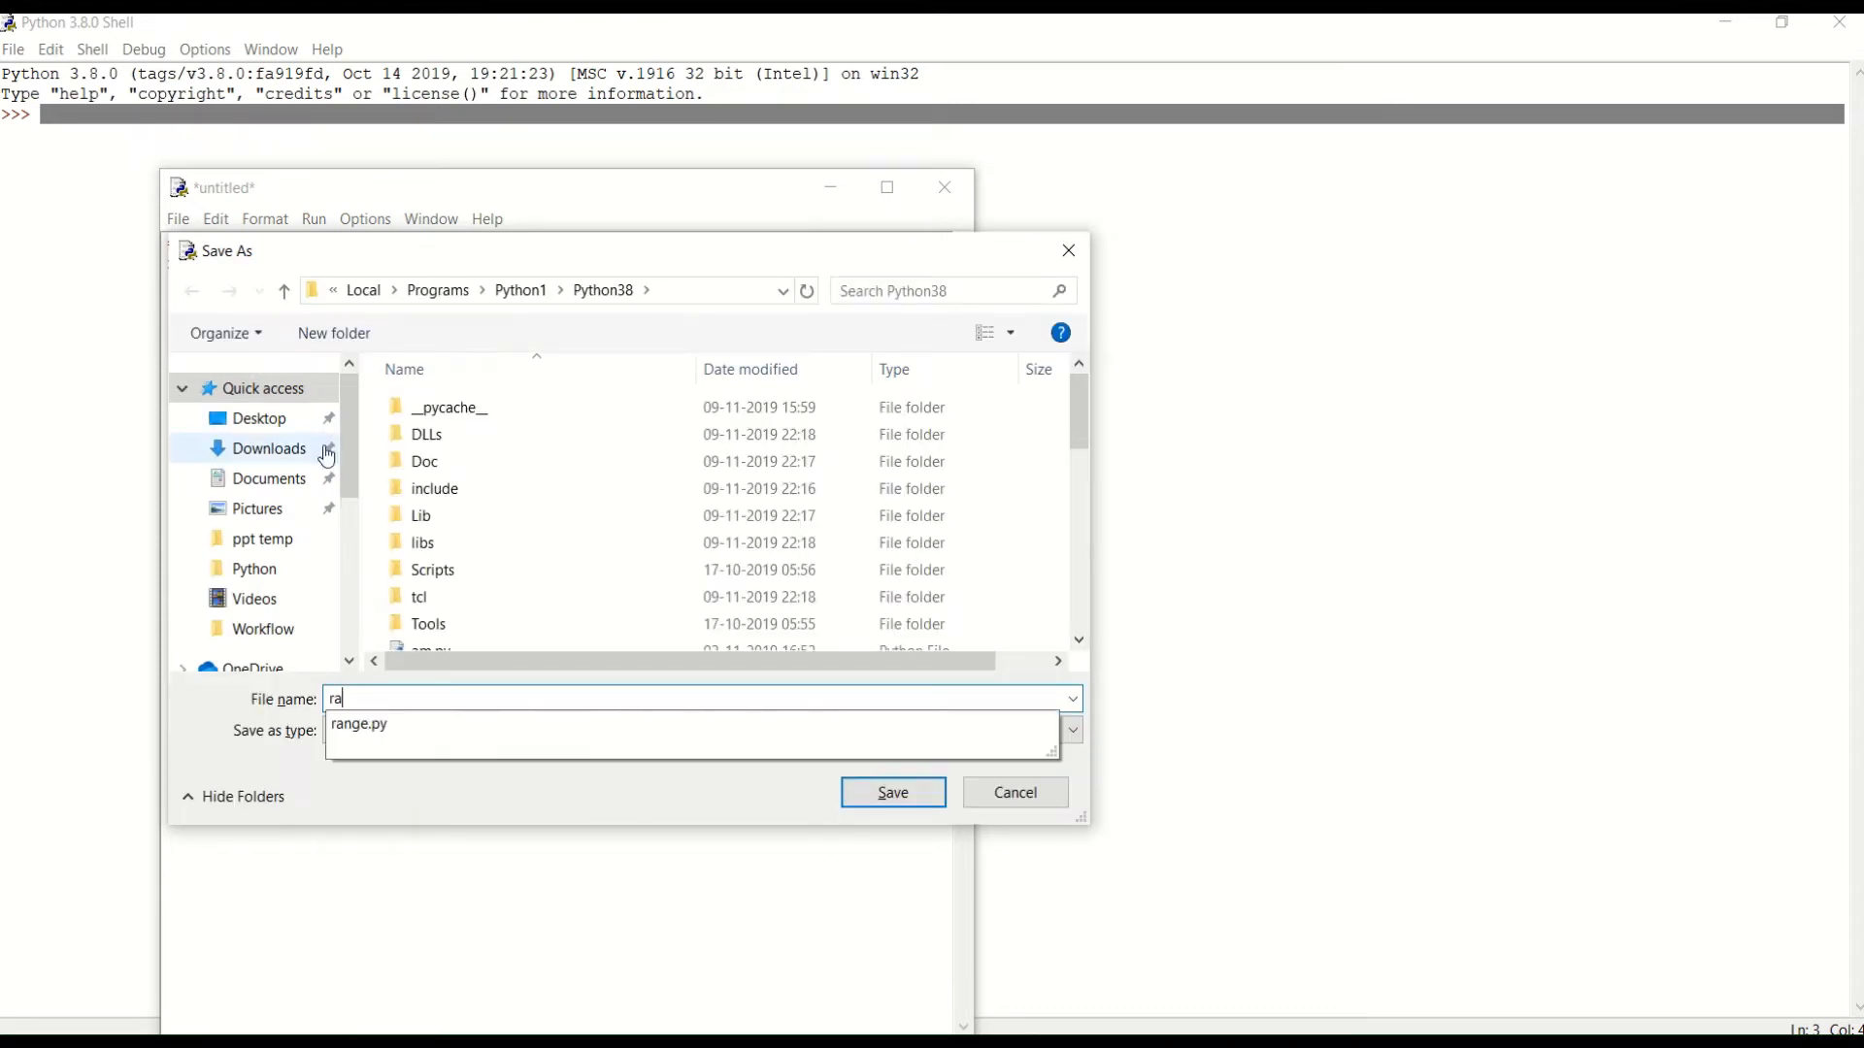
click(891, 793)
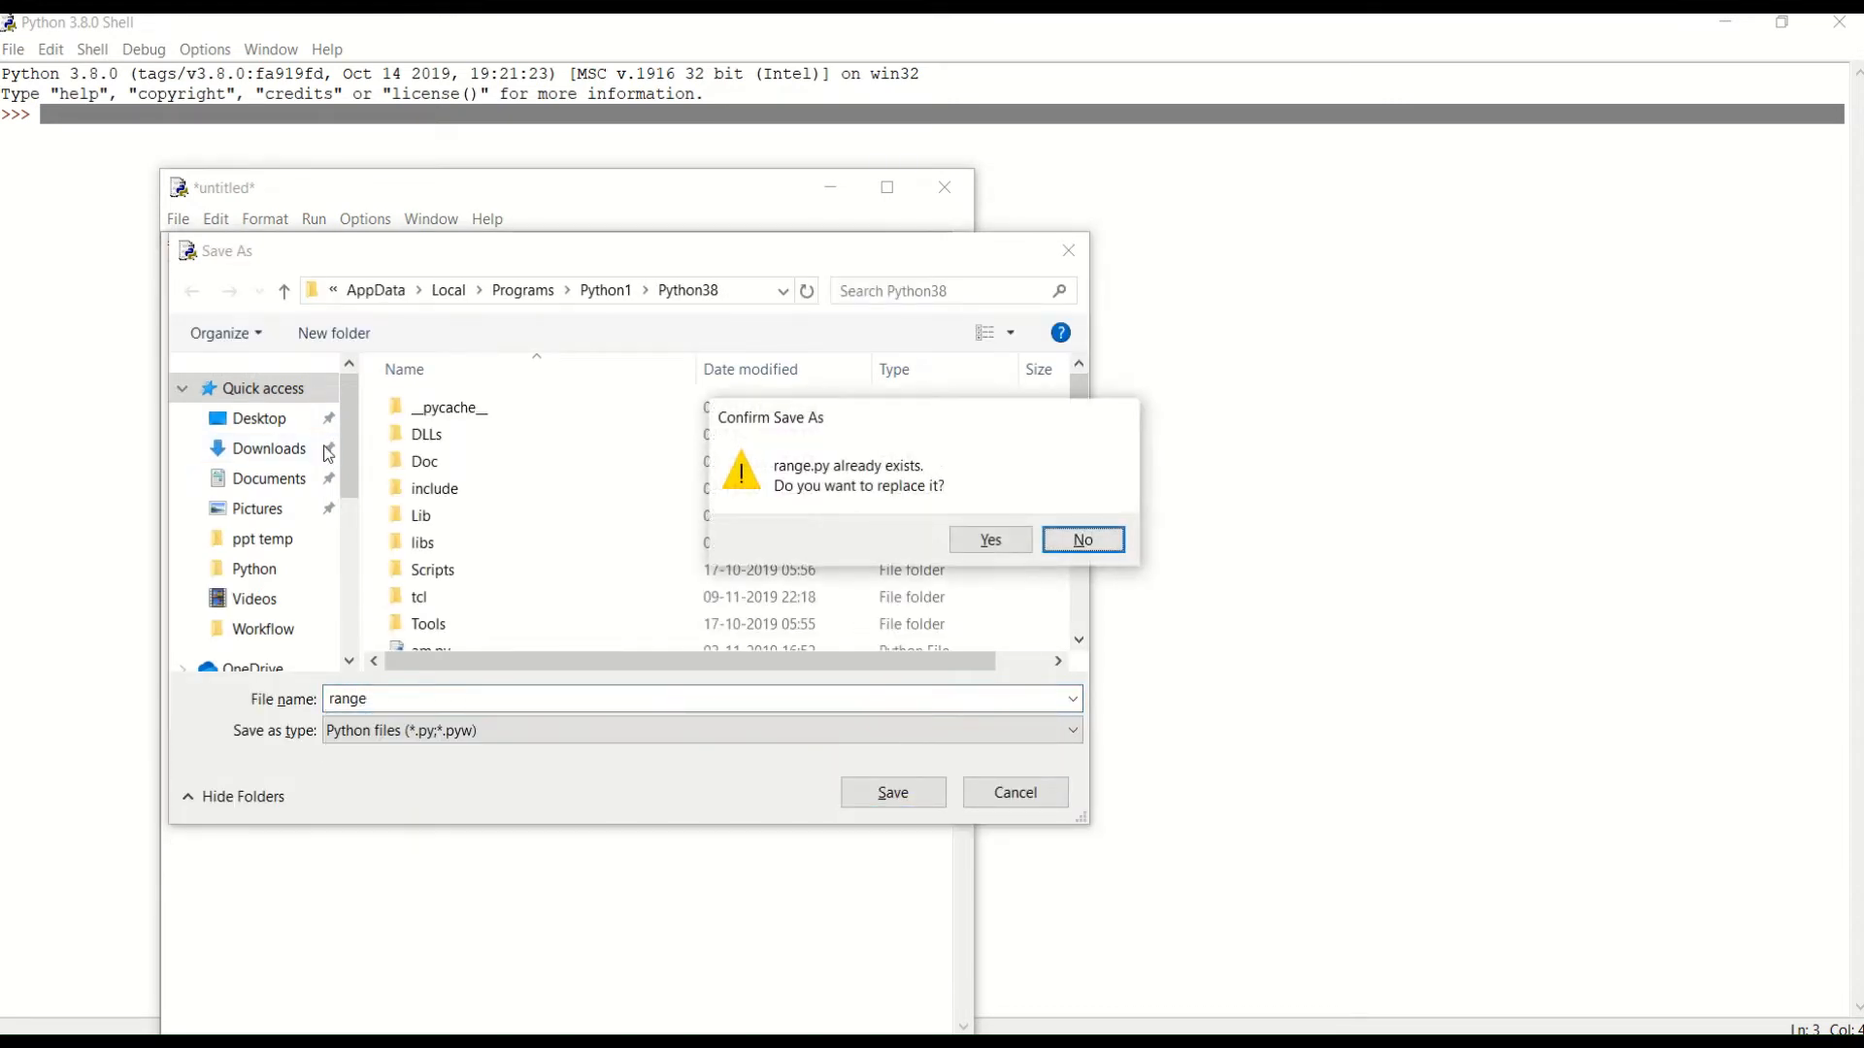
click(988, 537)
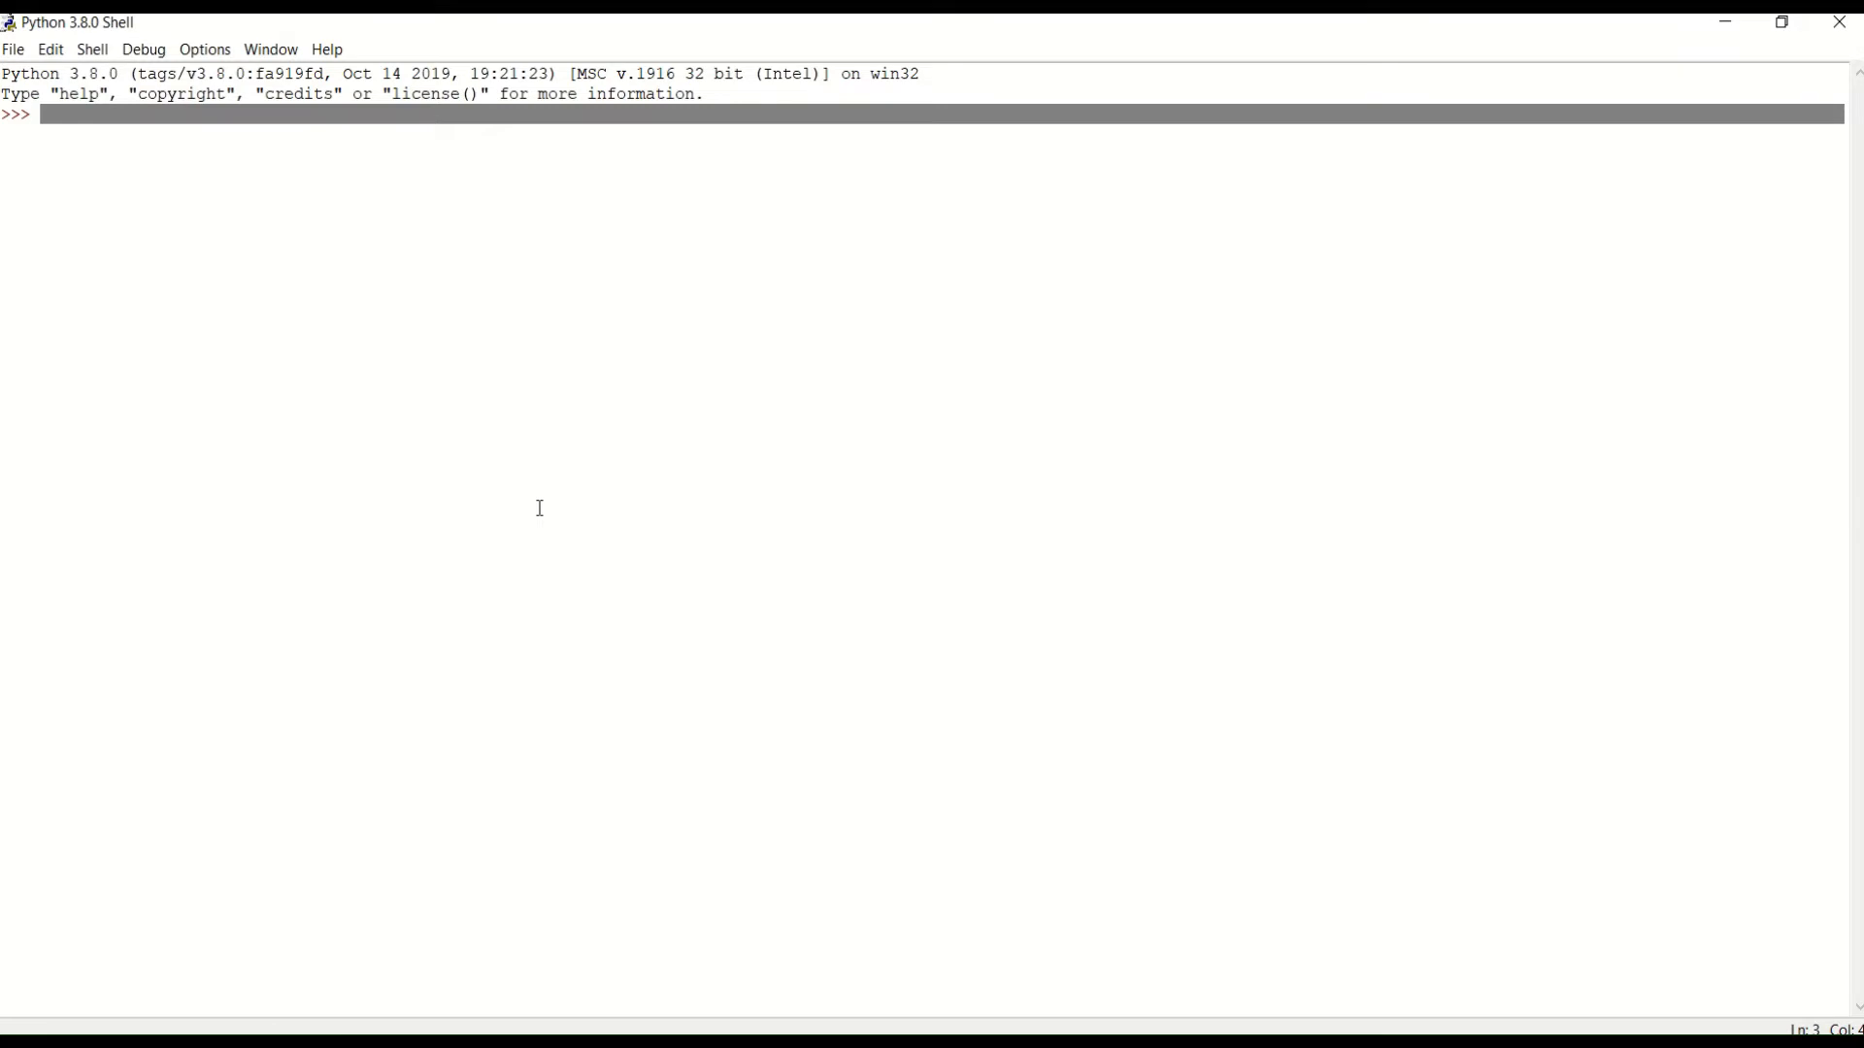
key(F5)
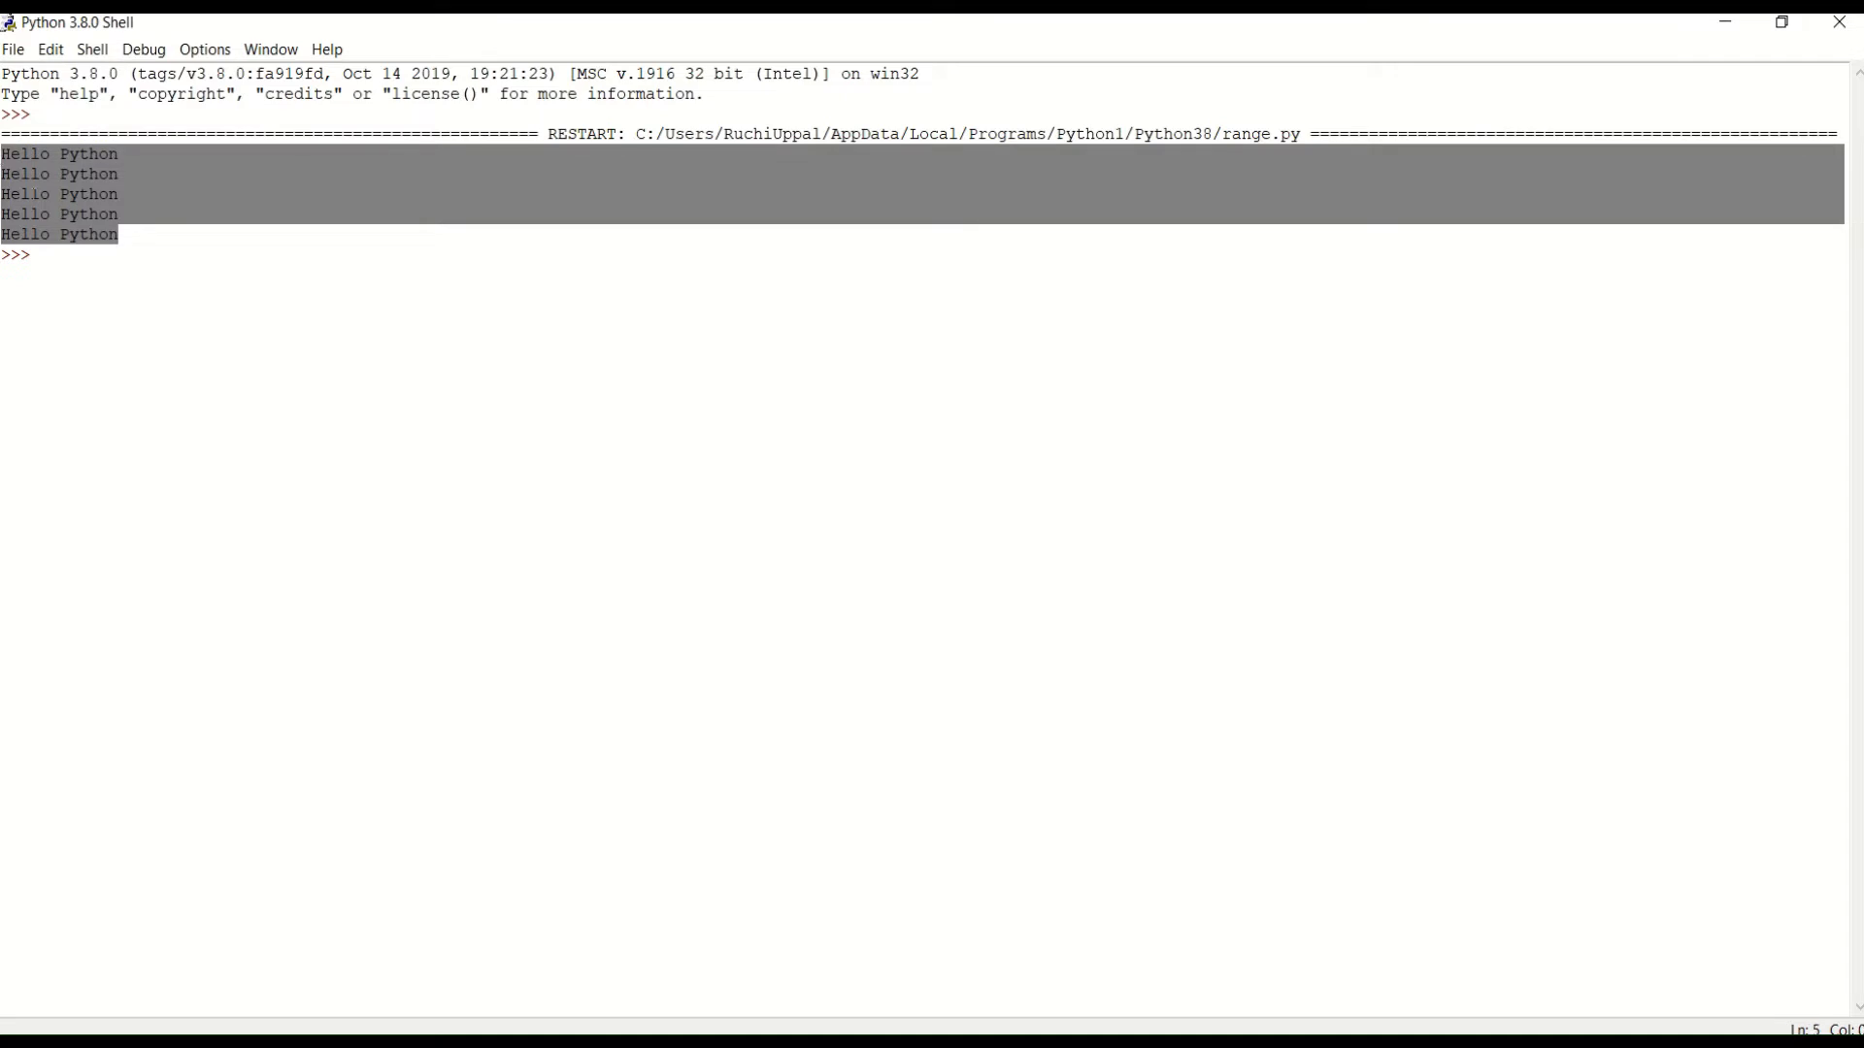
mouse_move(411, 501)
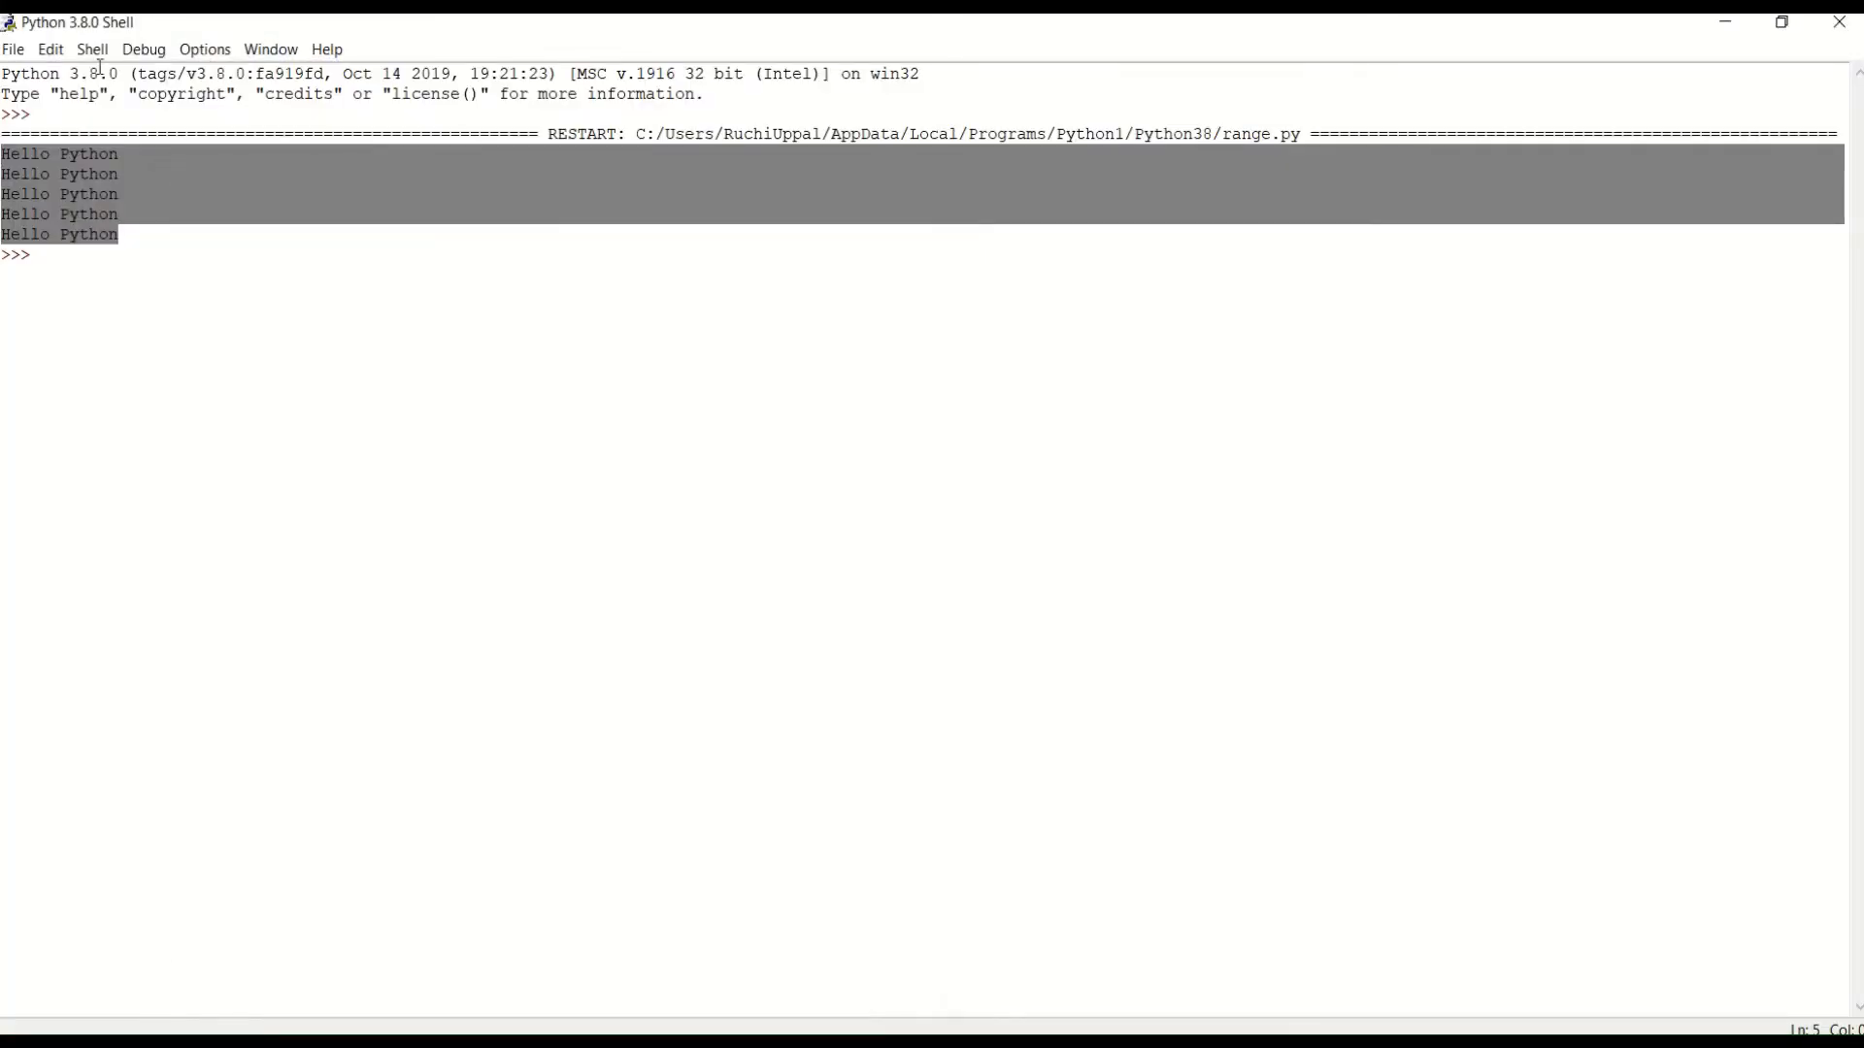
Start another new script with a range comment and the loop header for i in range(6):.
click(13, 48)
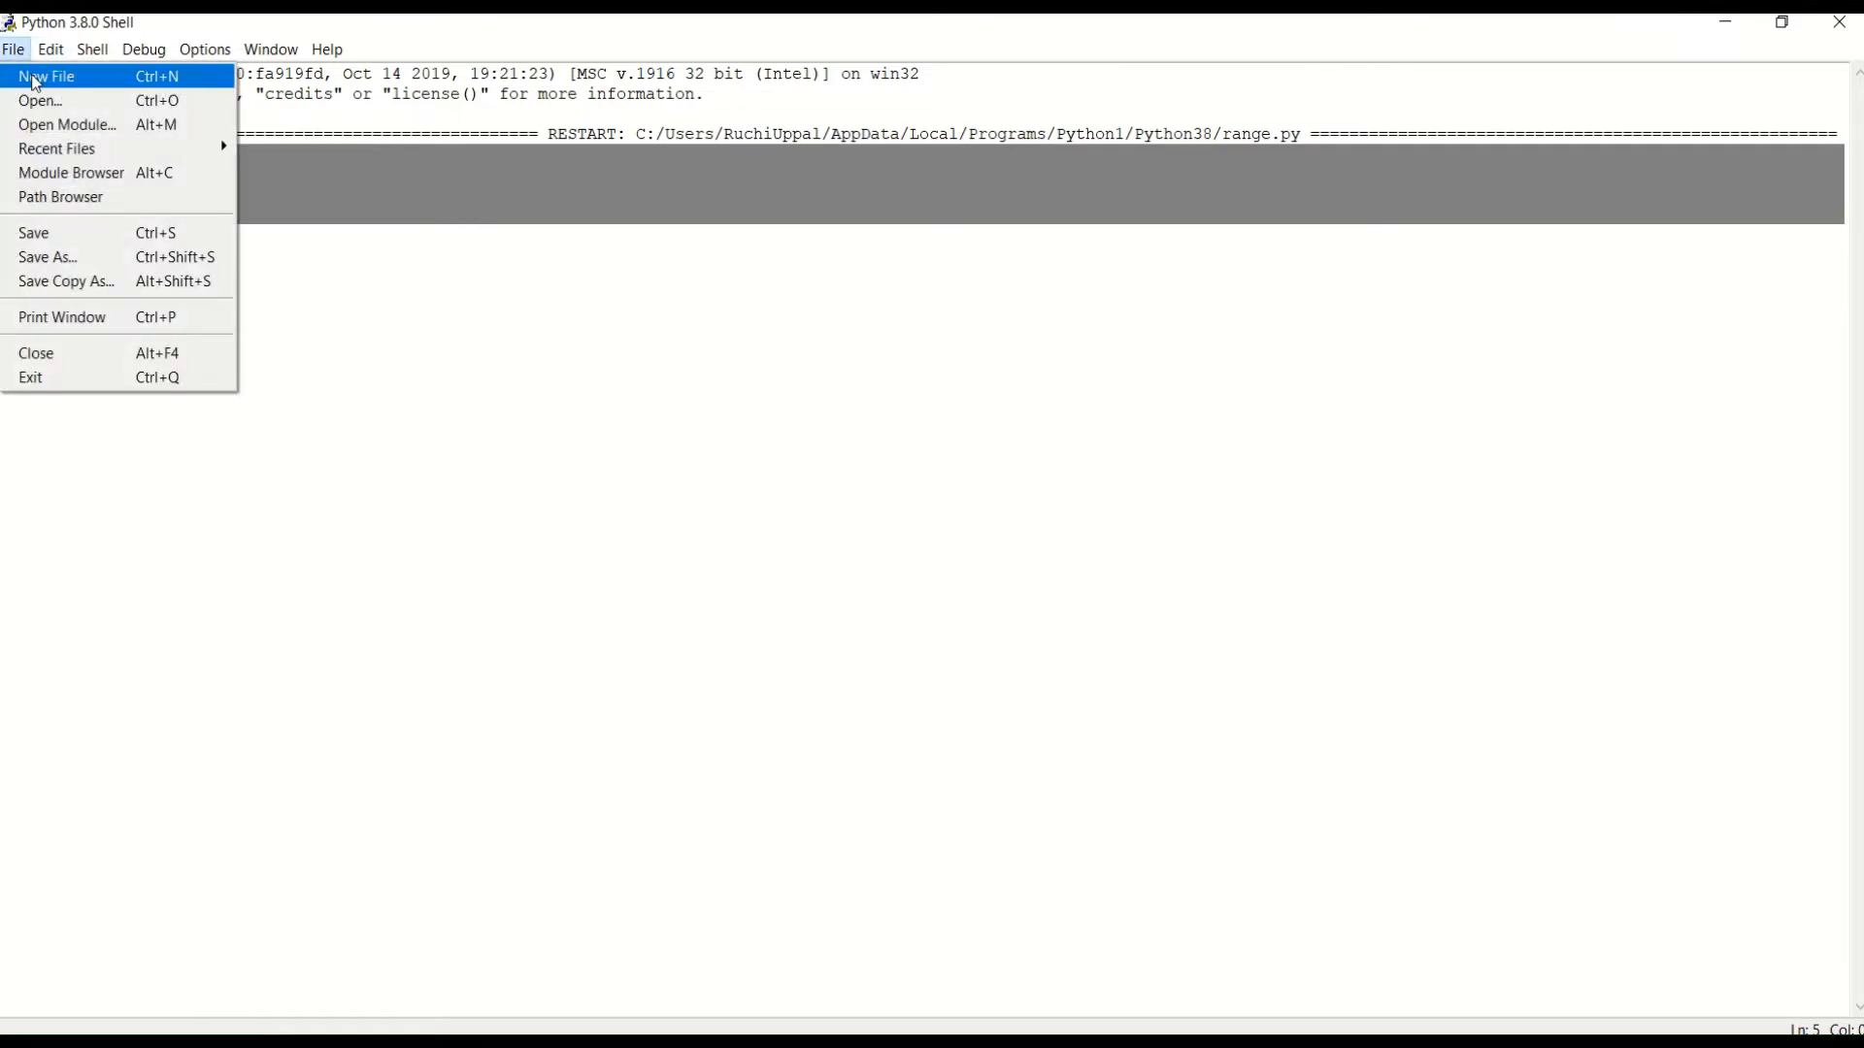
click(47, 76)
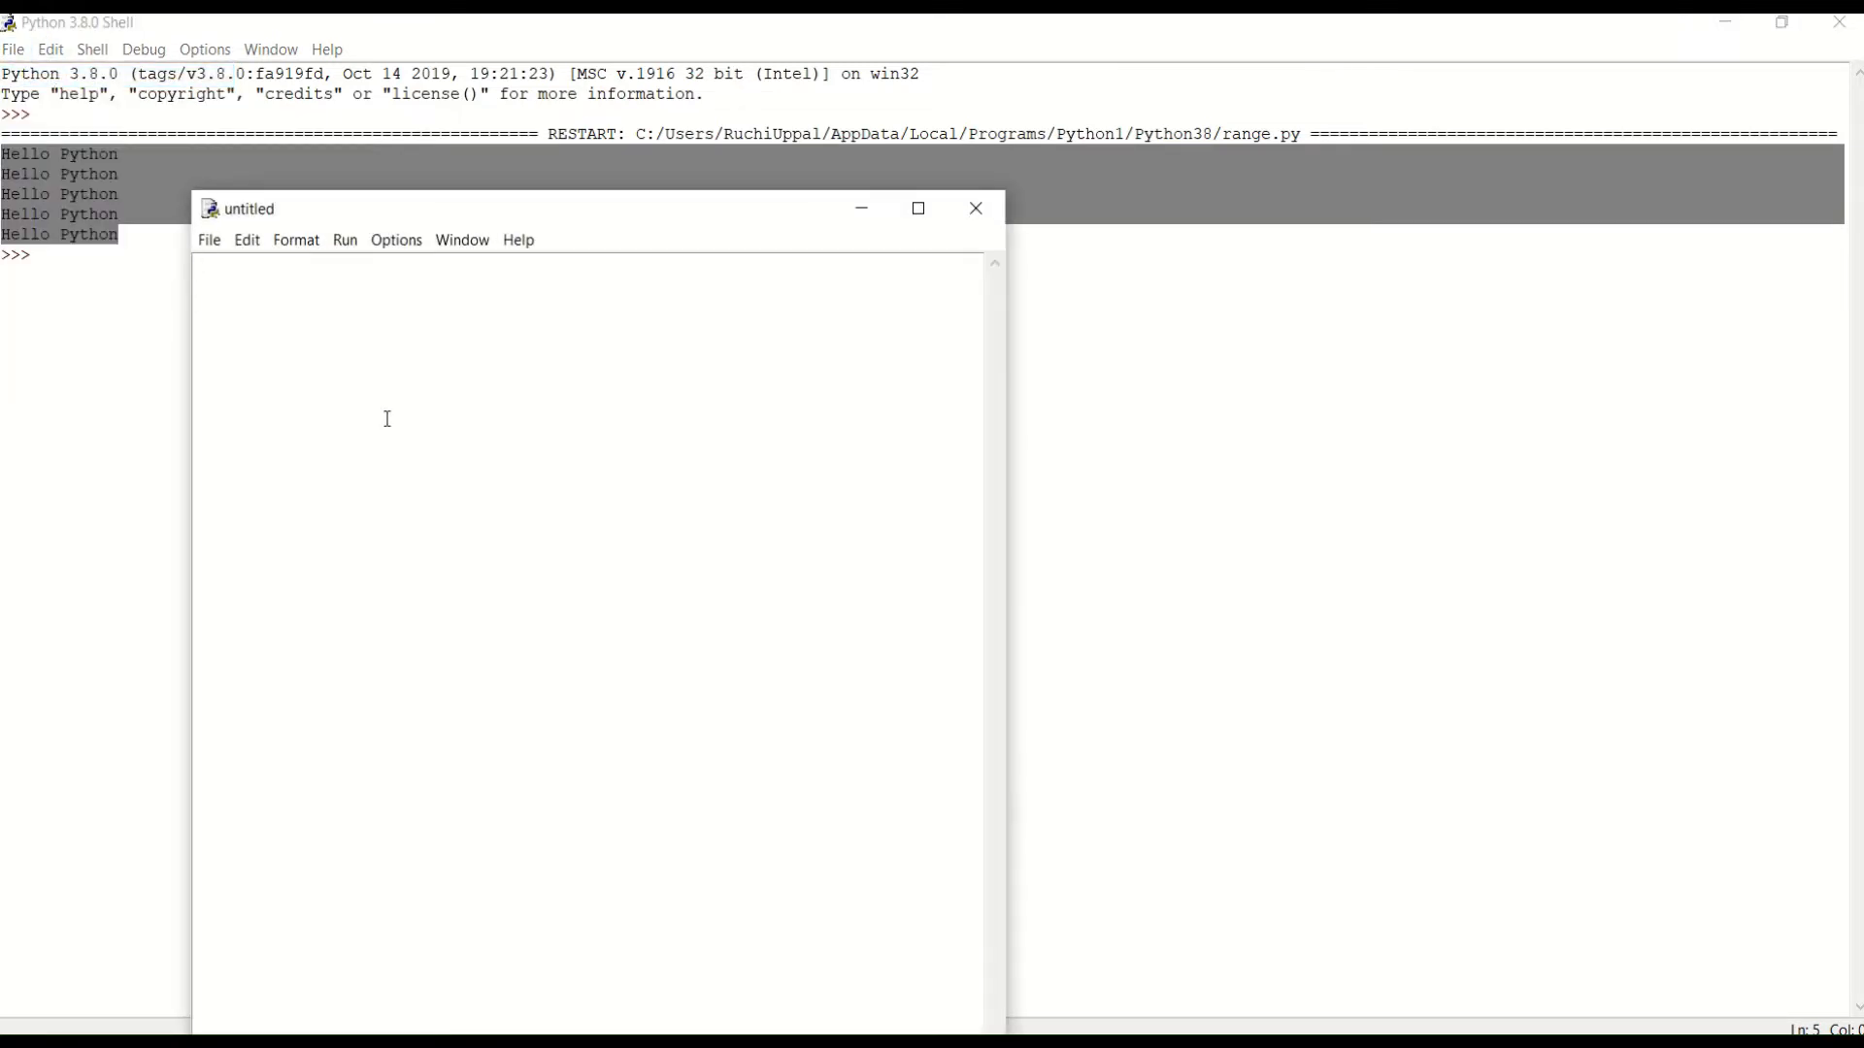
text(#range function)
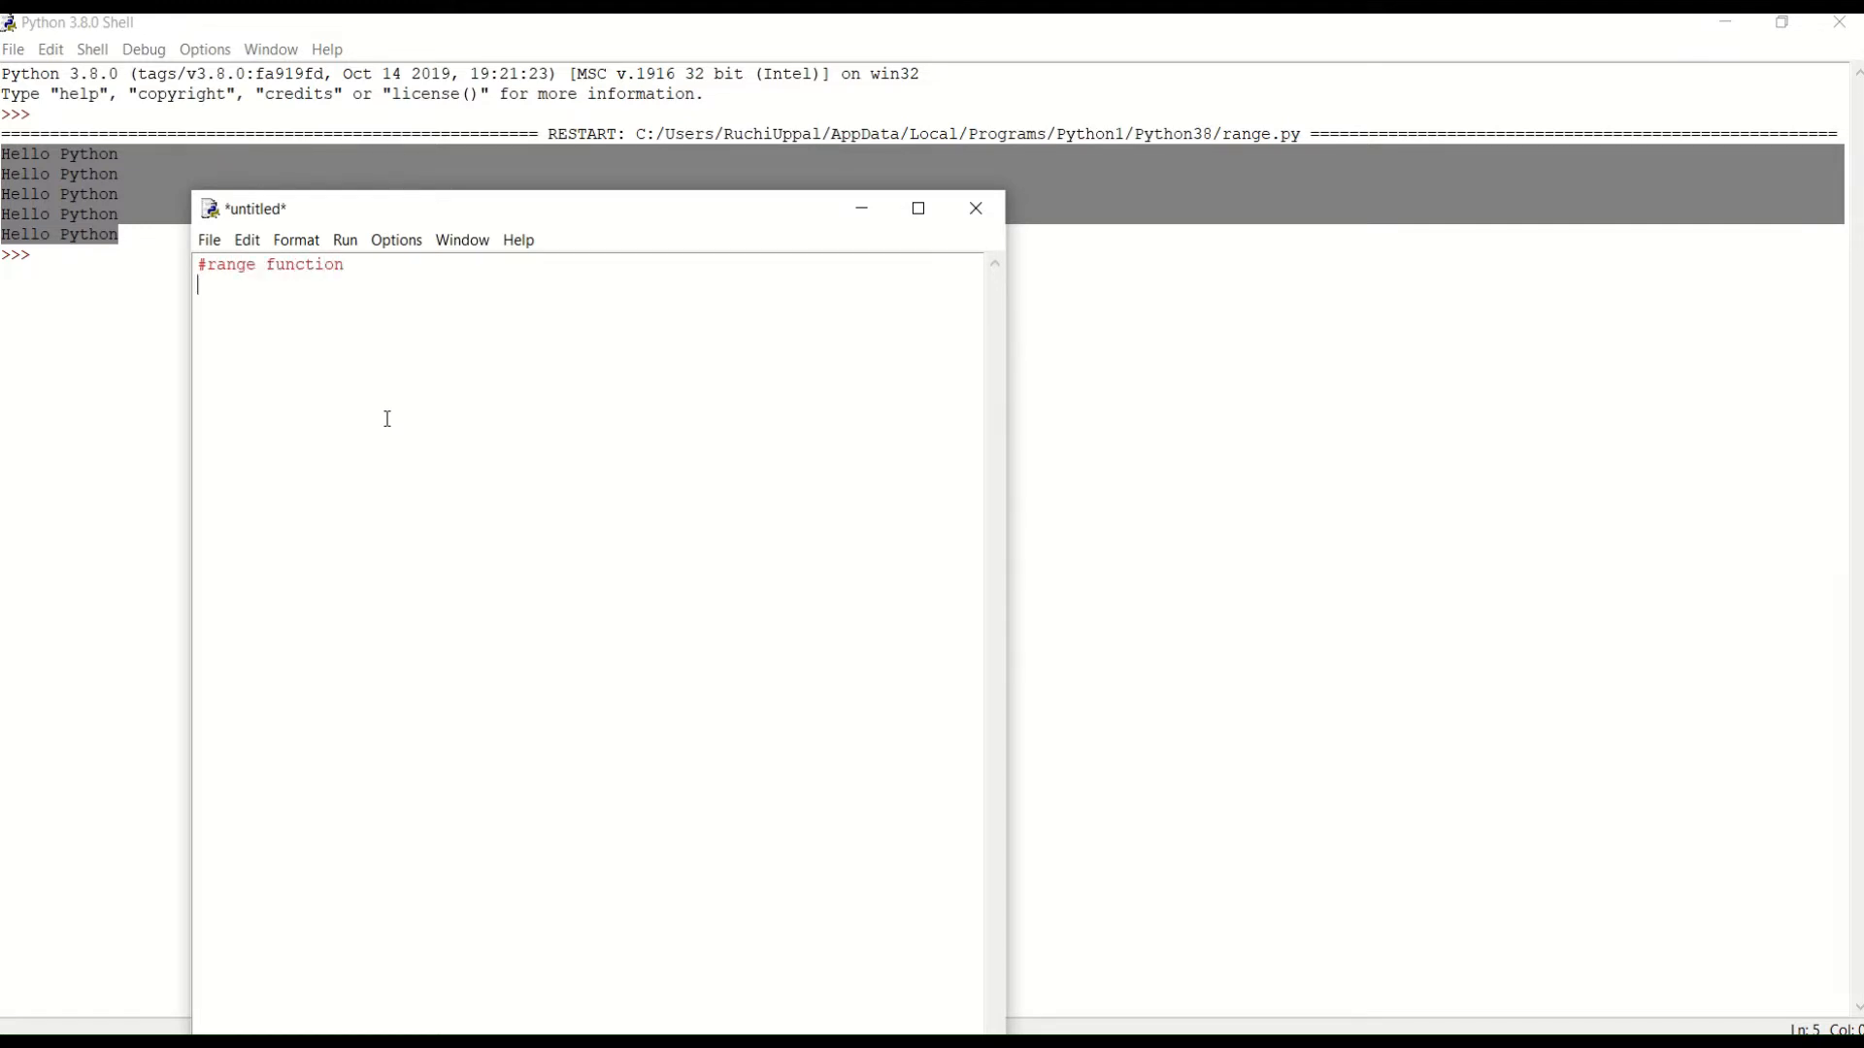
text(for)
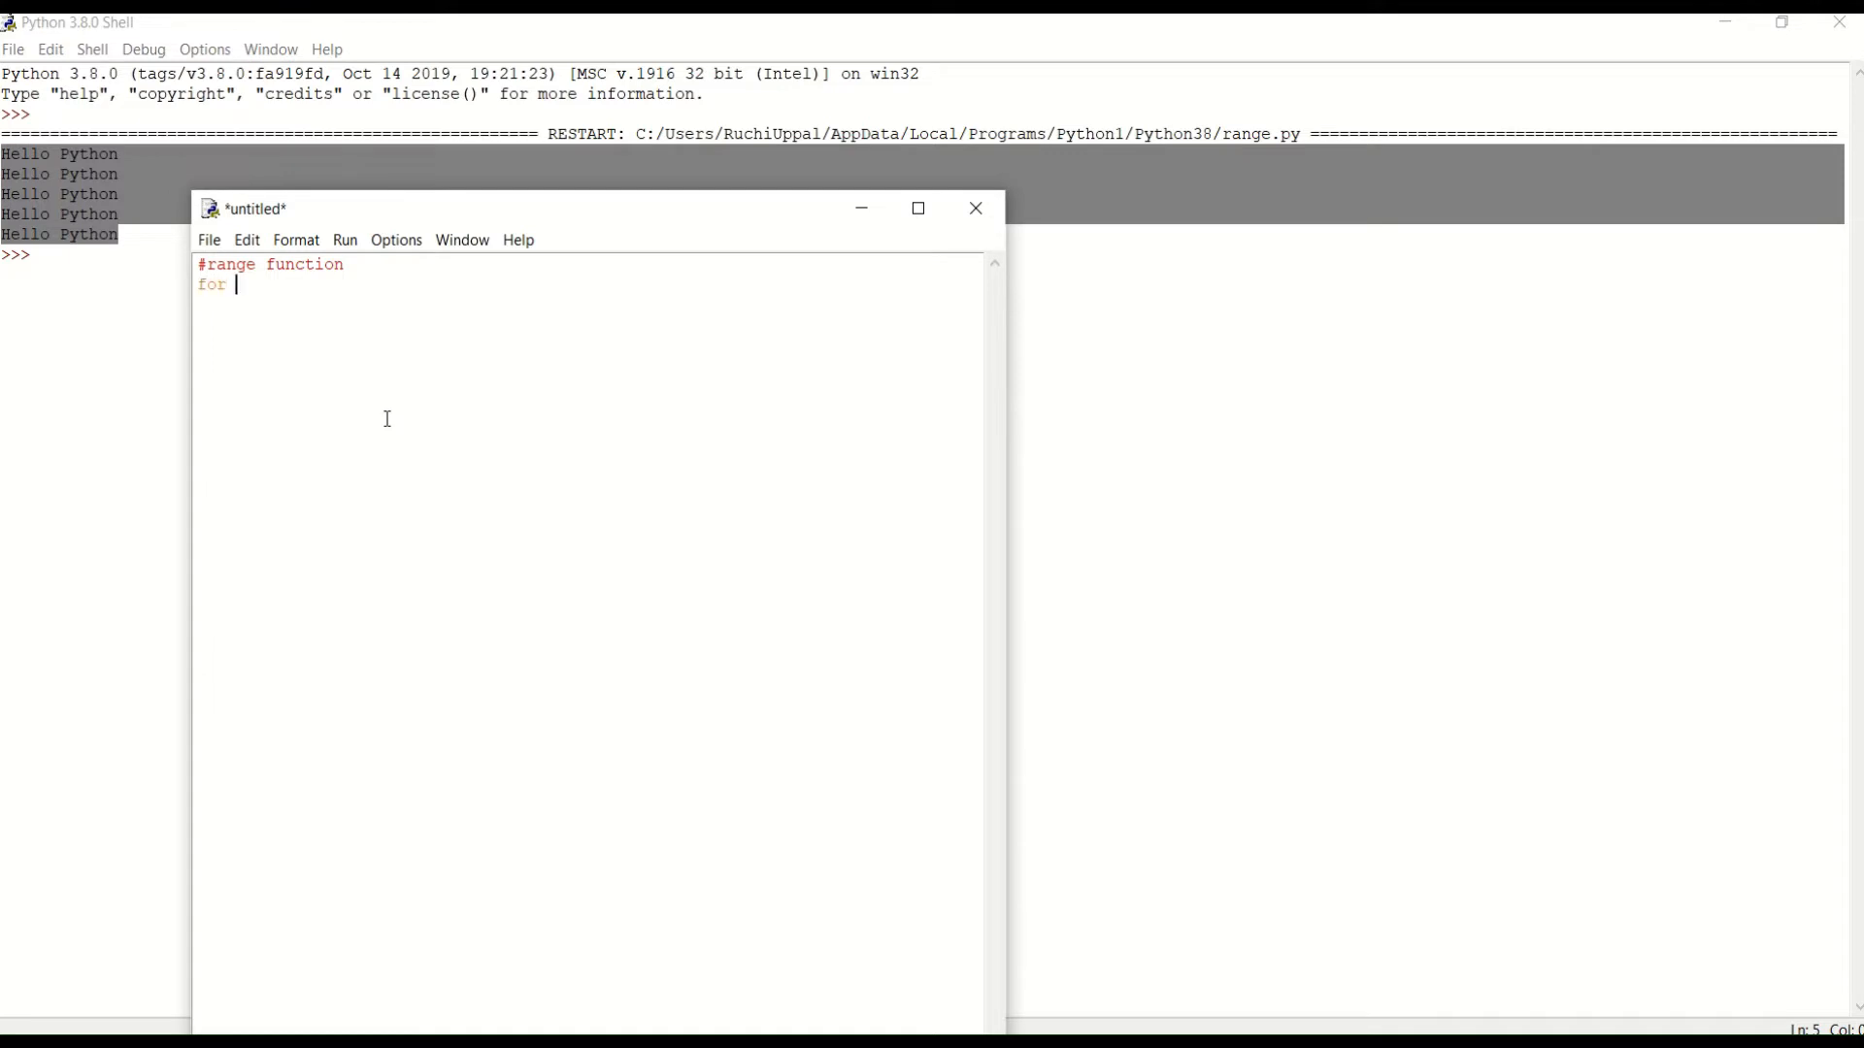
text(i)
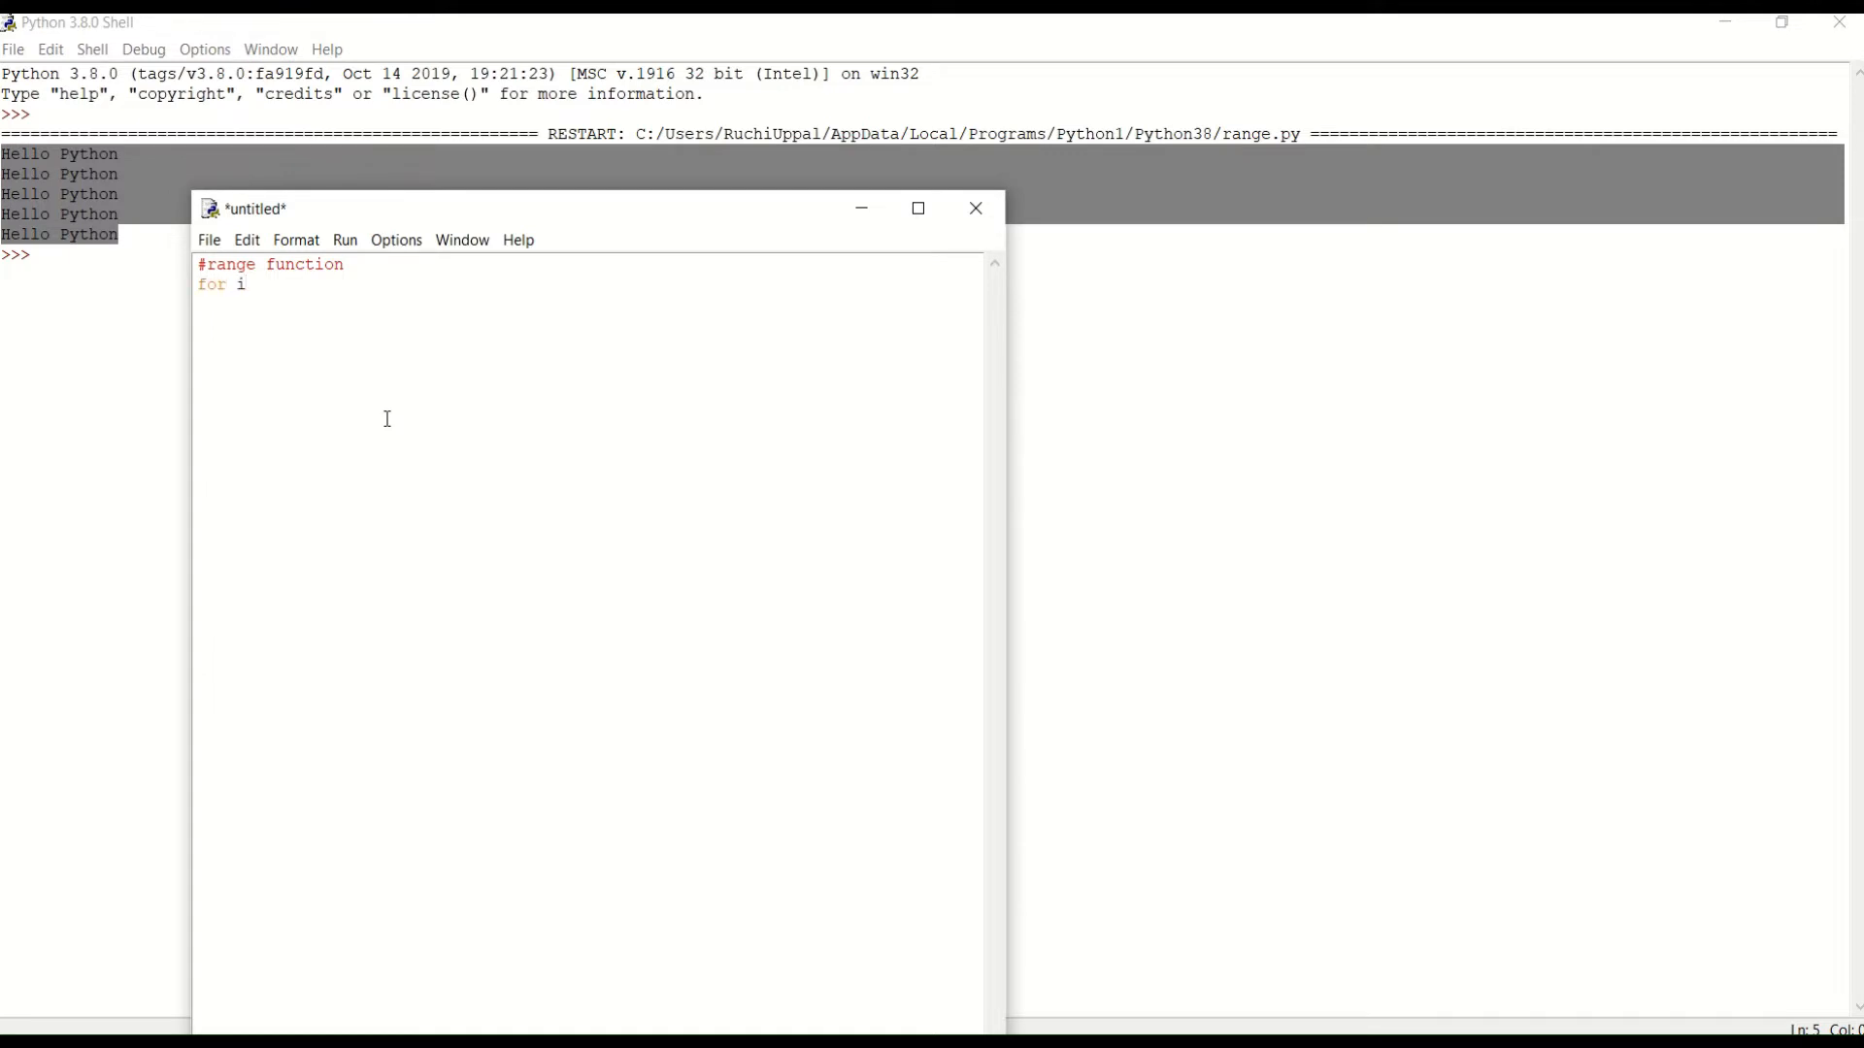
text(in)
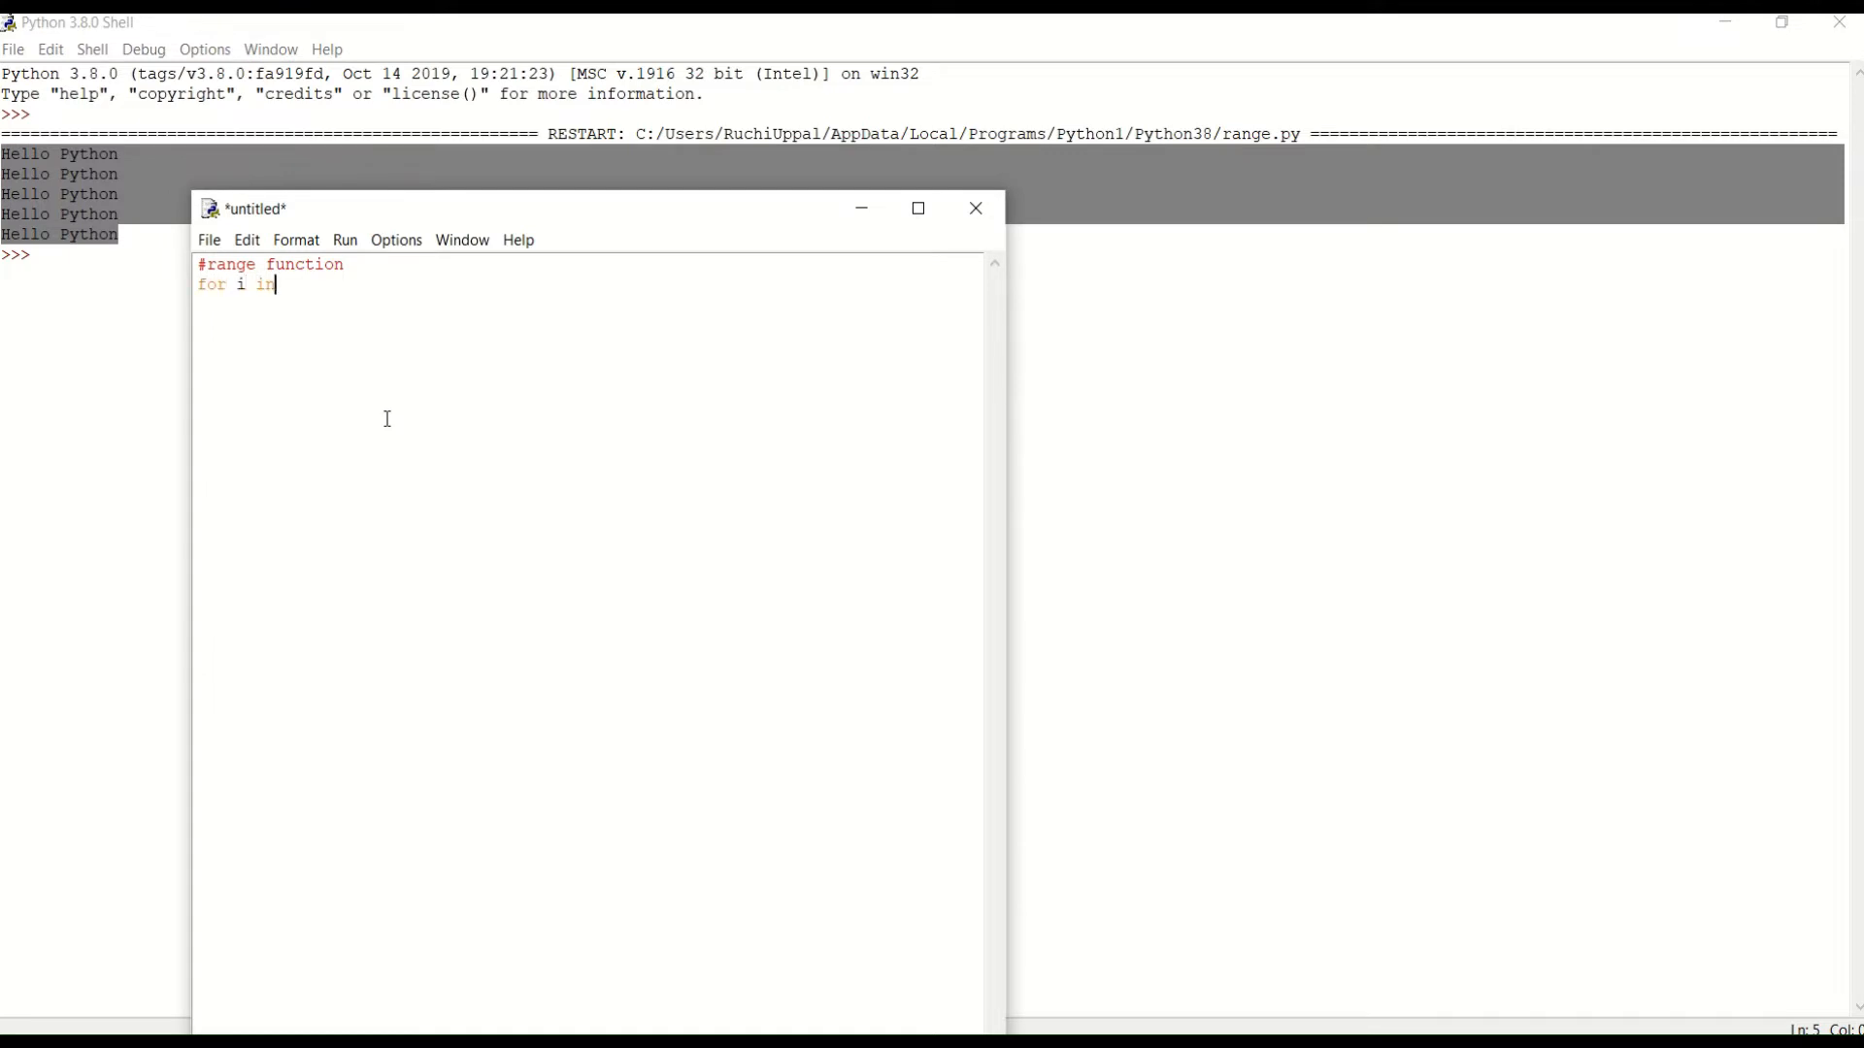
text(range)
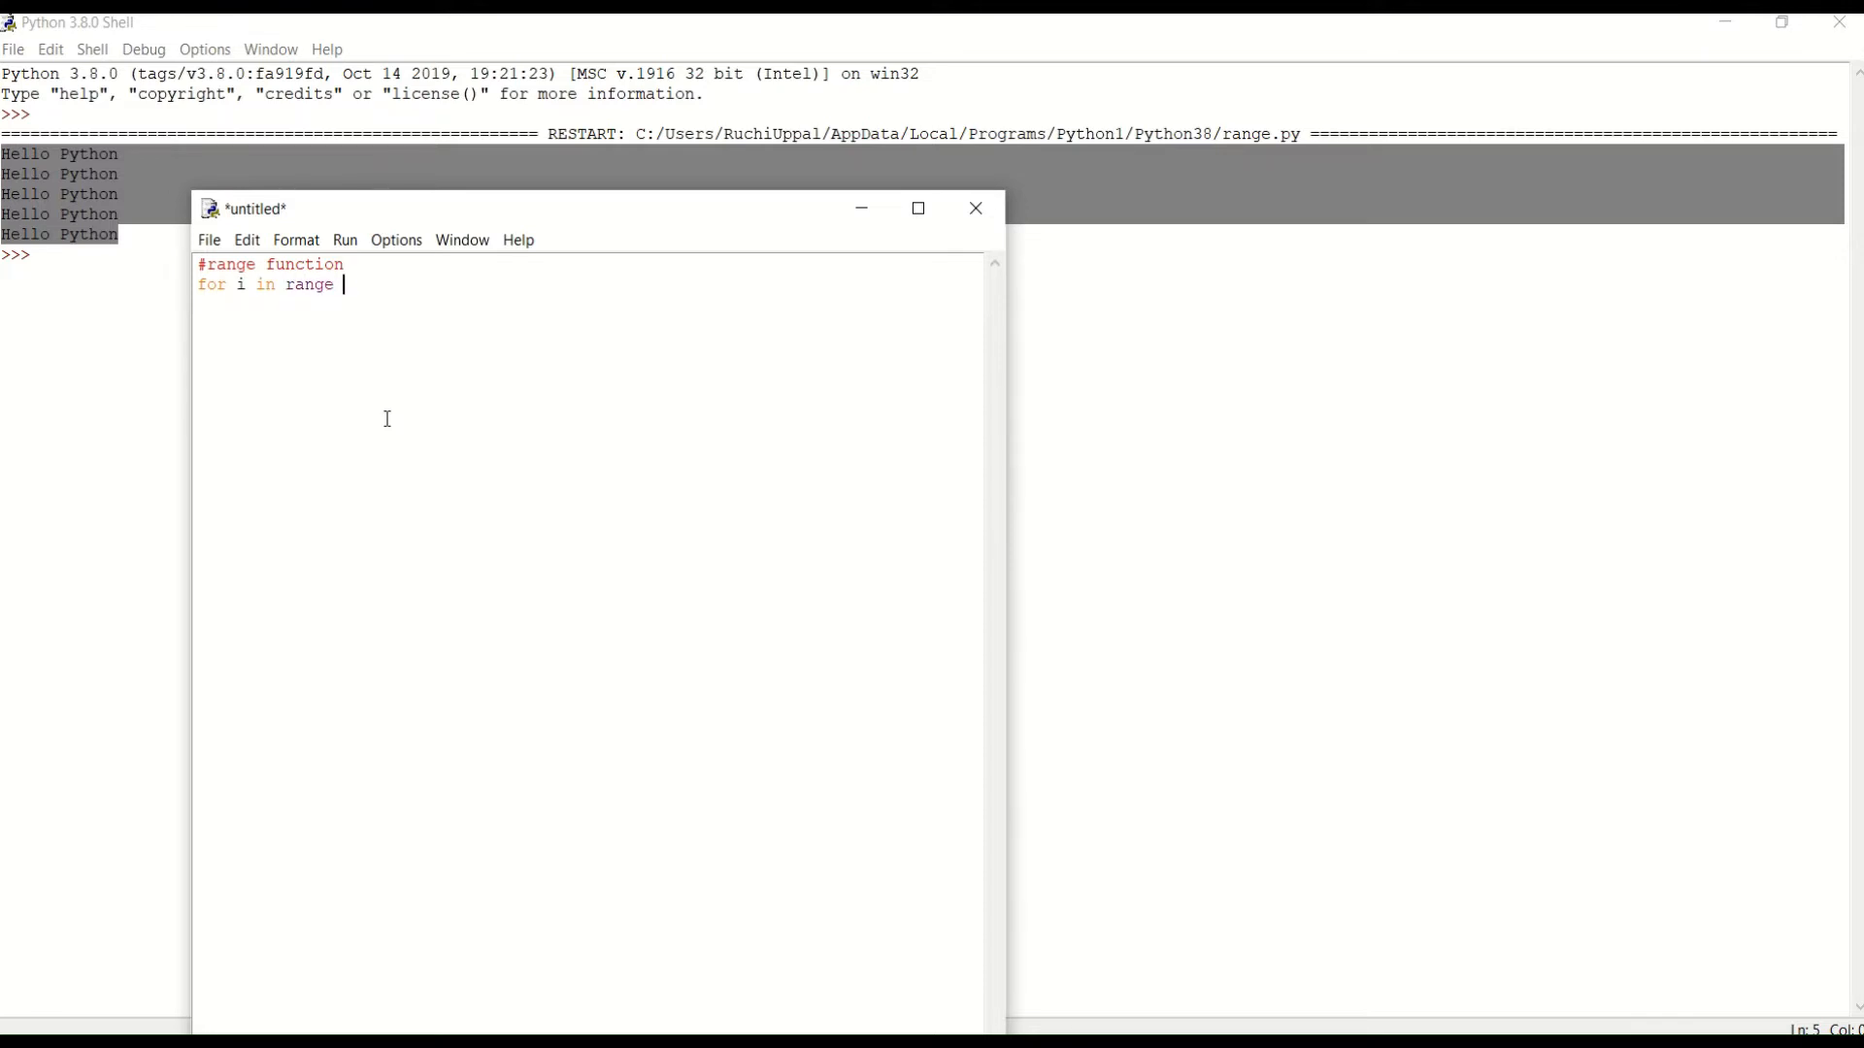
text((6))
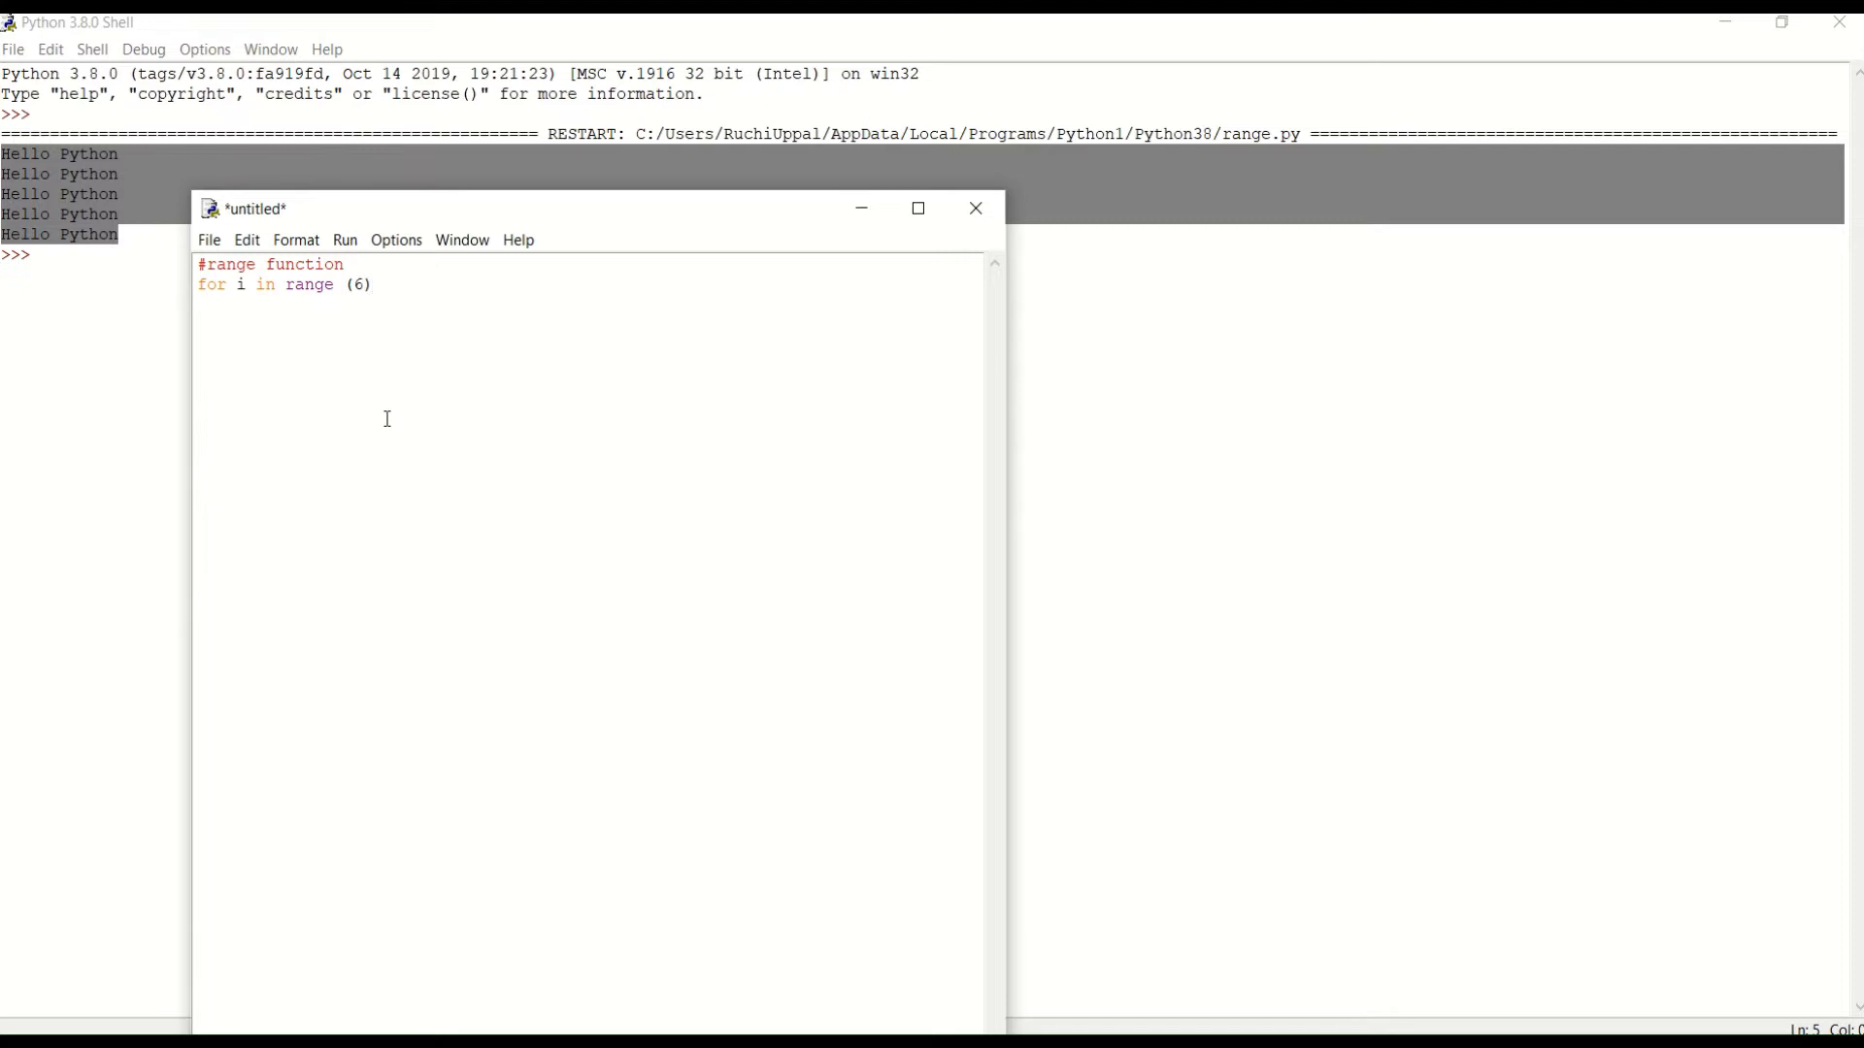
text(:)
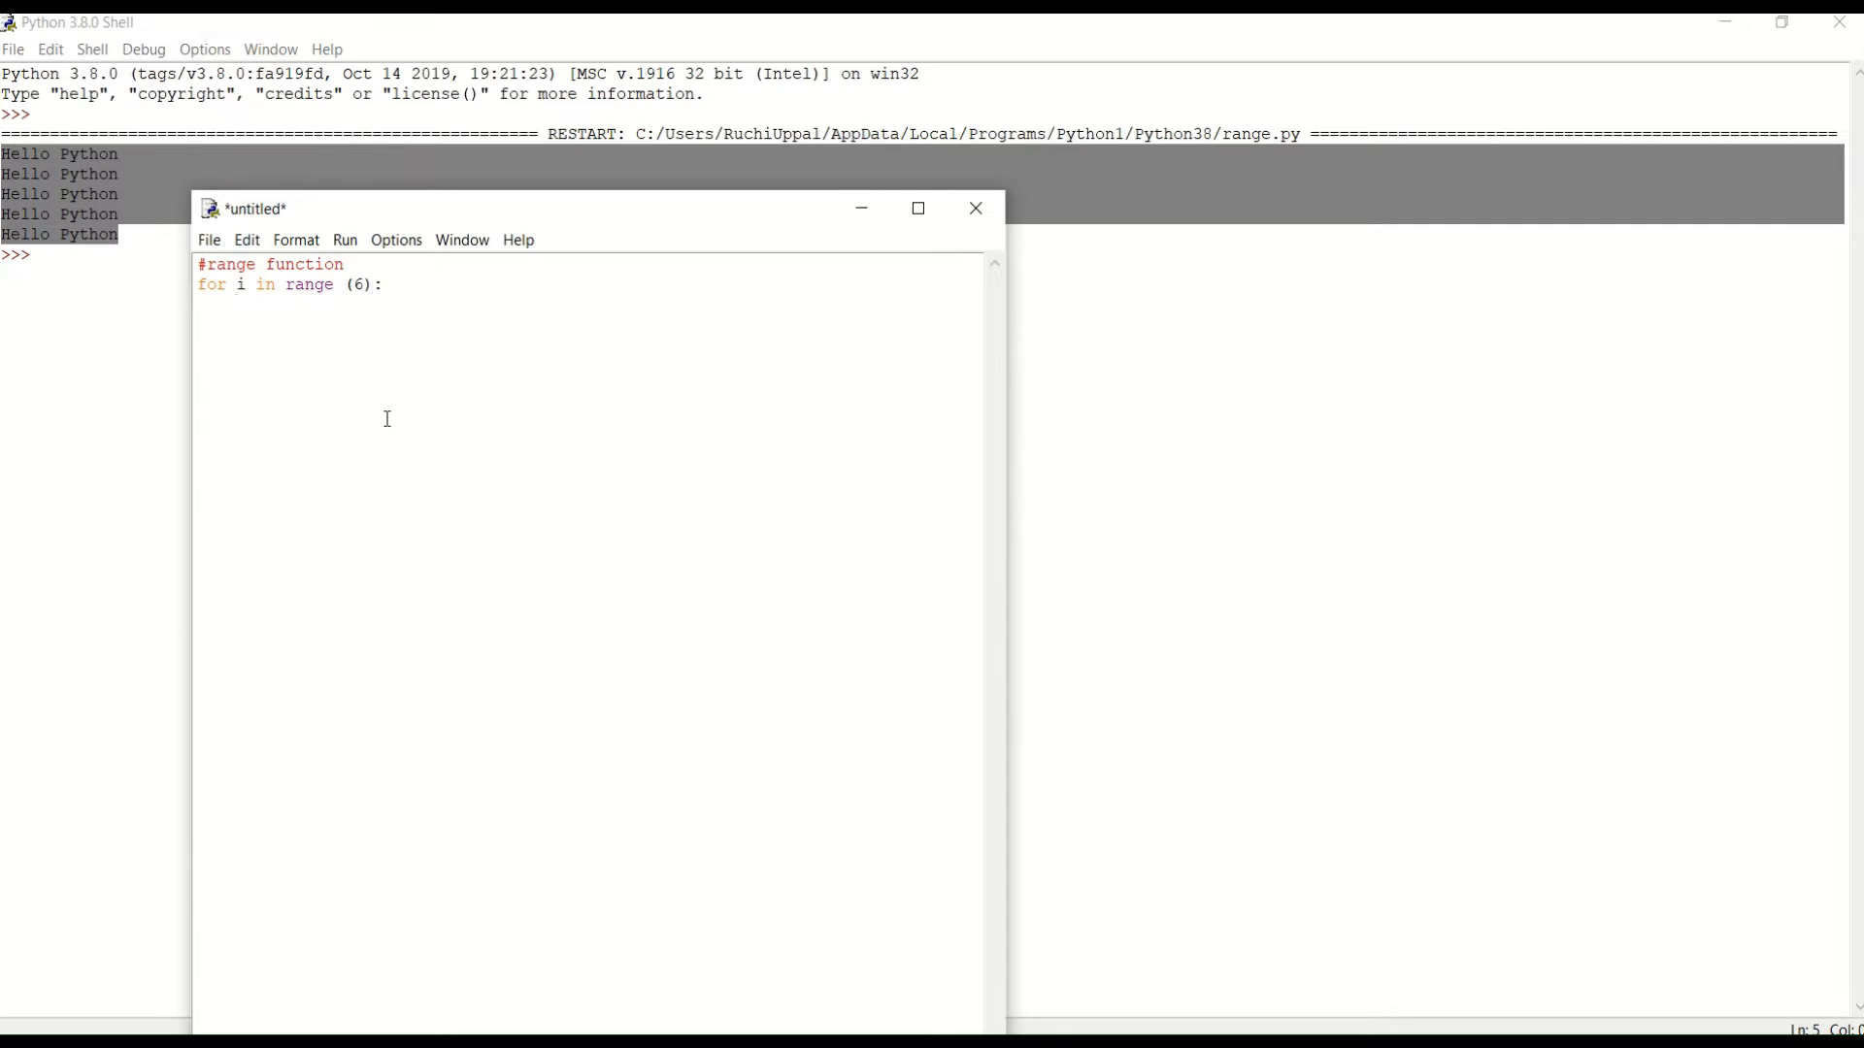
Add the indented line print(i*6) inside the loop.
text(p)
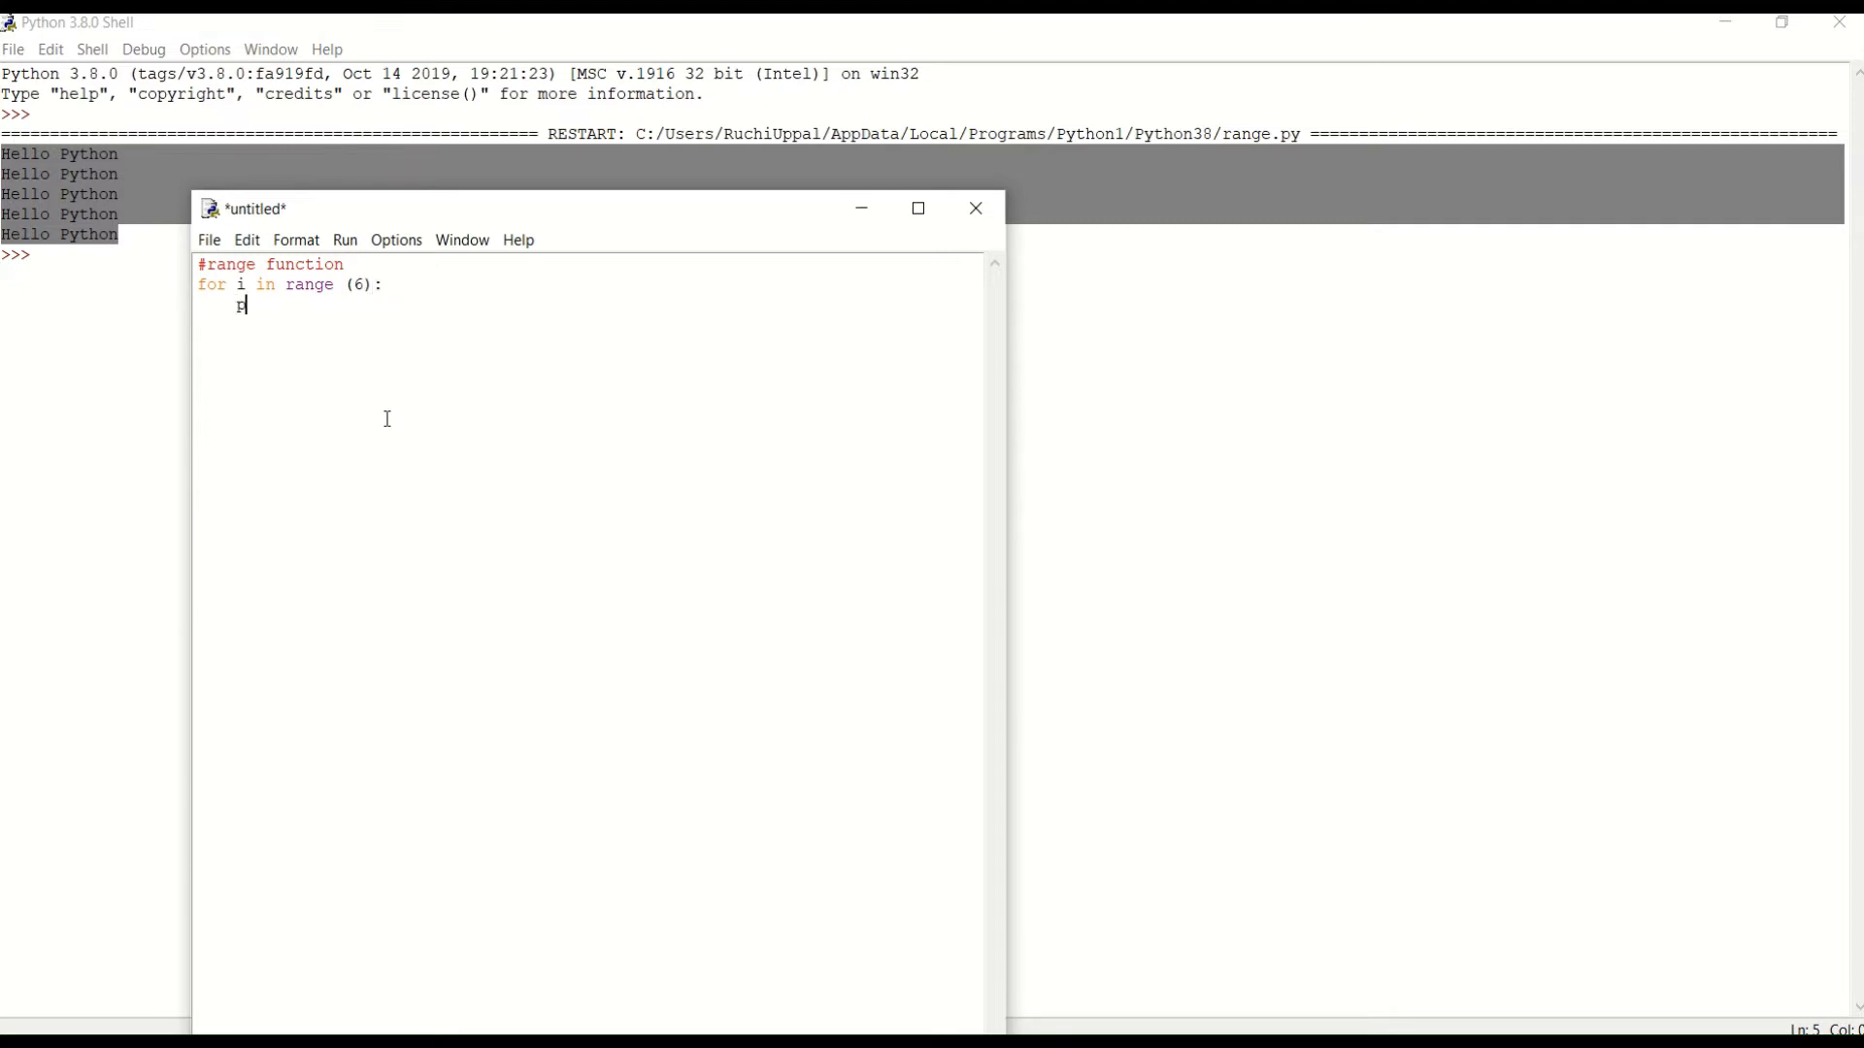
text(rint(i)
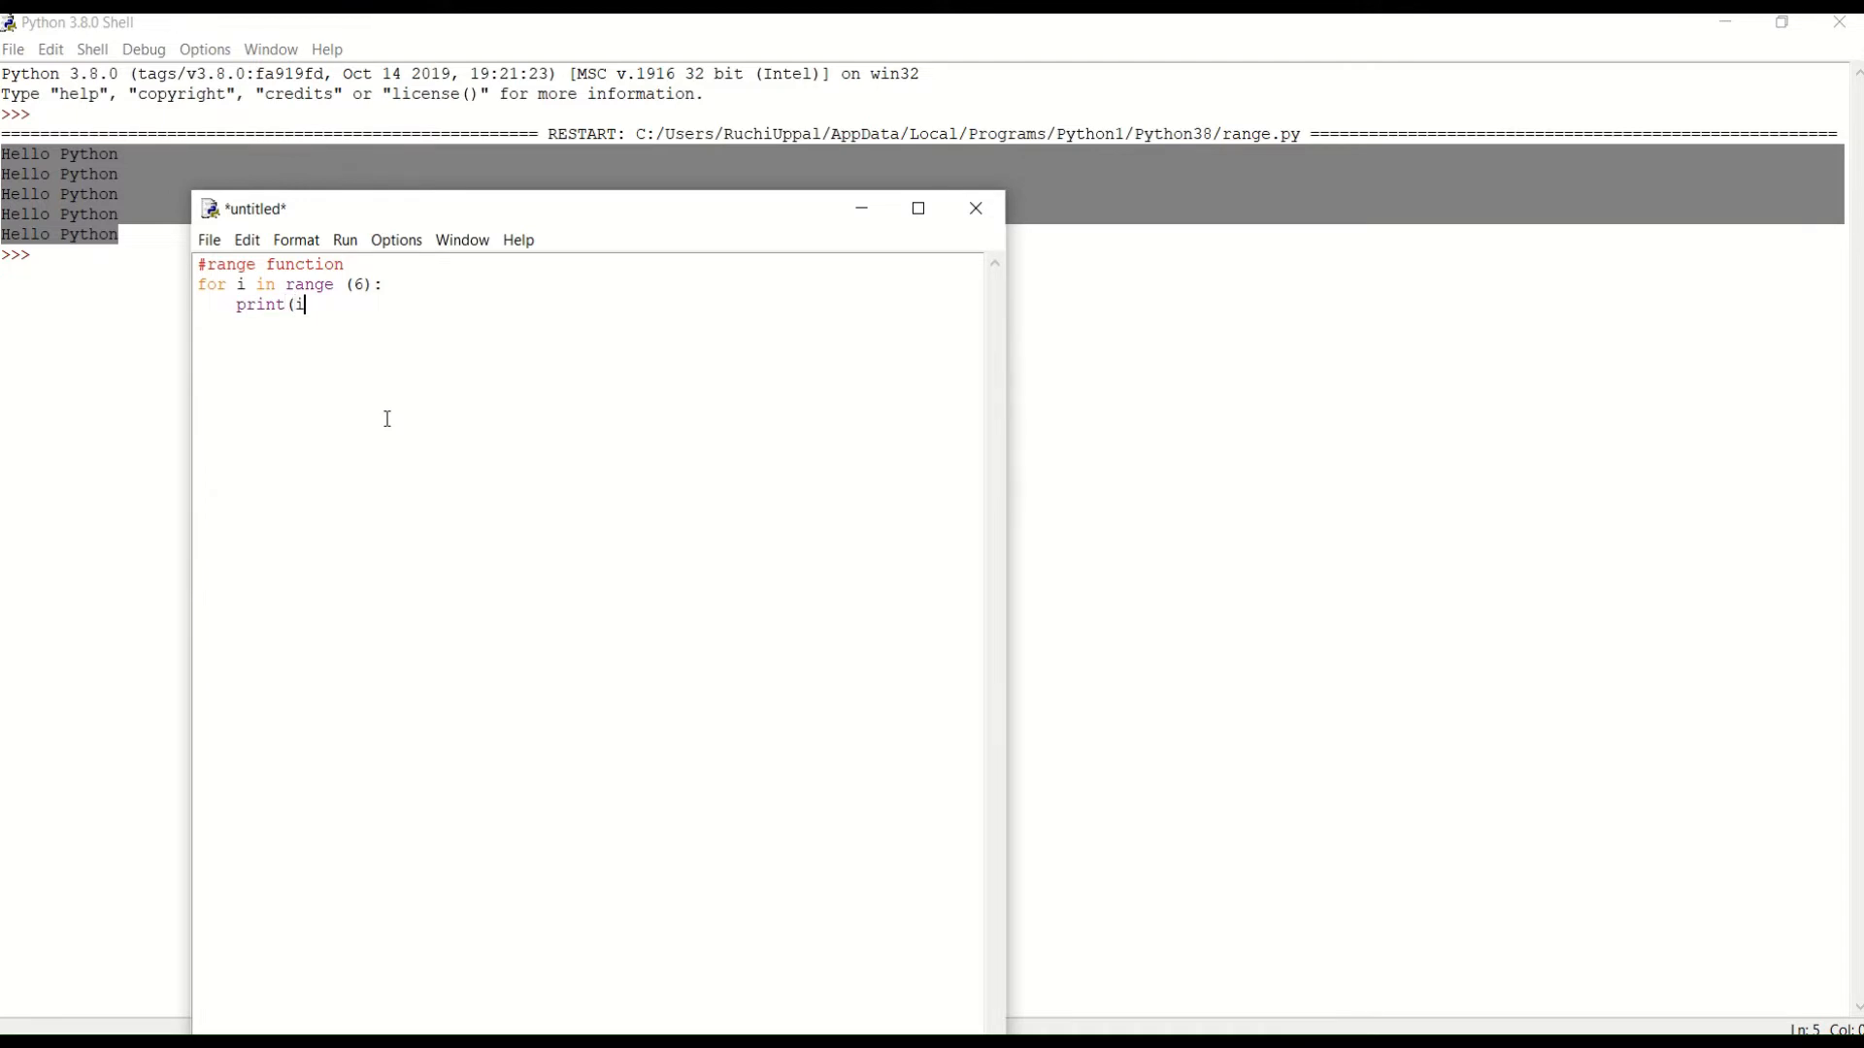
text(*)
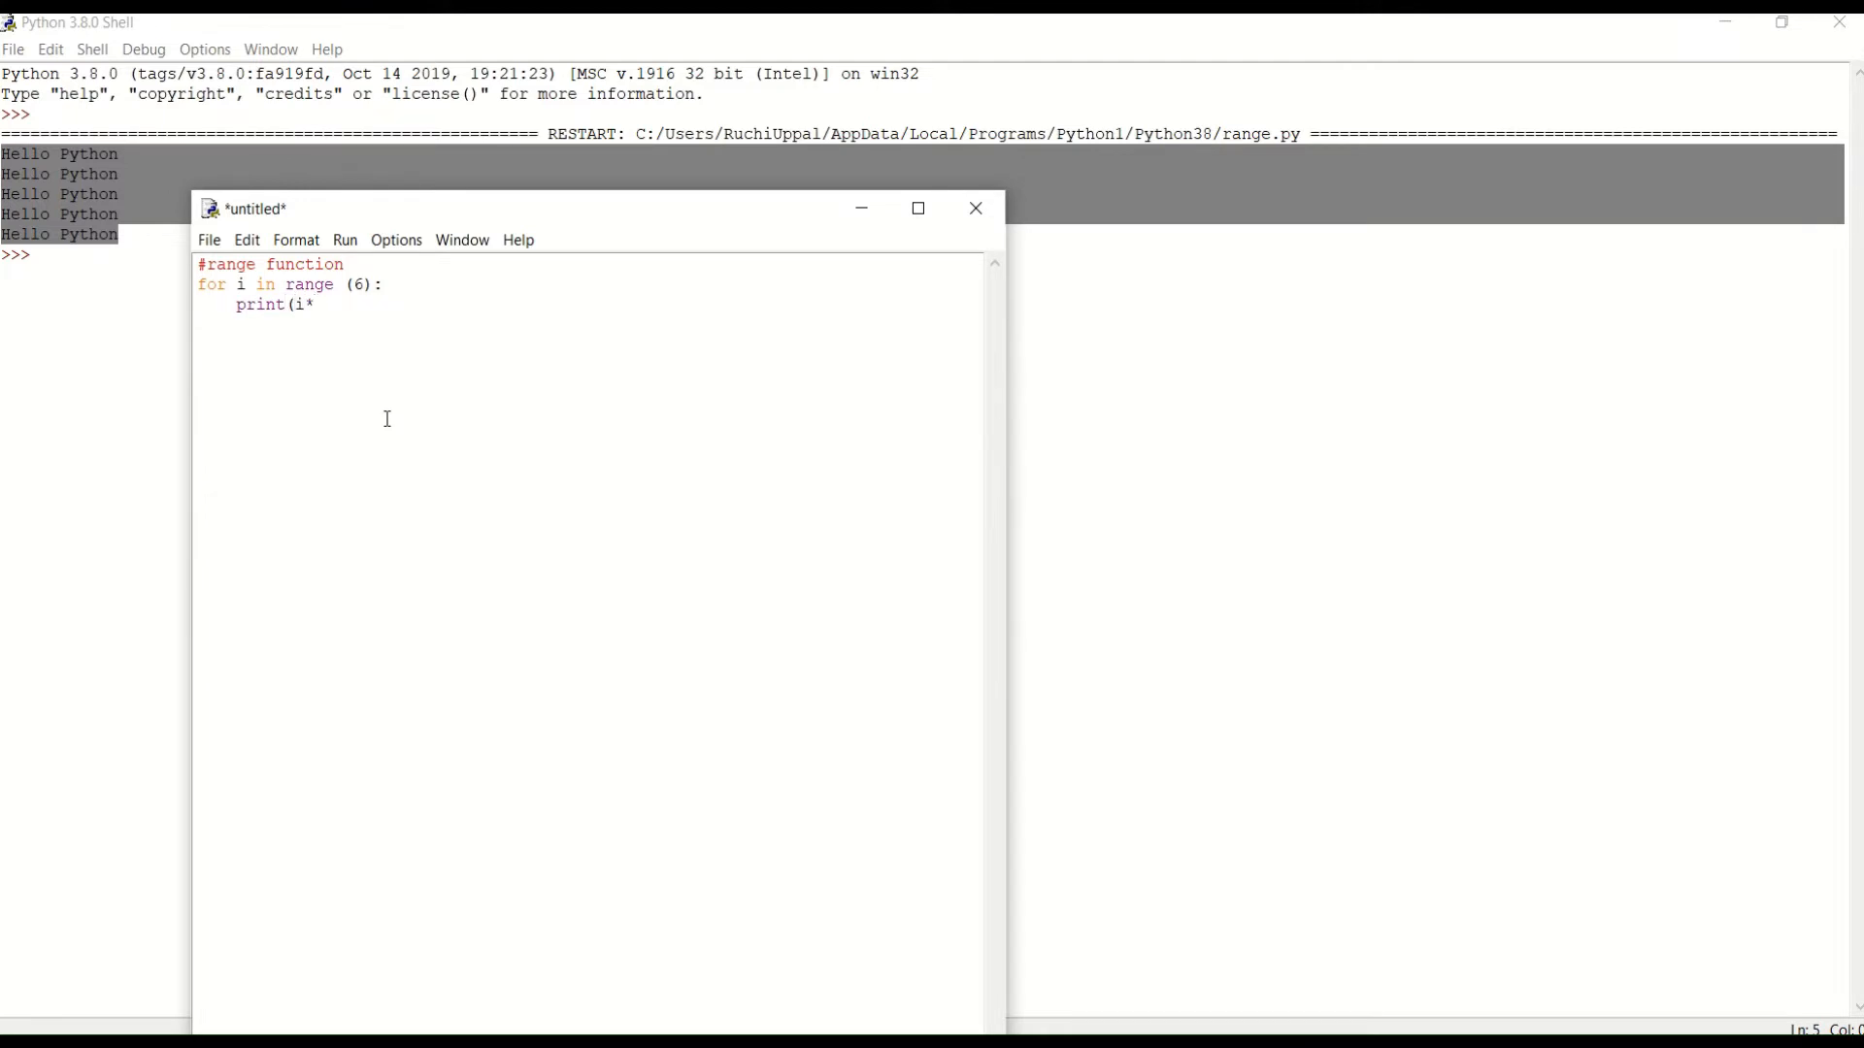
text(6)
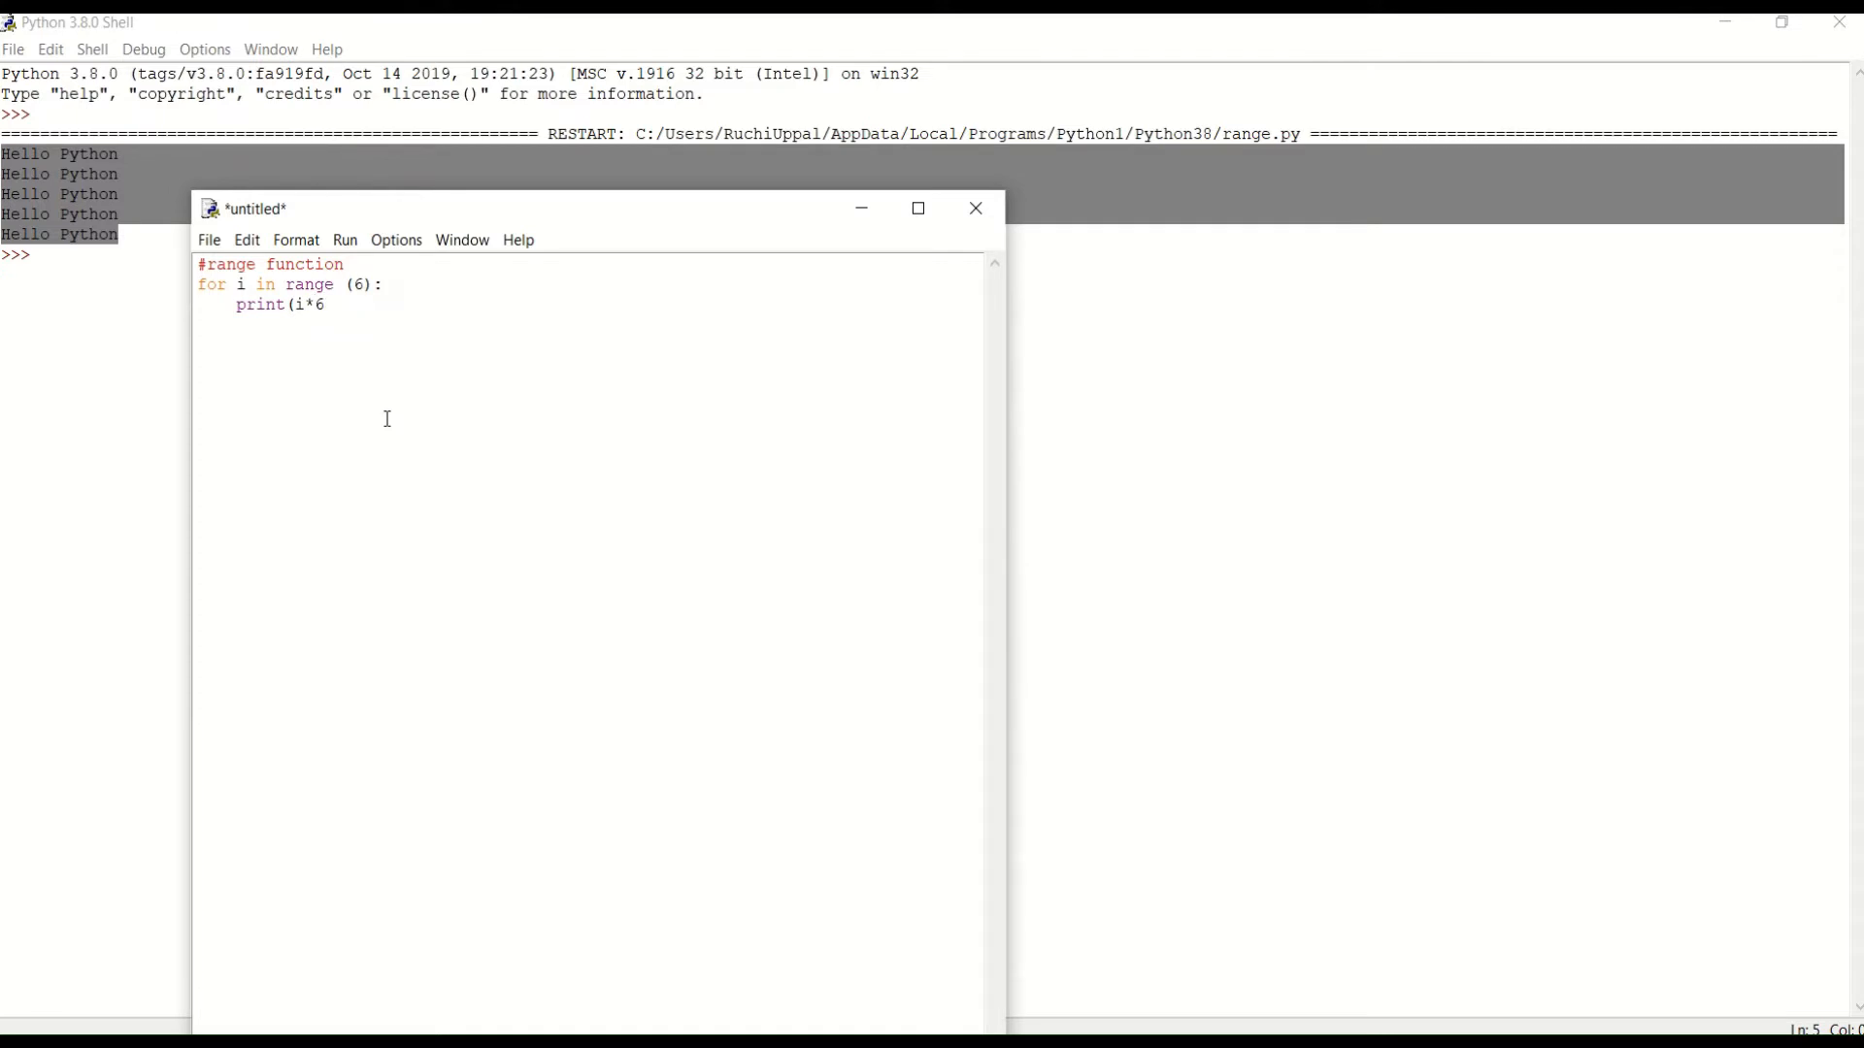
text())
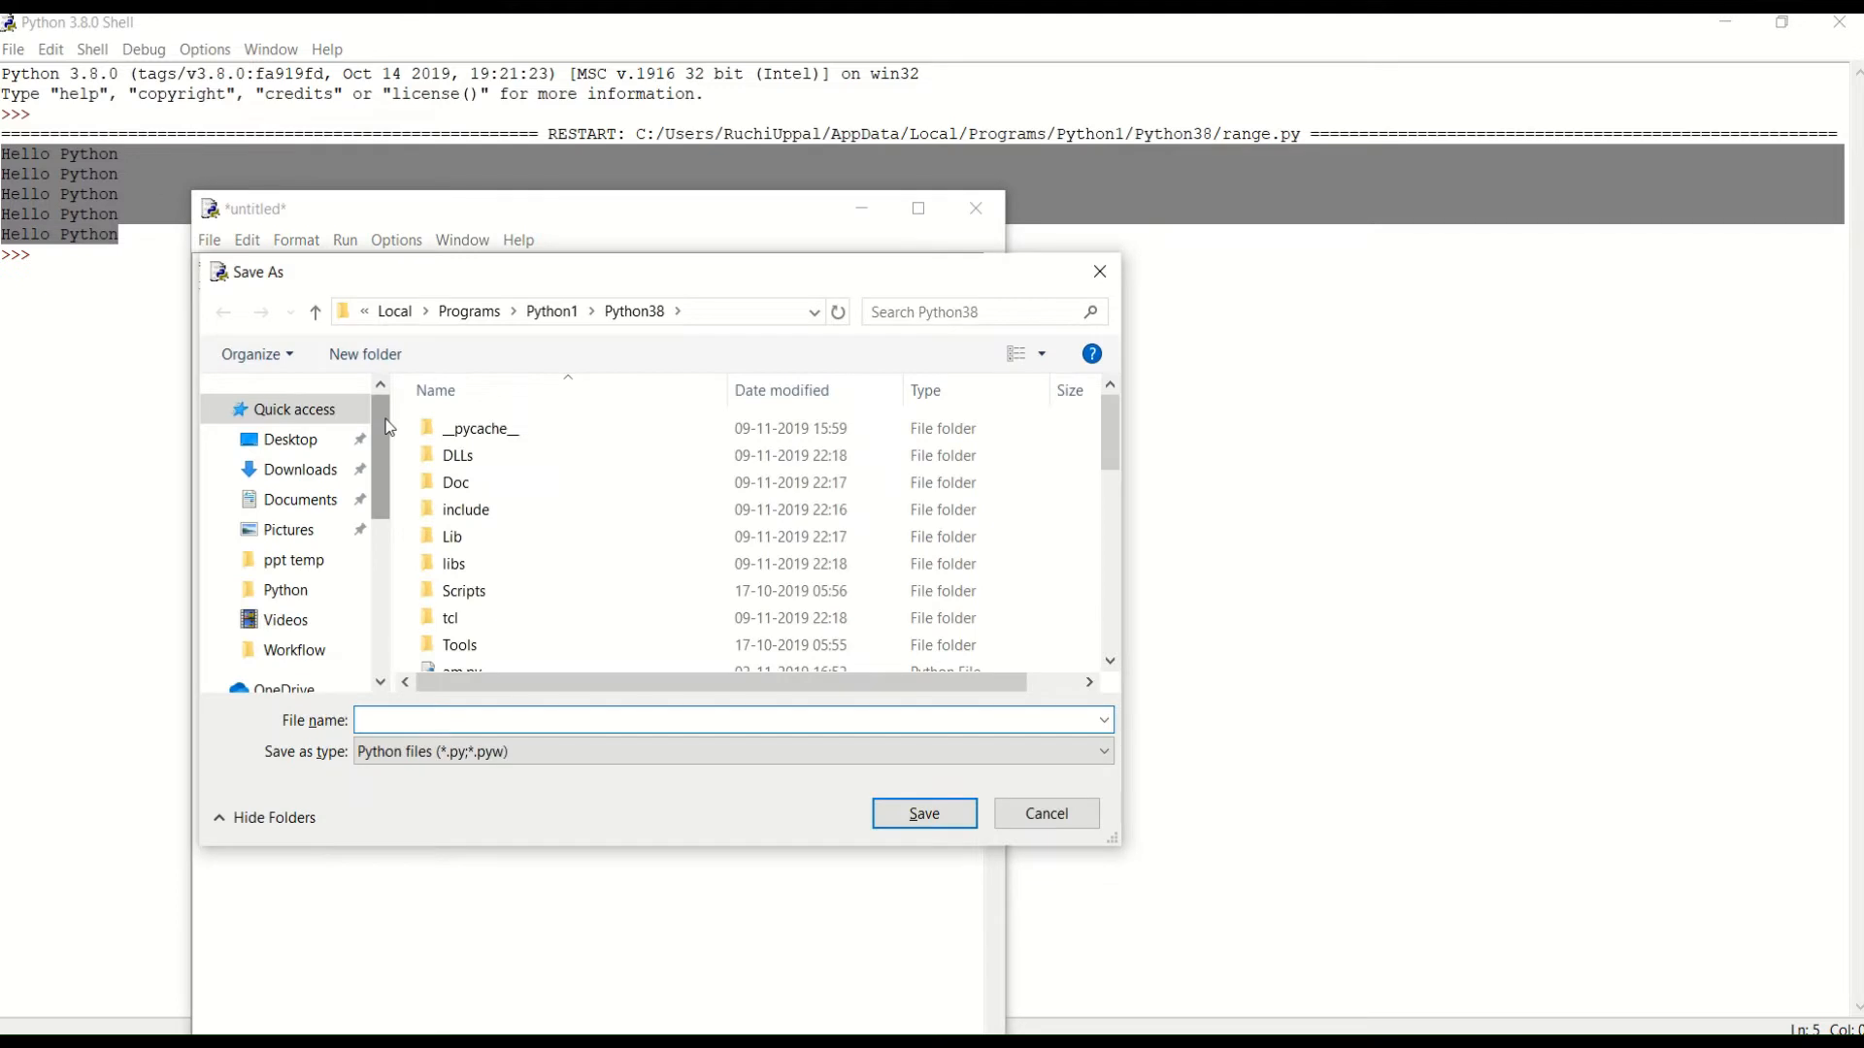
Save the script as range2.py and run it so the shell lists 0, 6, 12, 18, 24, 30.
text(range2)
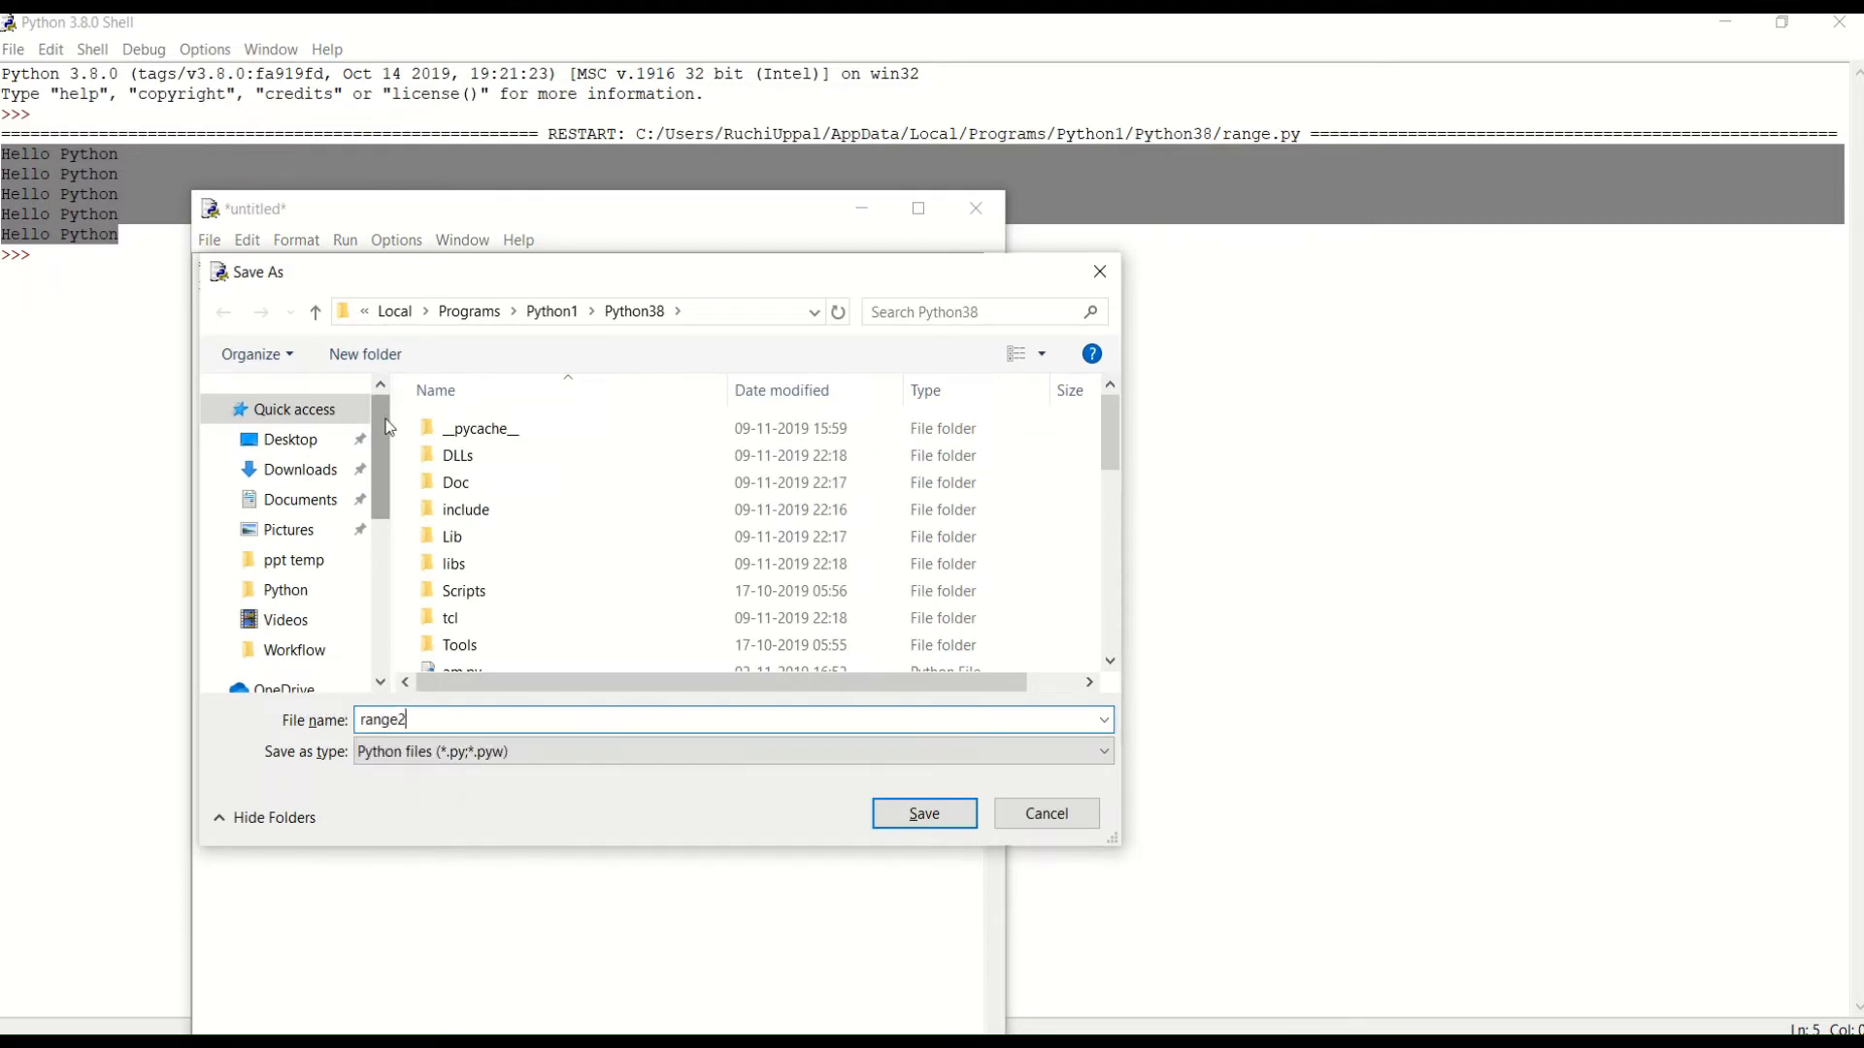
click(922, 814)
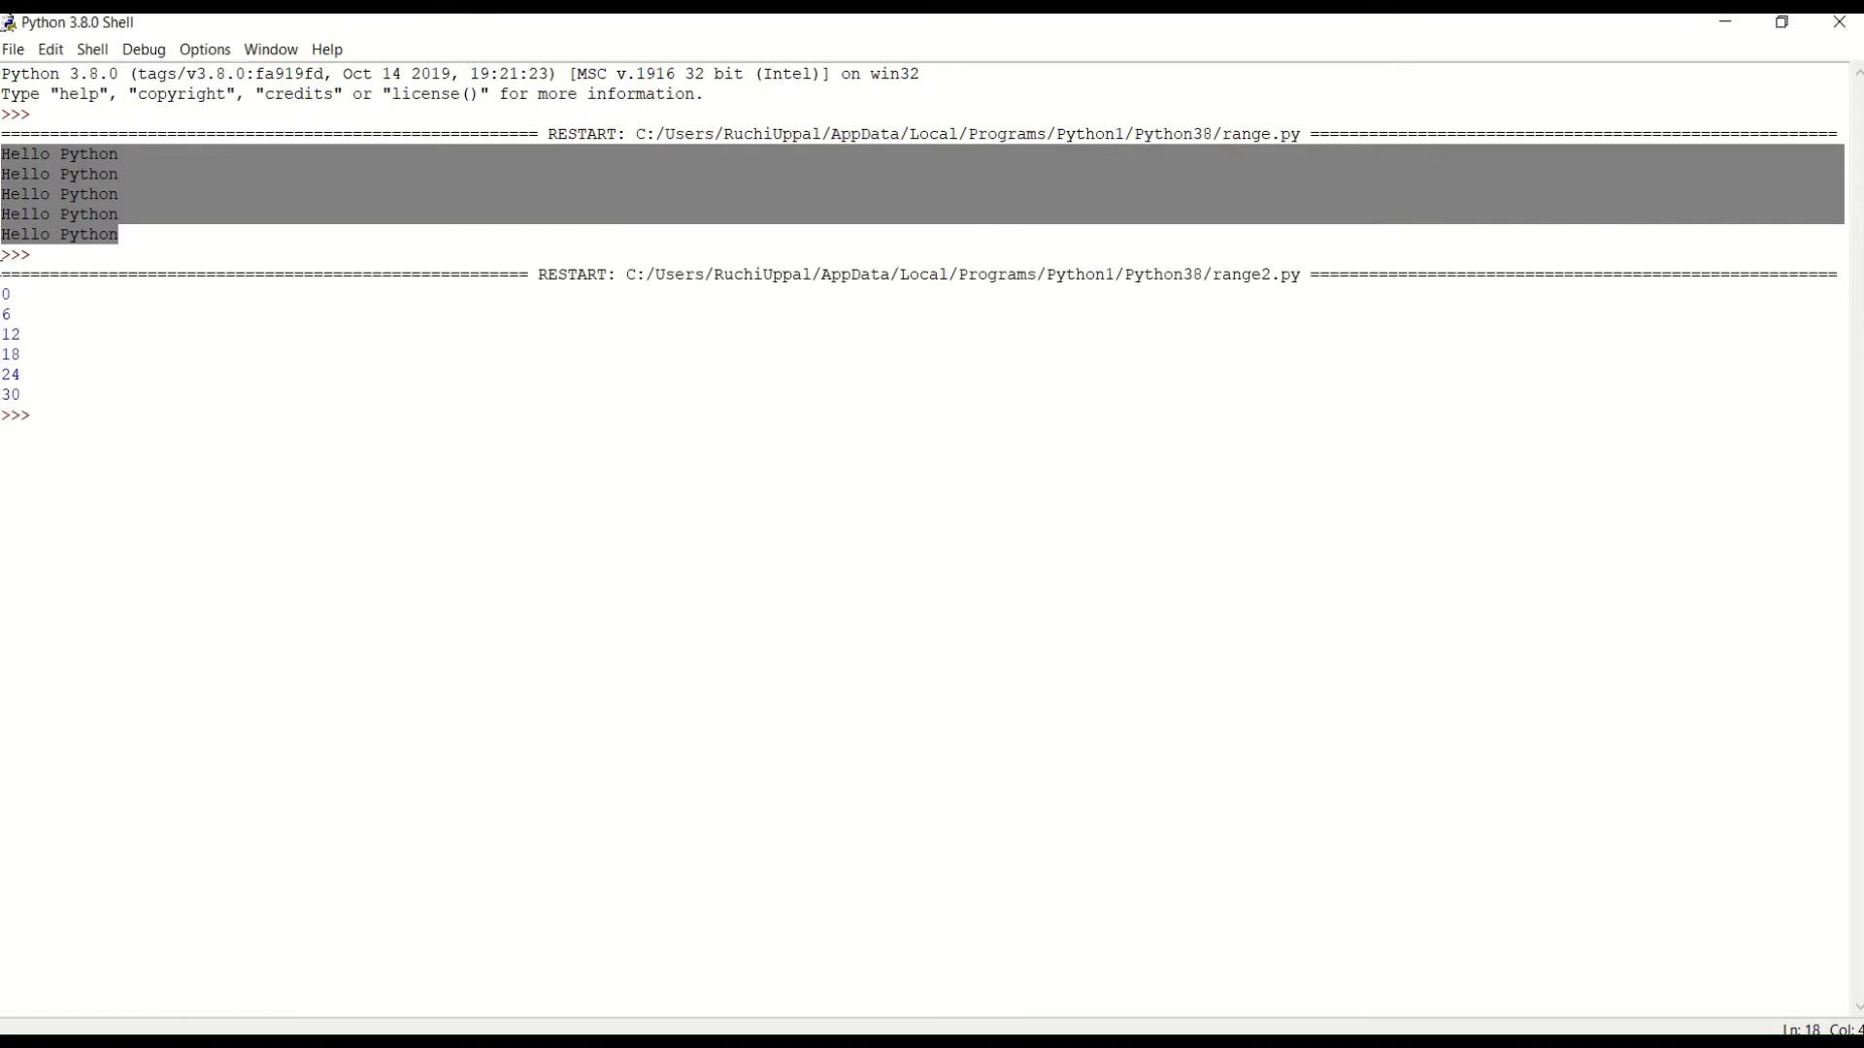
click(7, 294)
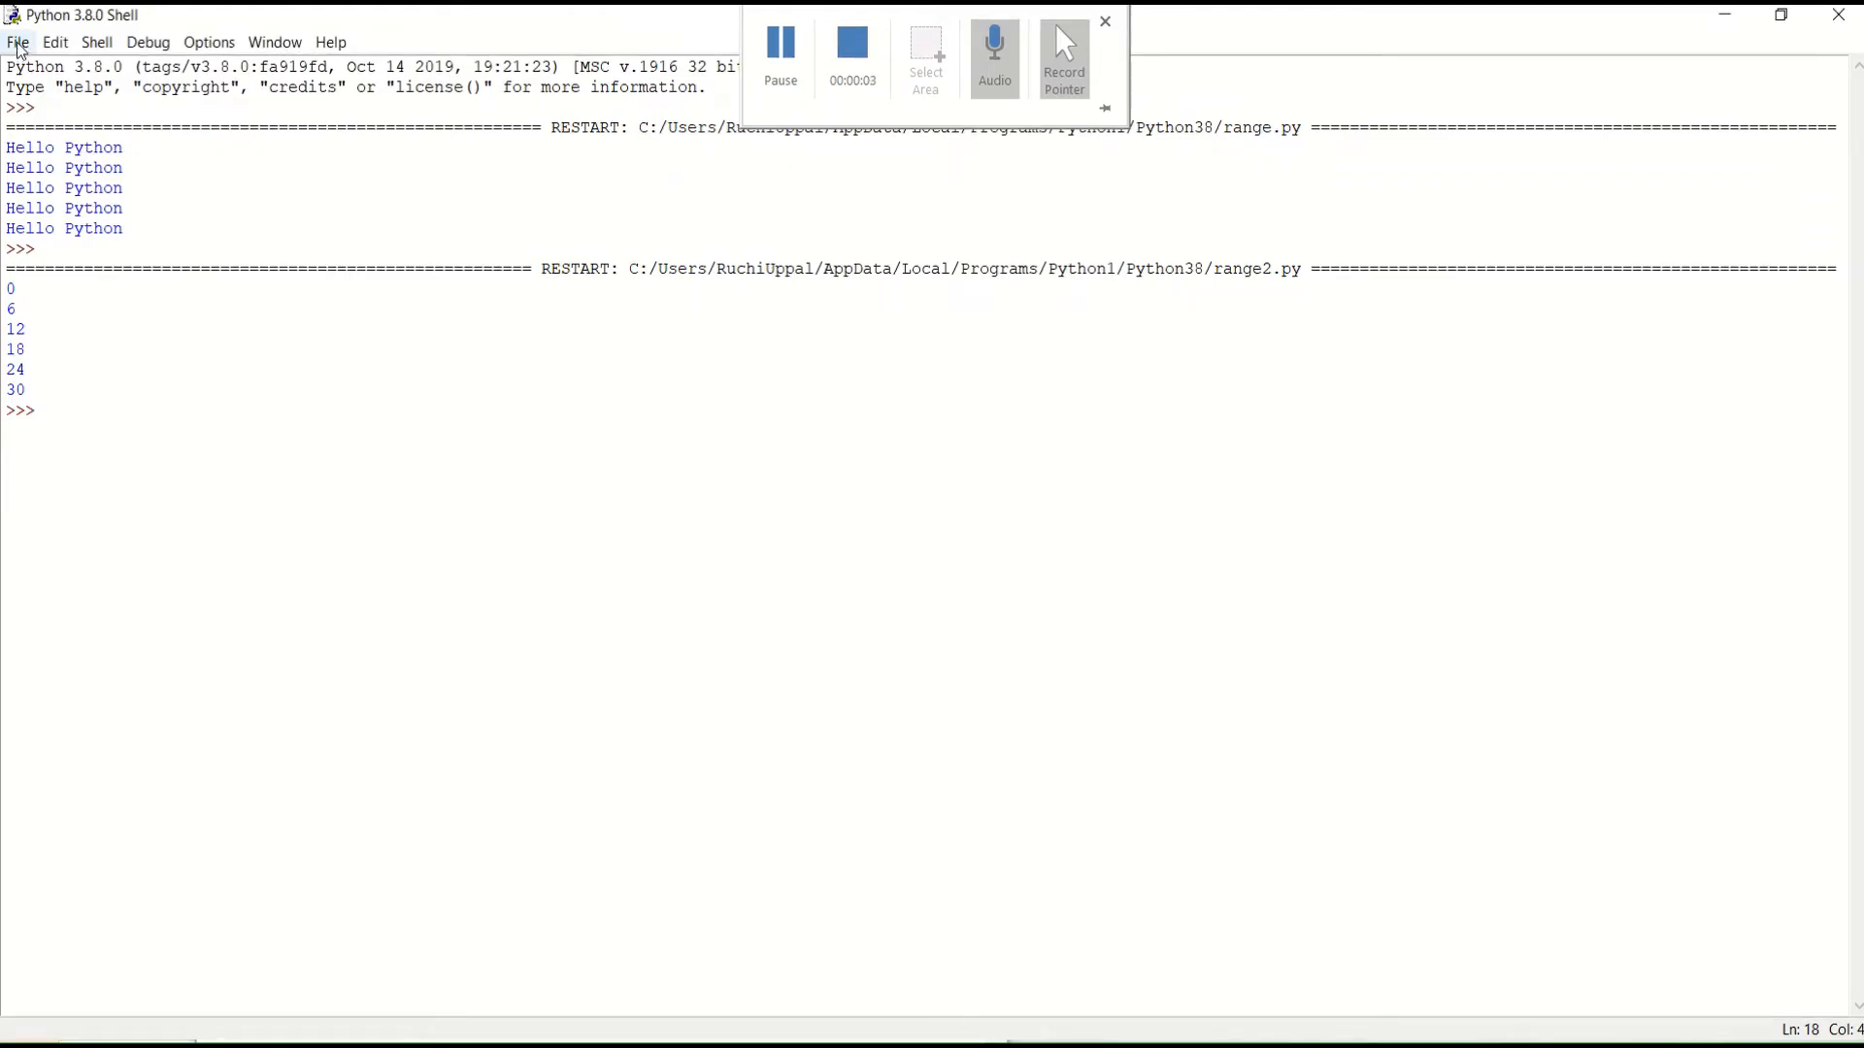
Start a new script with a table comment and the assignment num = 4.
click(18, 41)
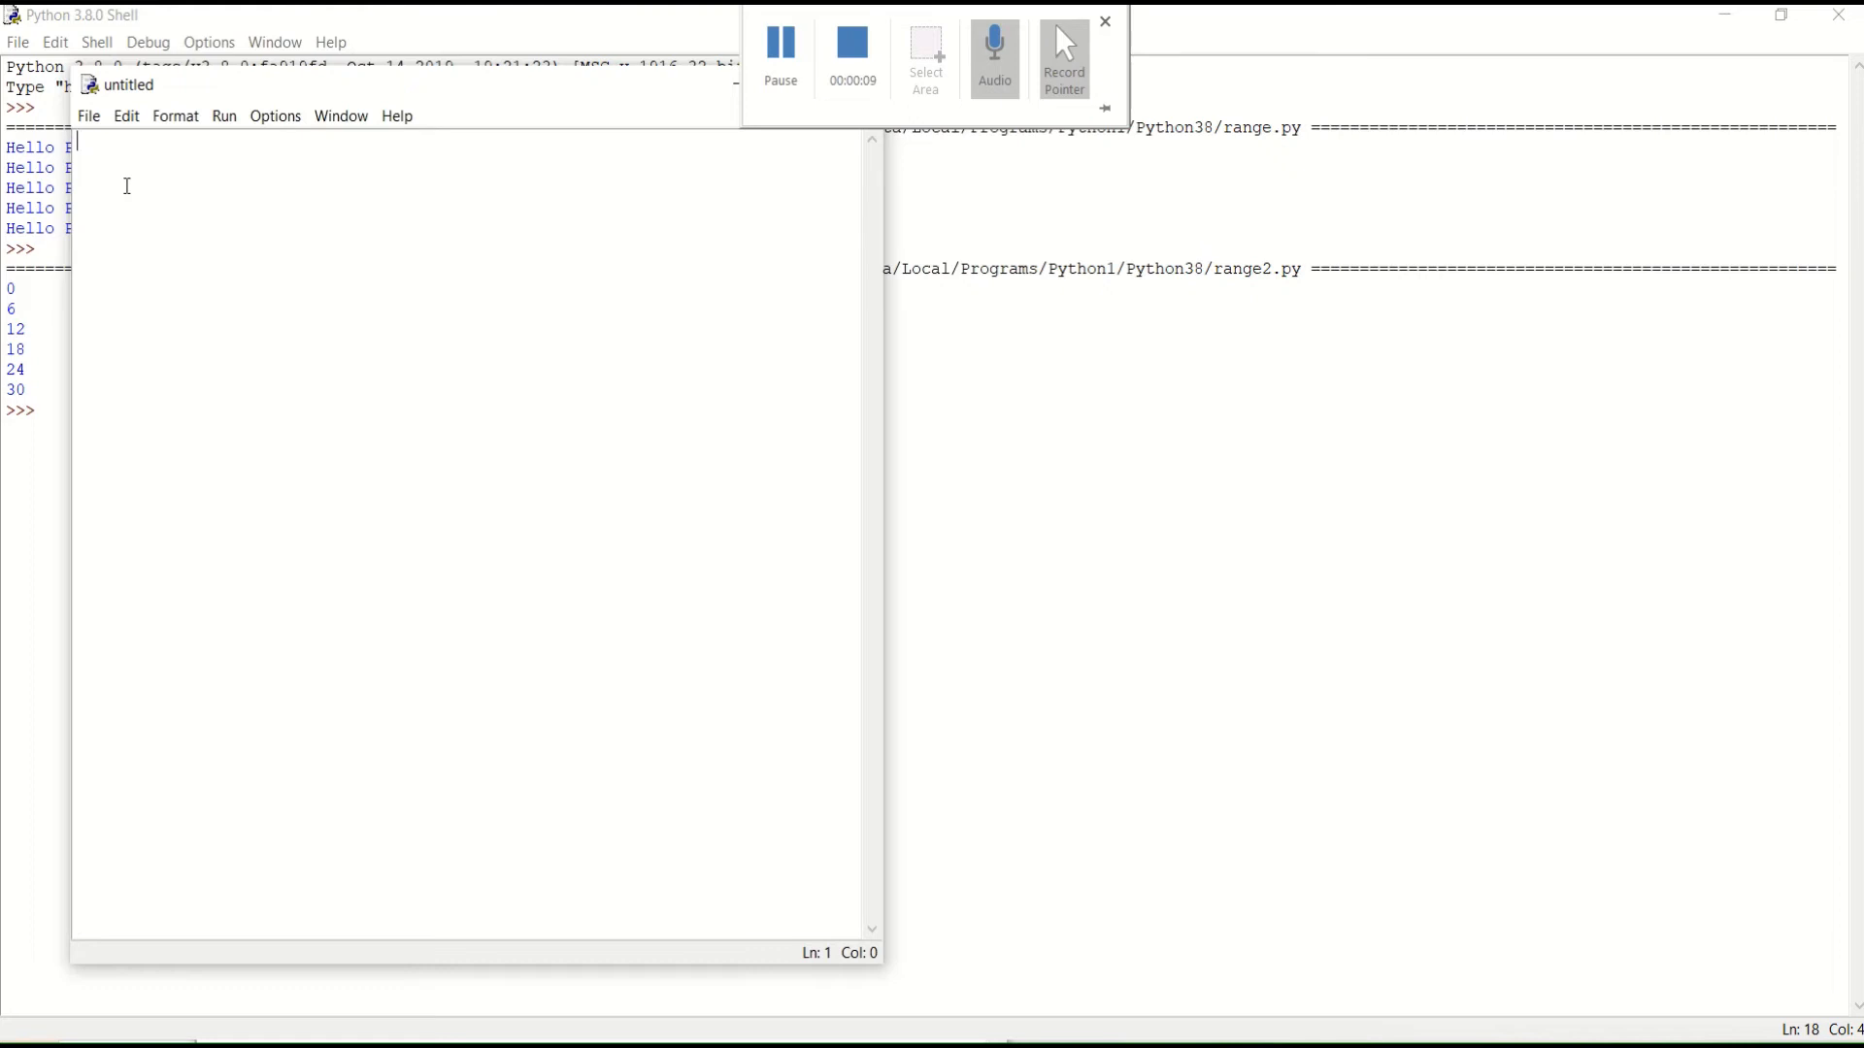
text(#t)
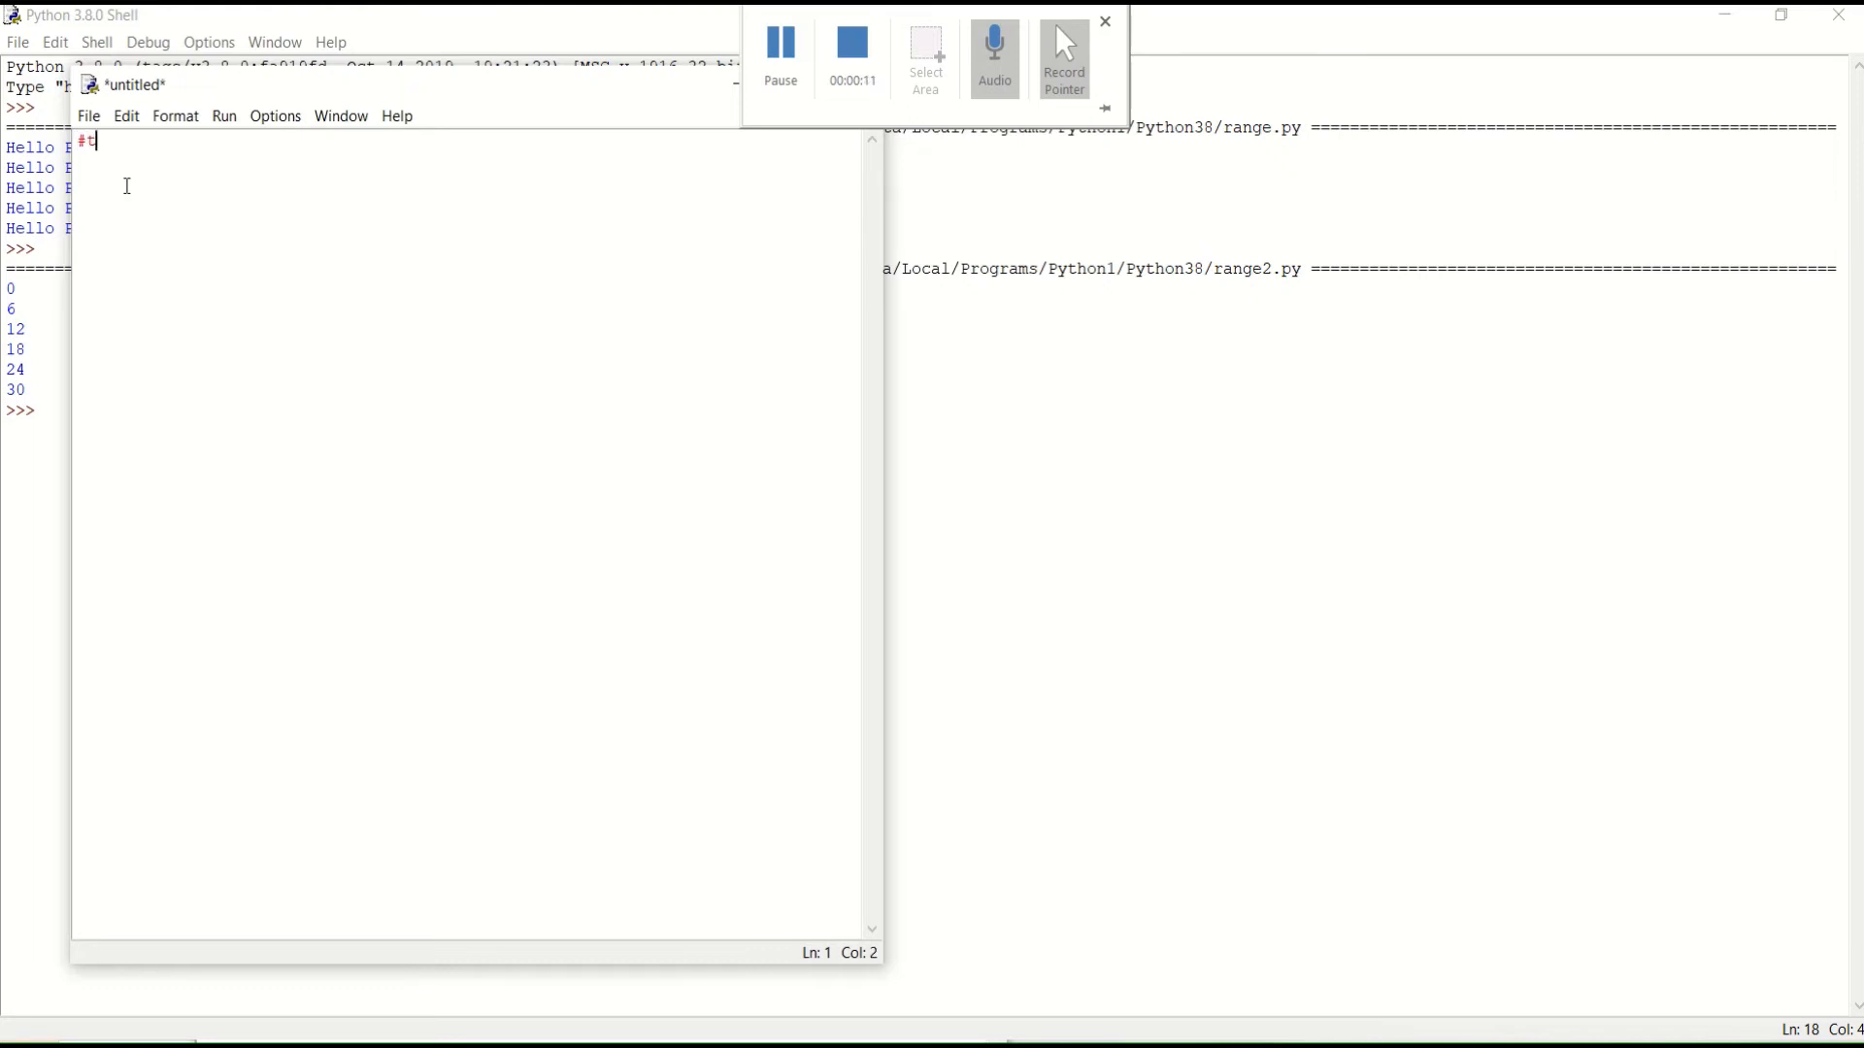
text(able of a numb)
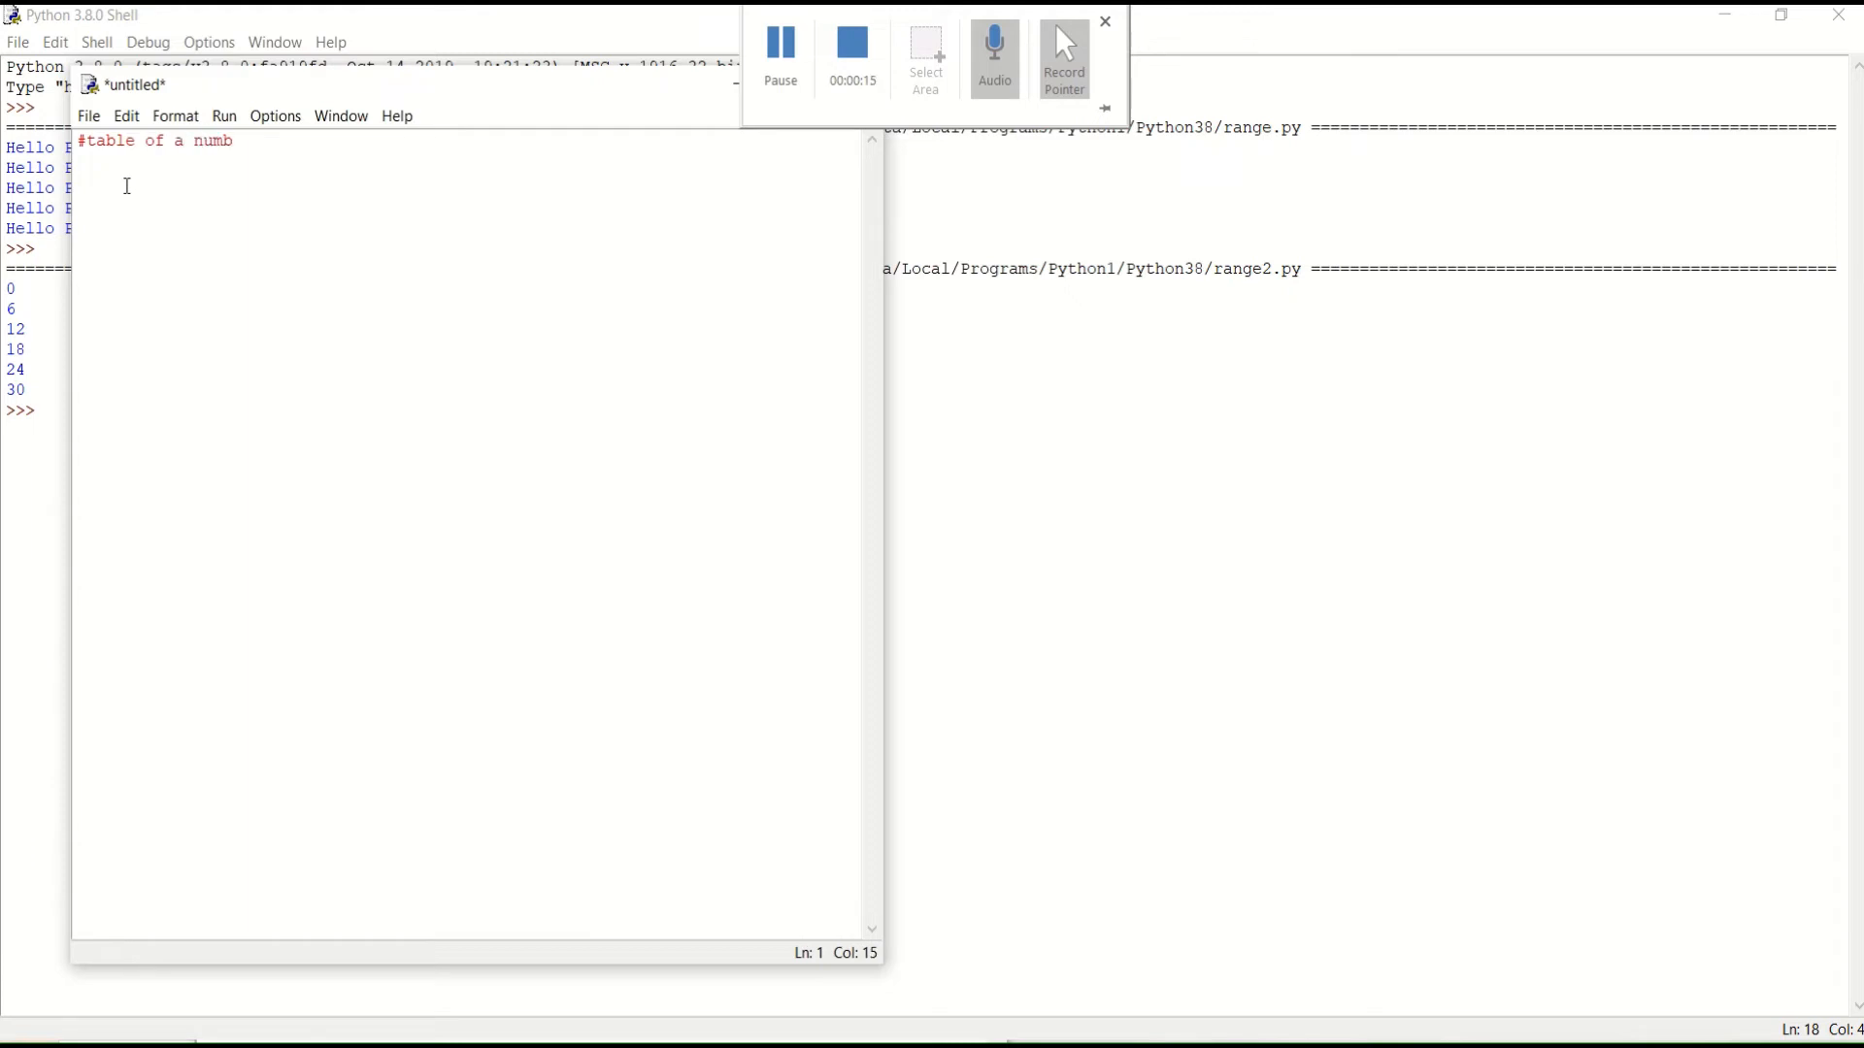
text(er)
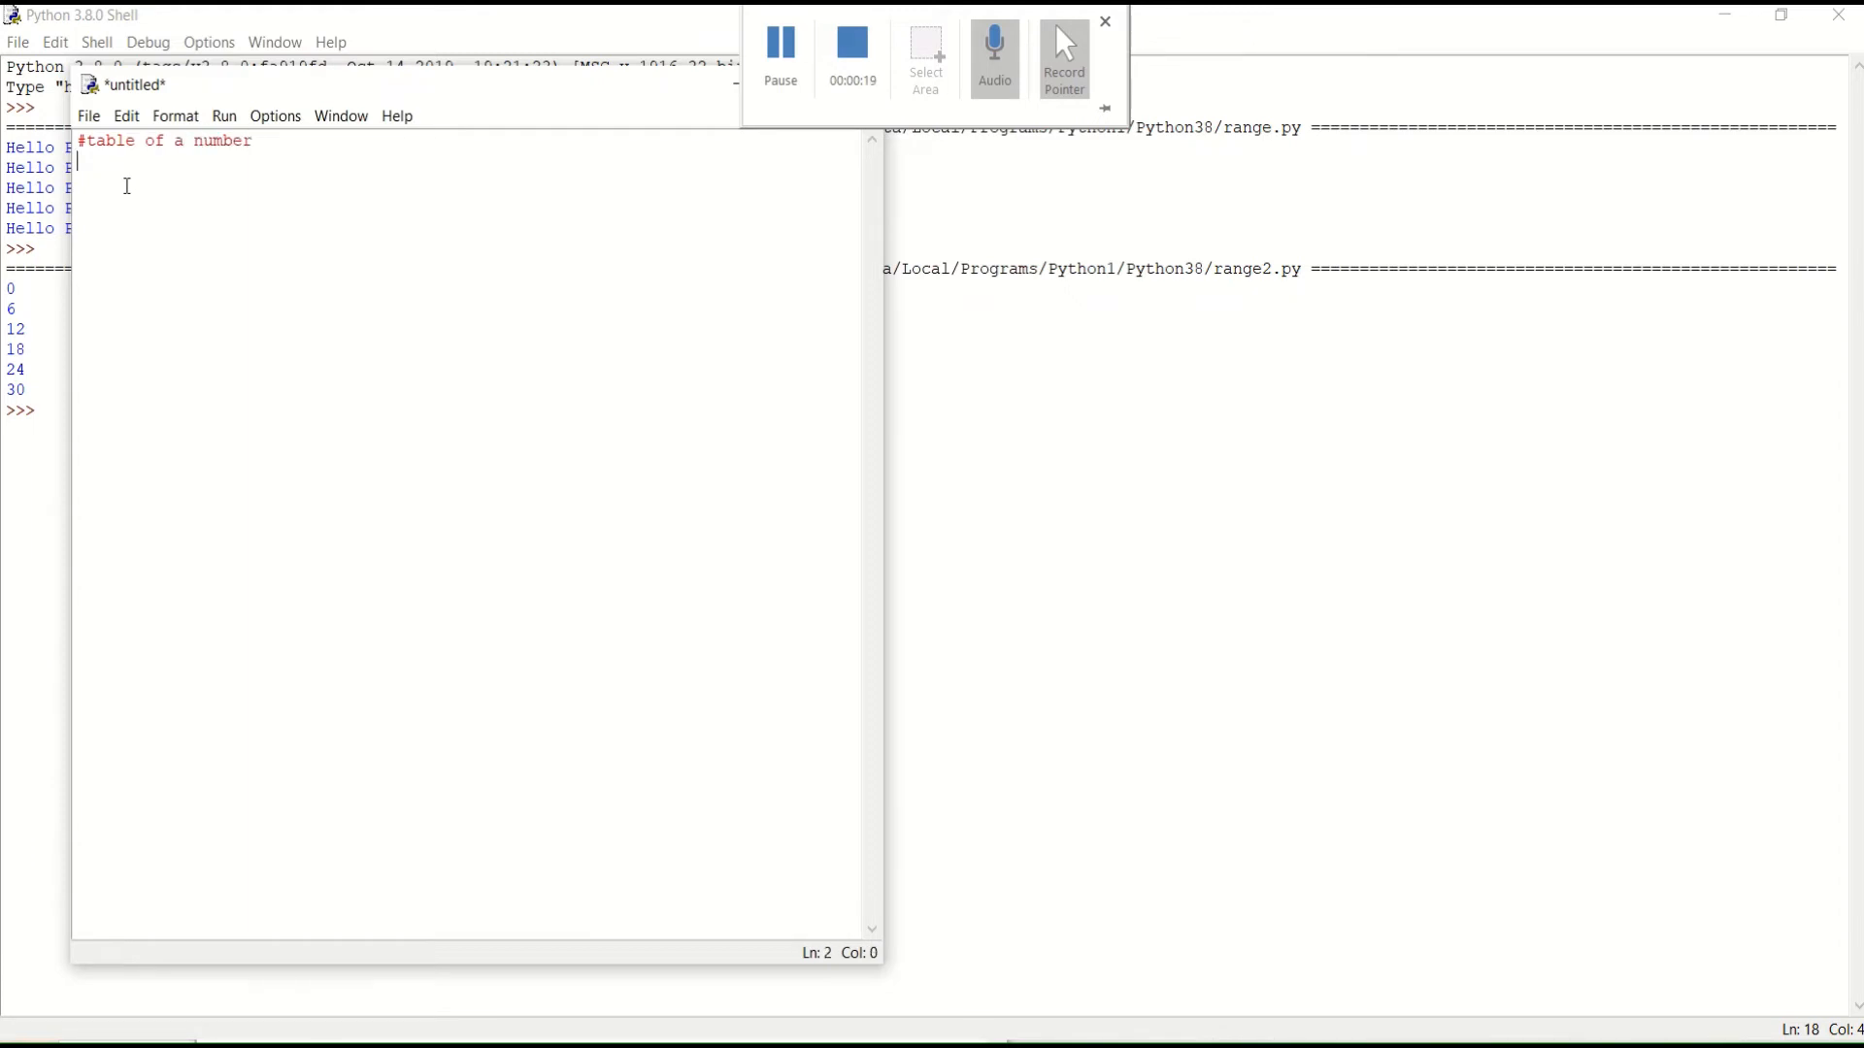
text(num)
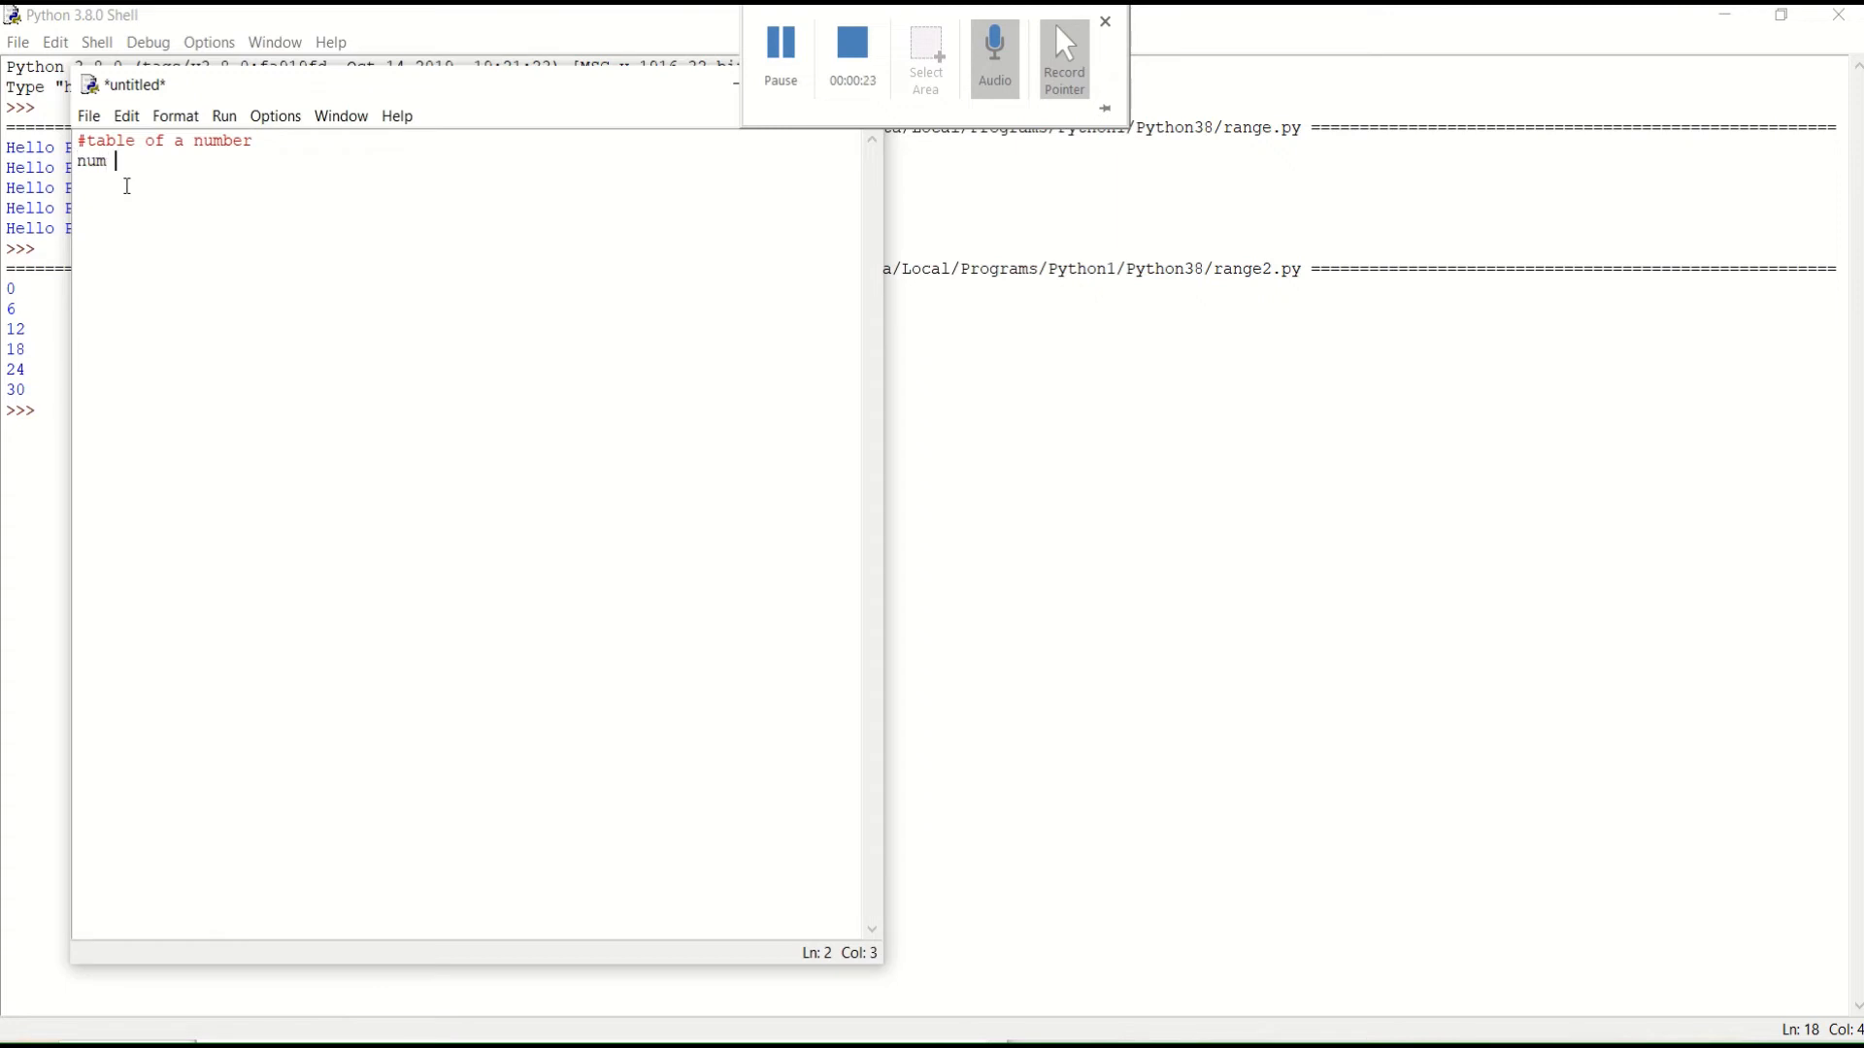
text(= 4)
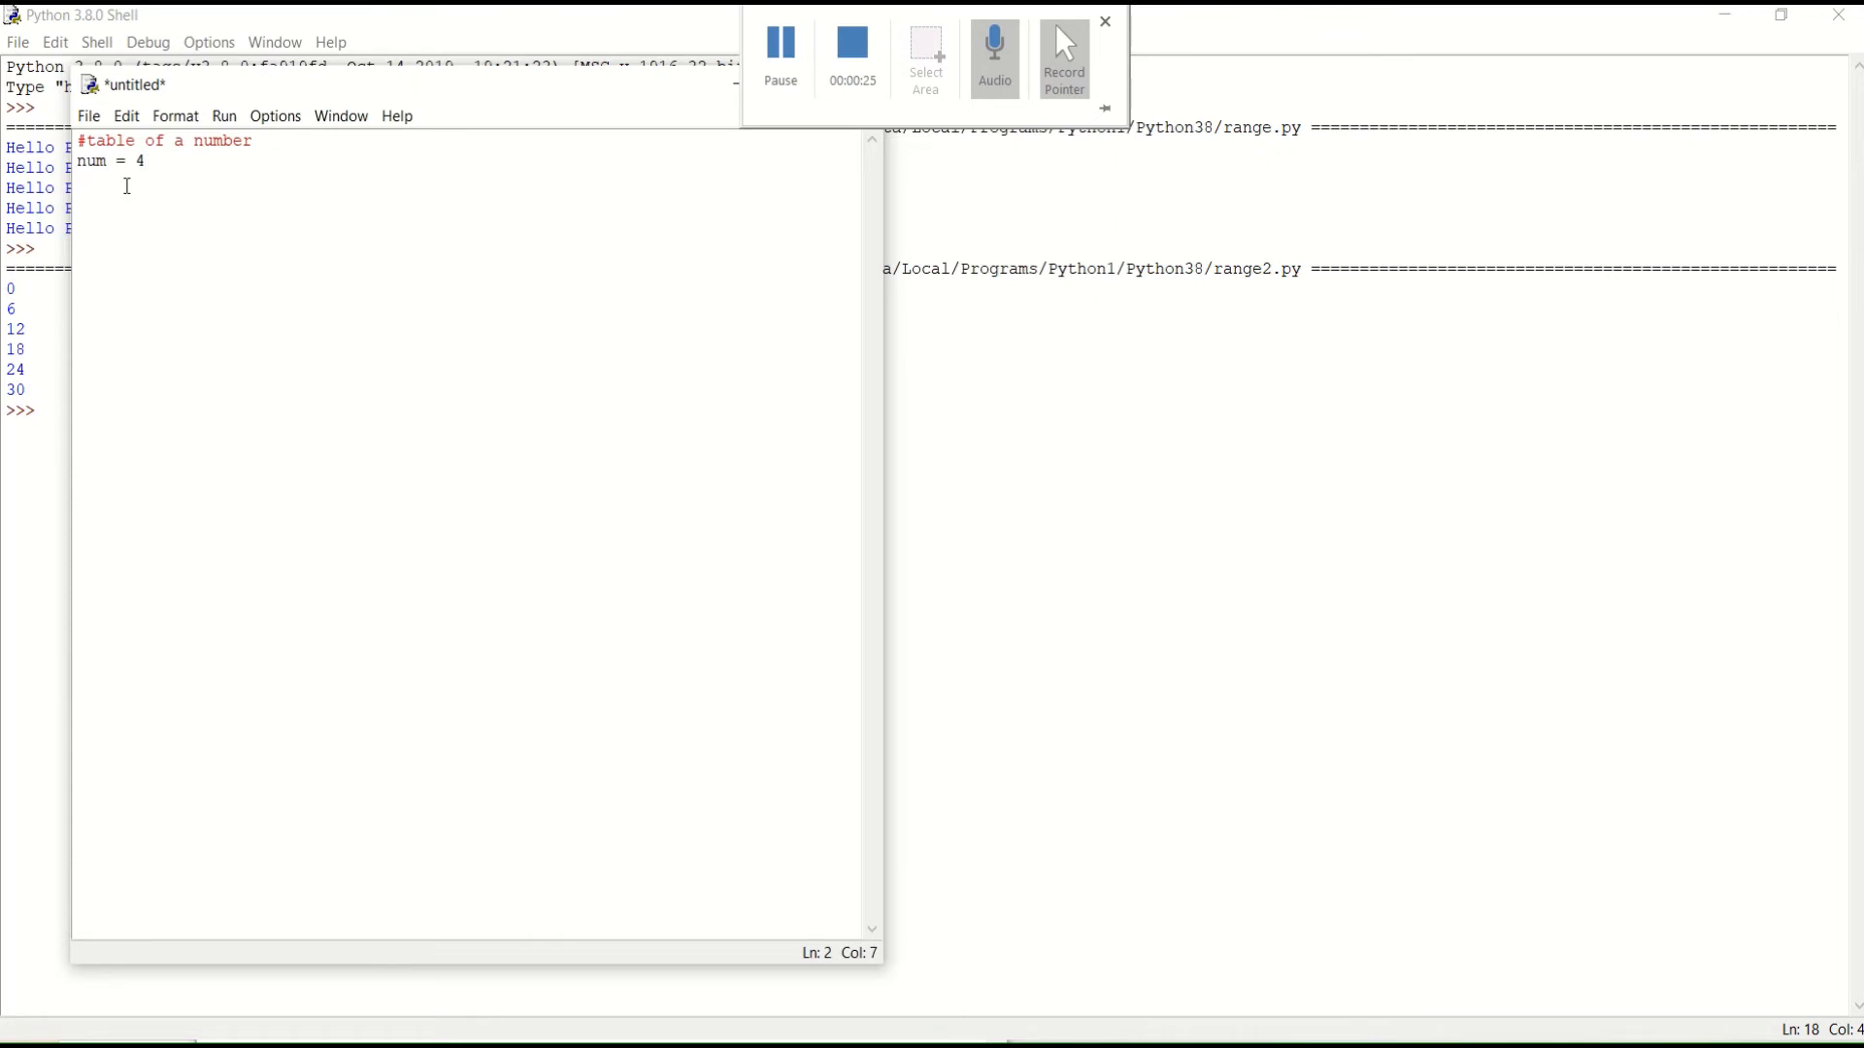
Write the loop header for i in range(1,11):.
text(for)
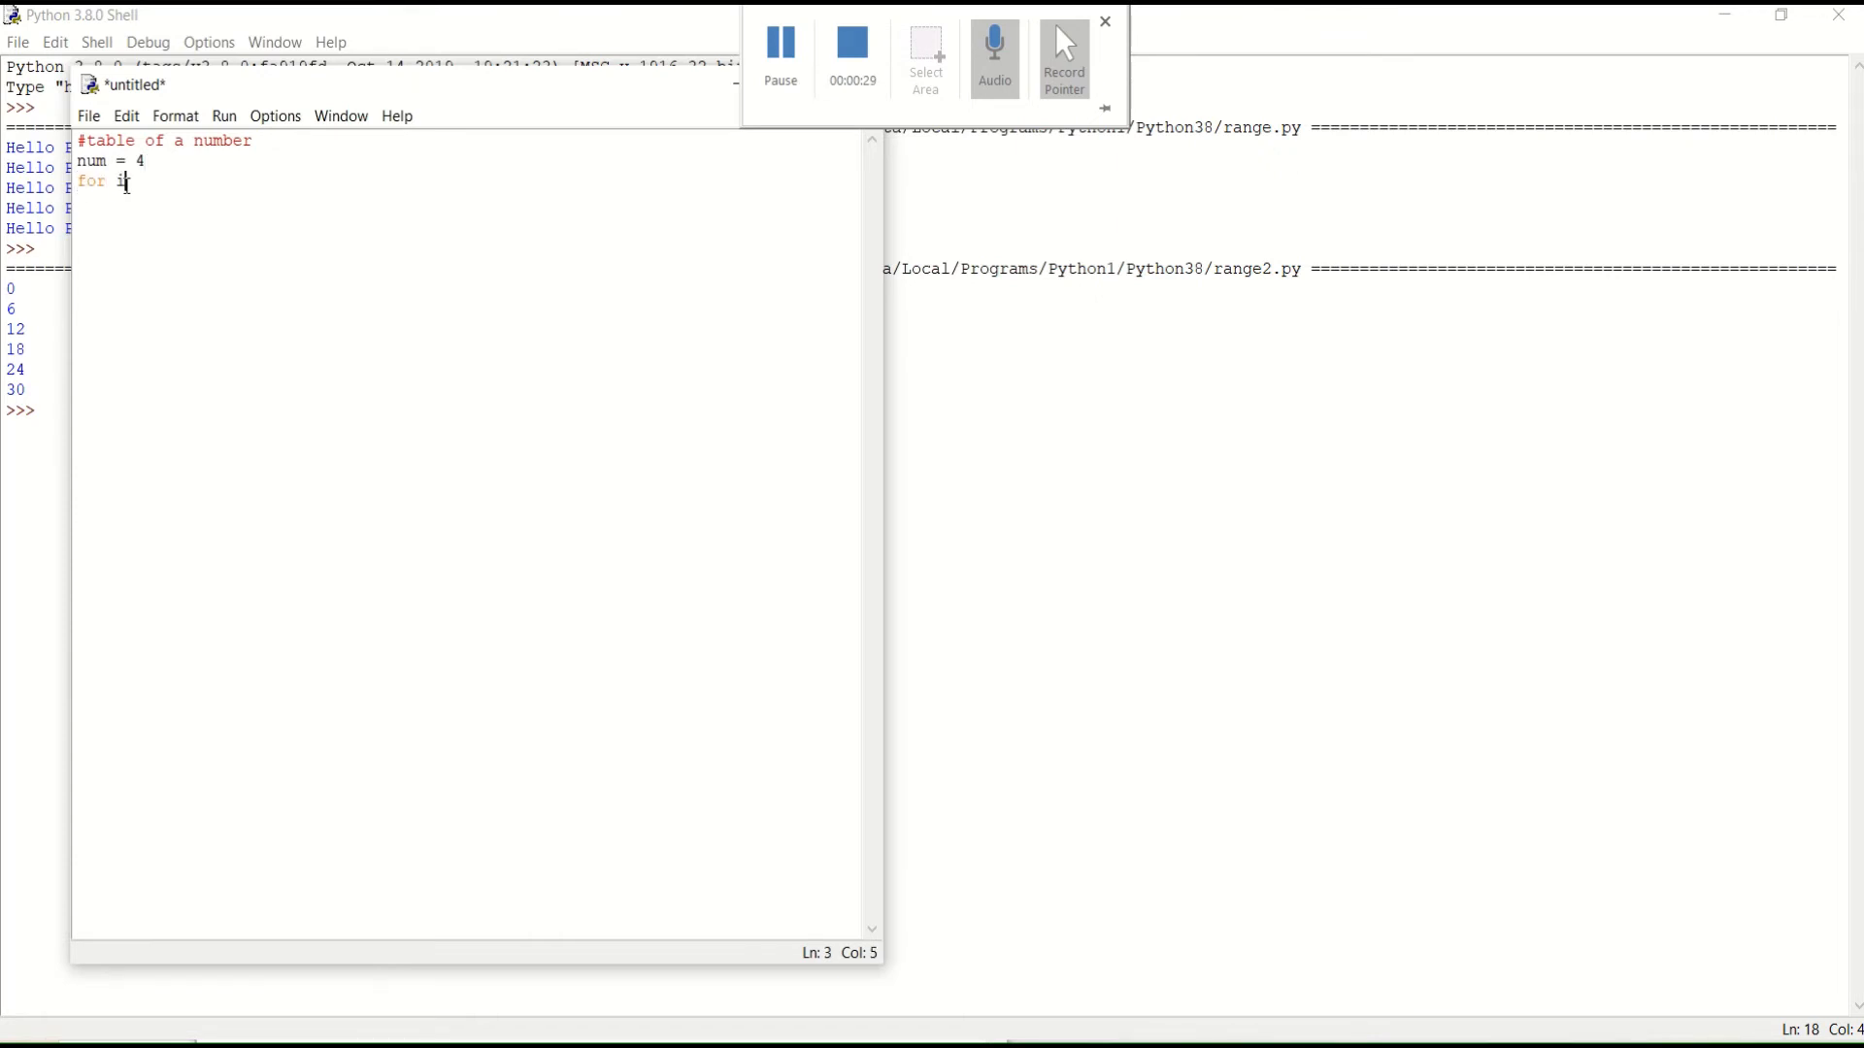
text(i)
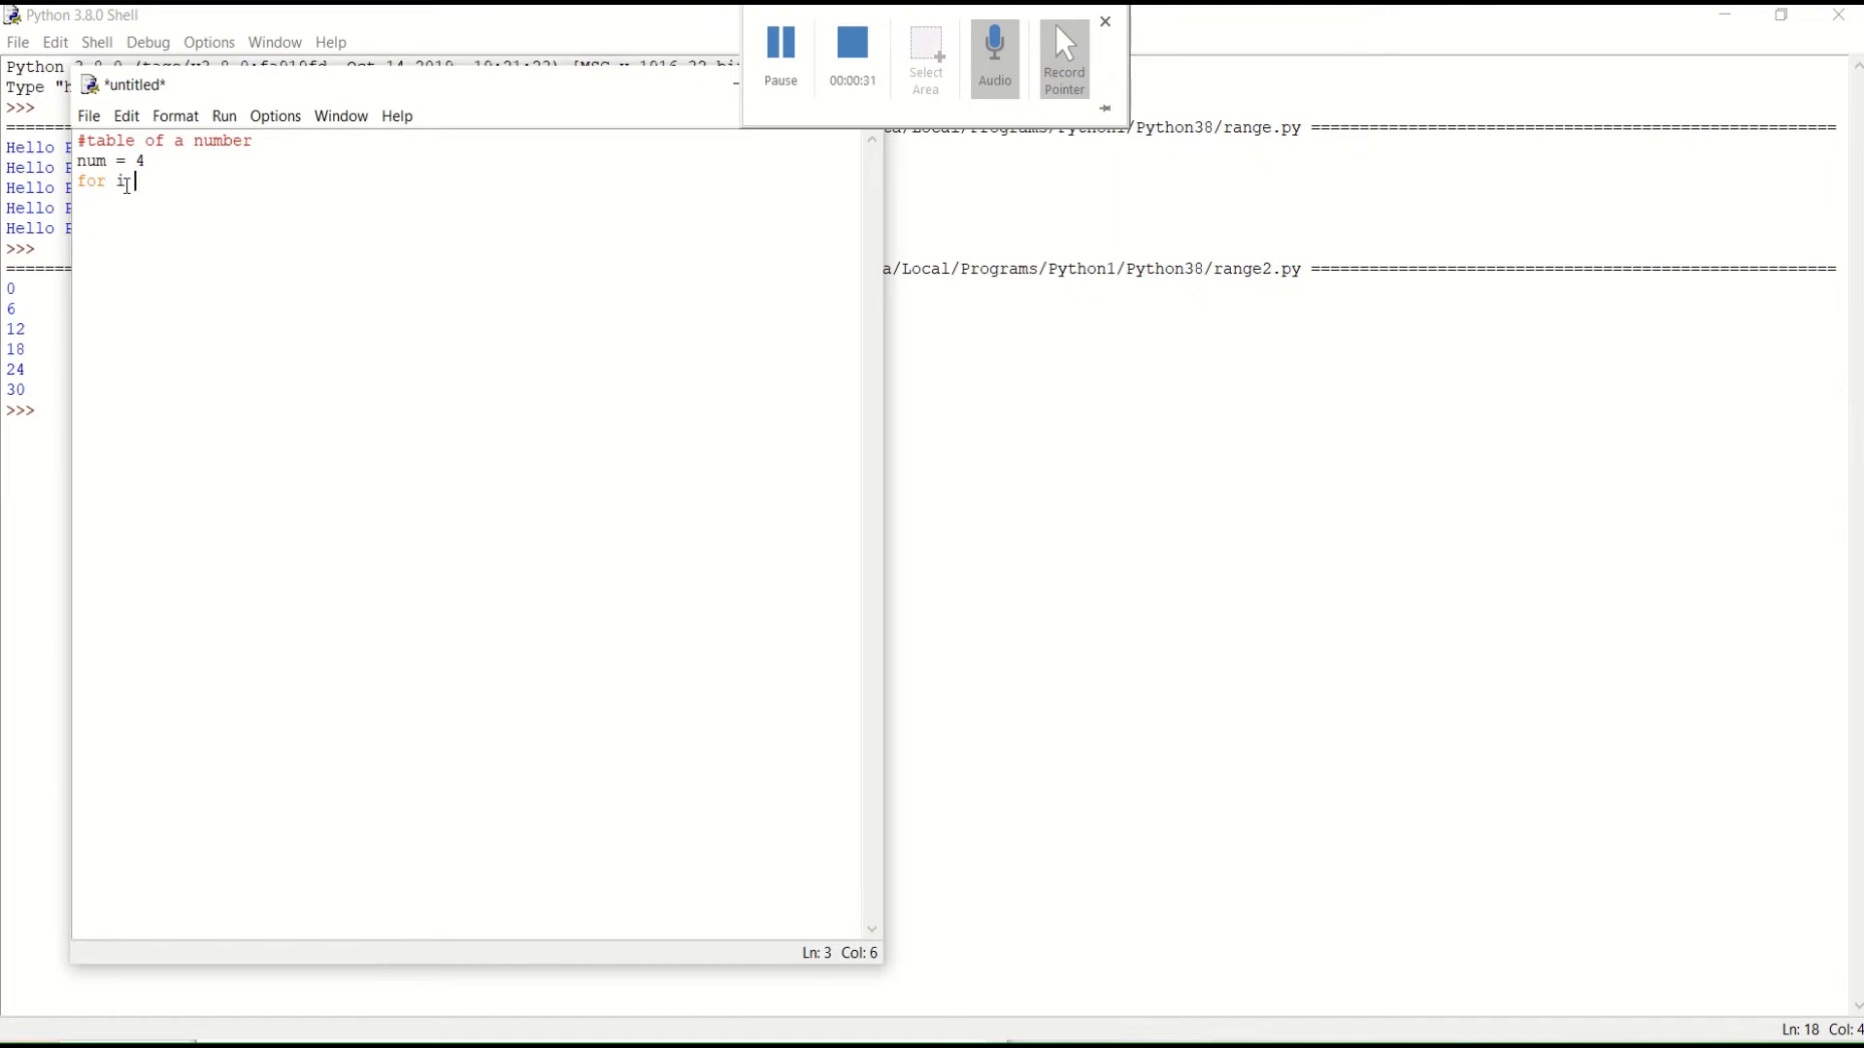
text(in range)
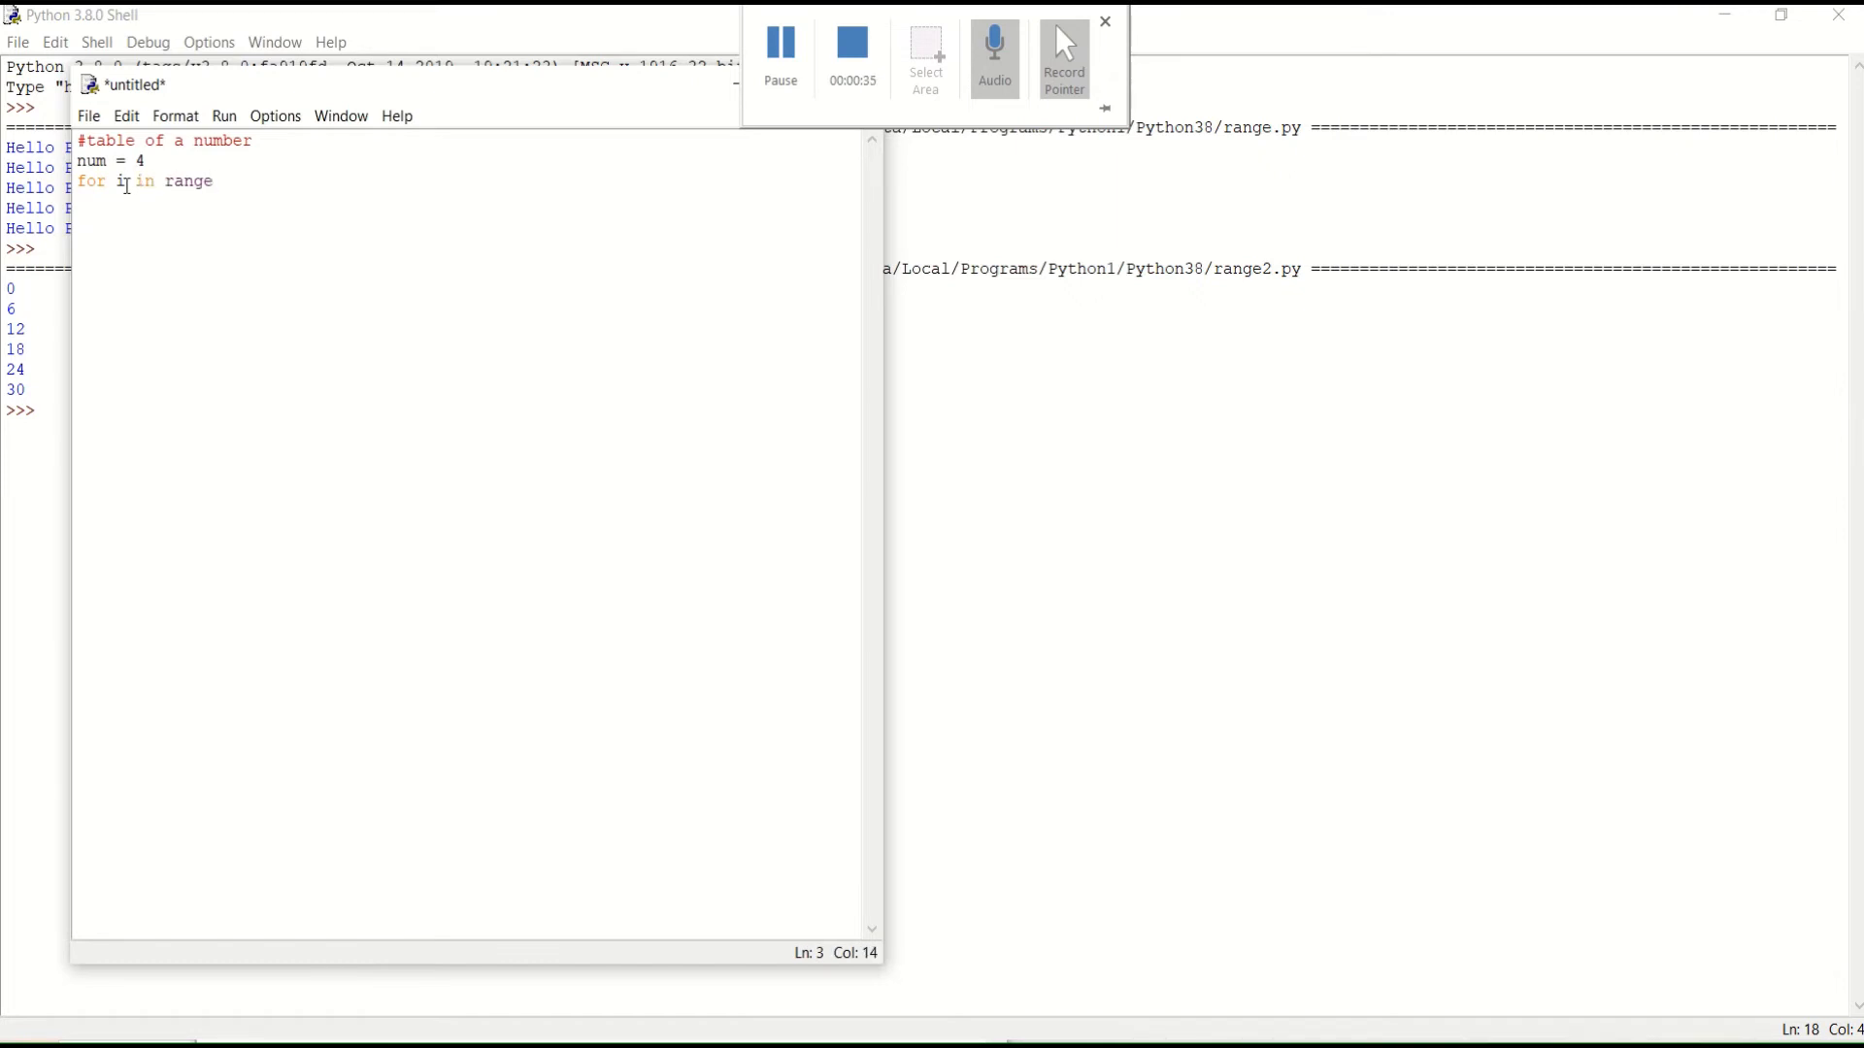
text((1,)
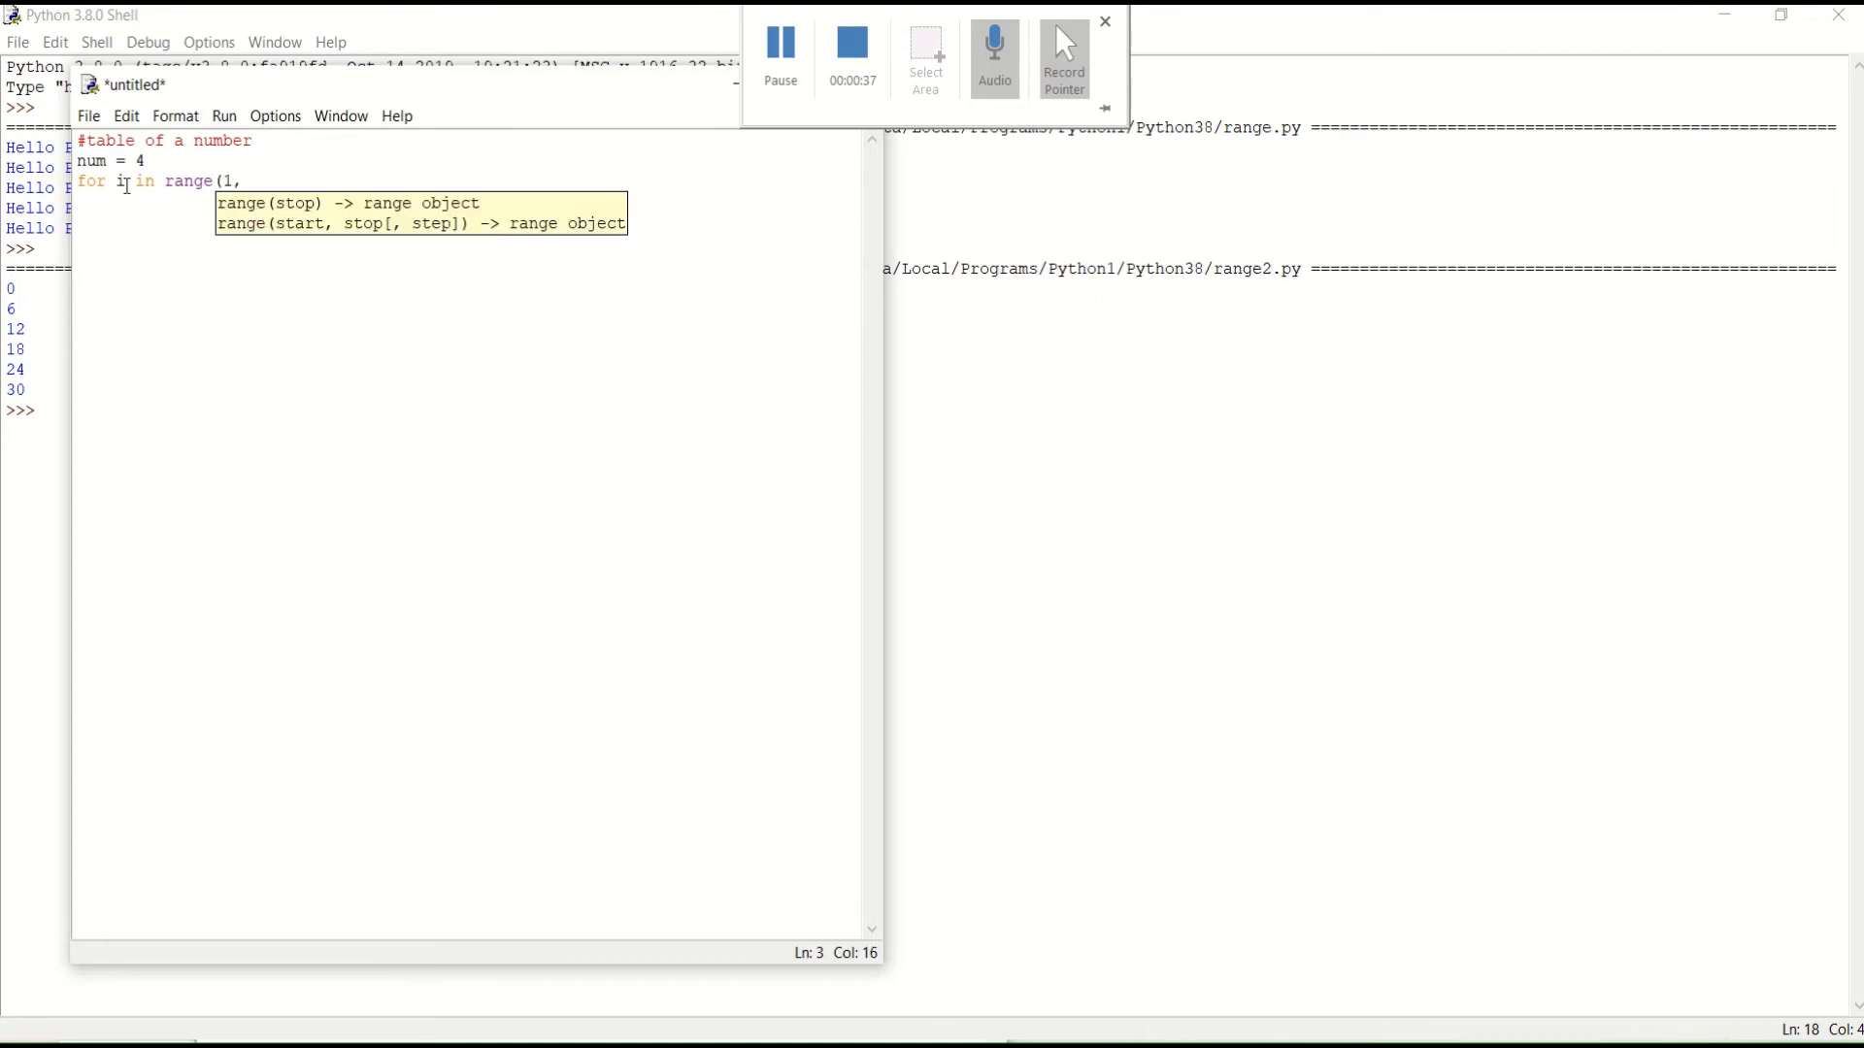
text(11)
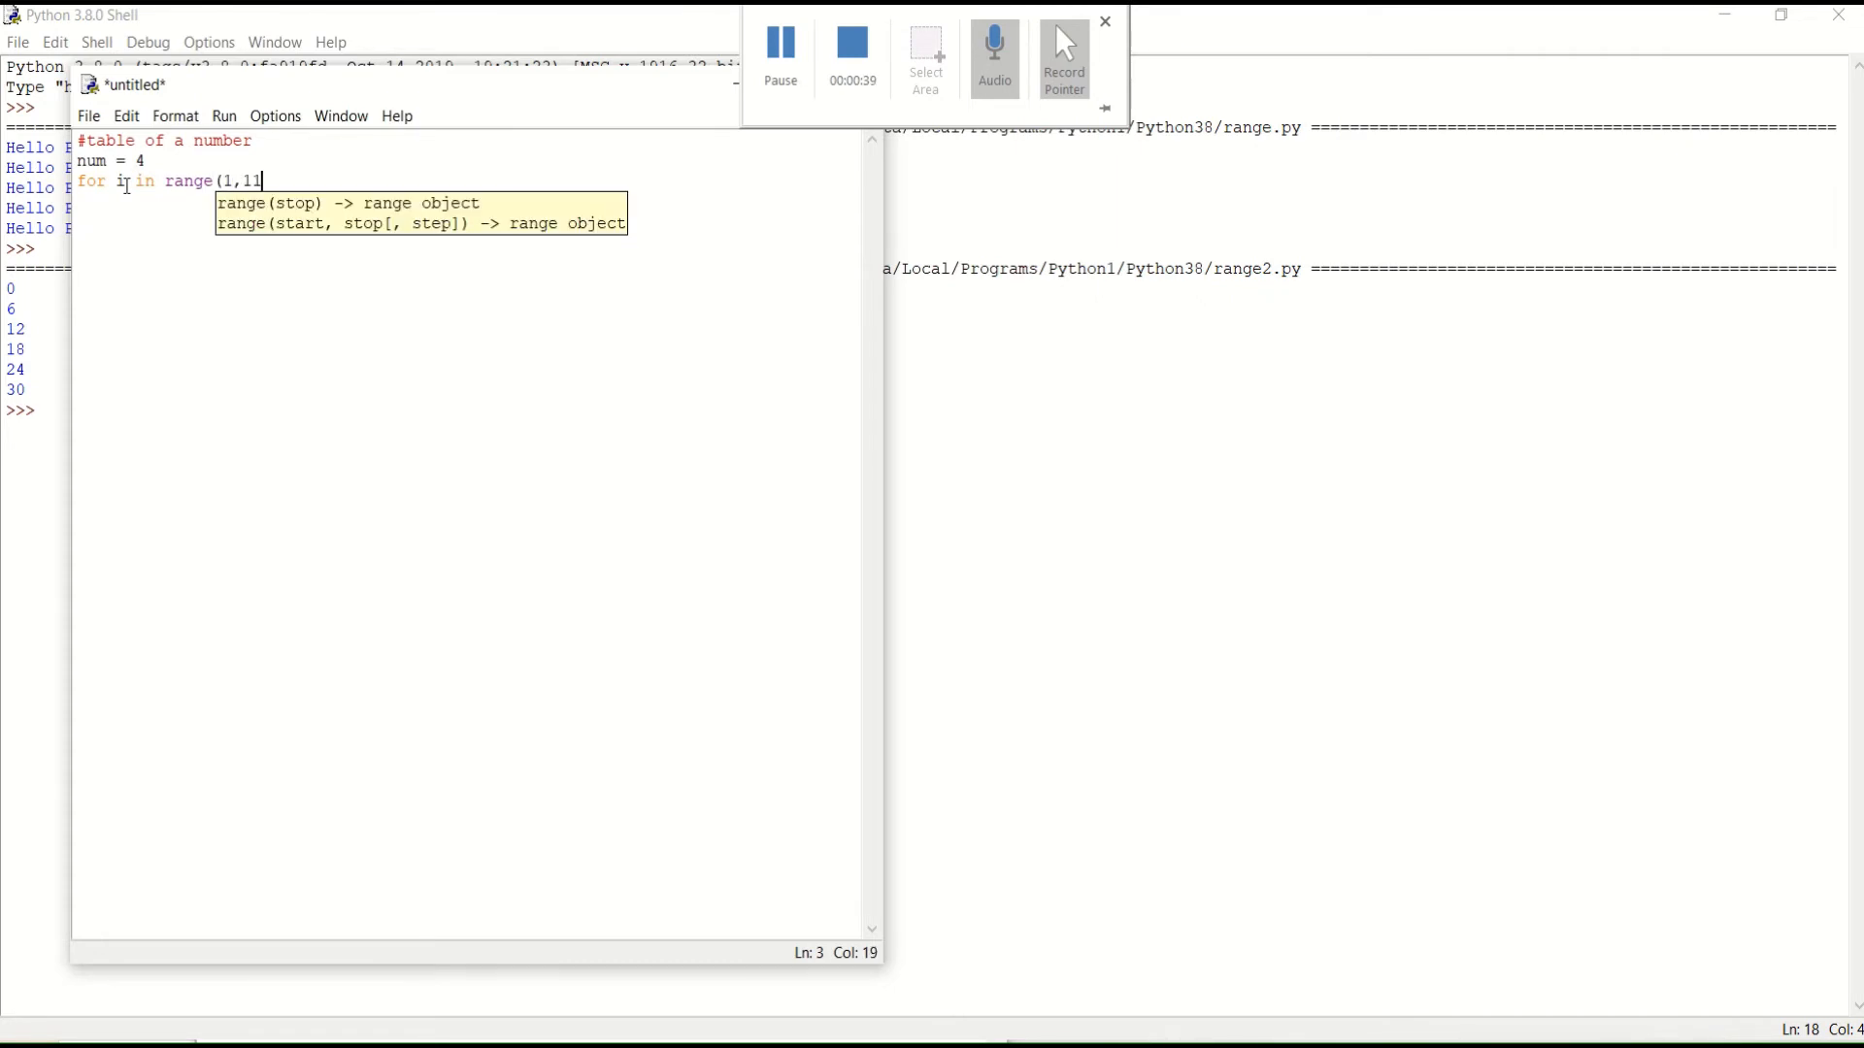
text())
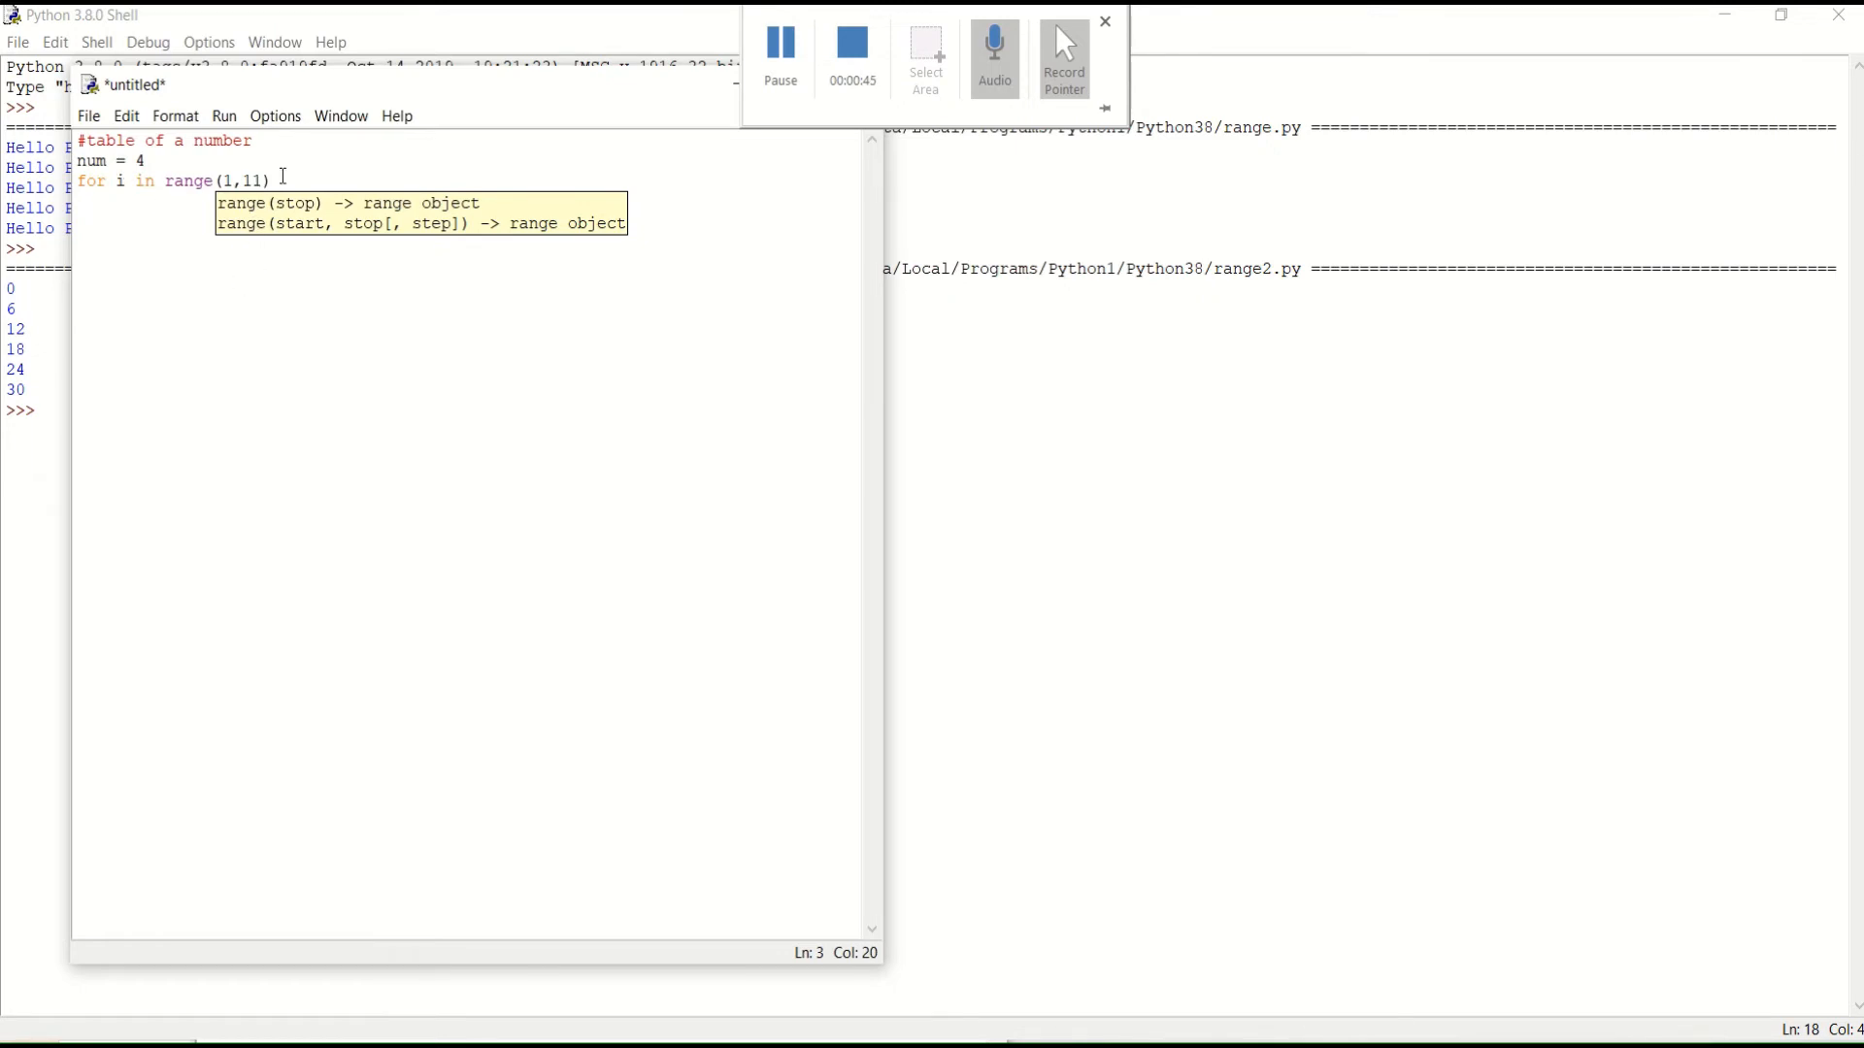
text(:)
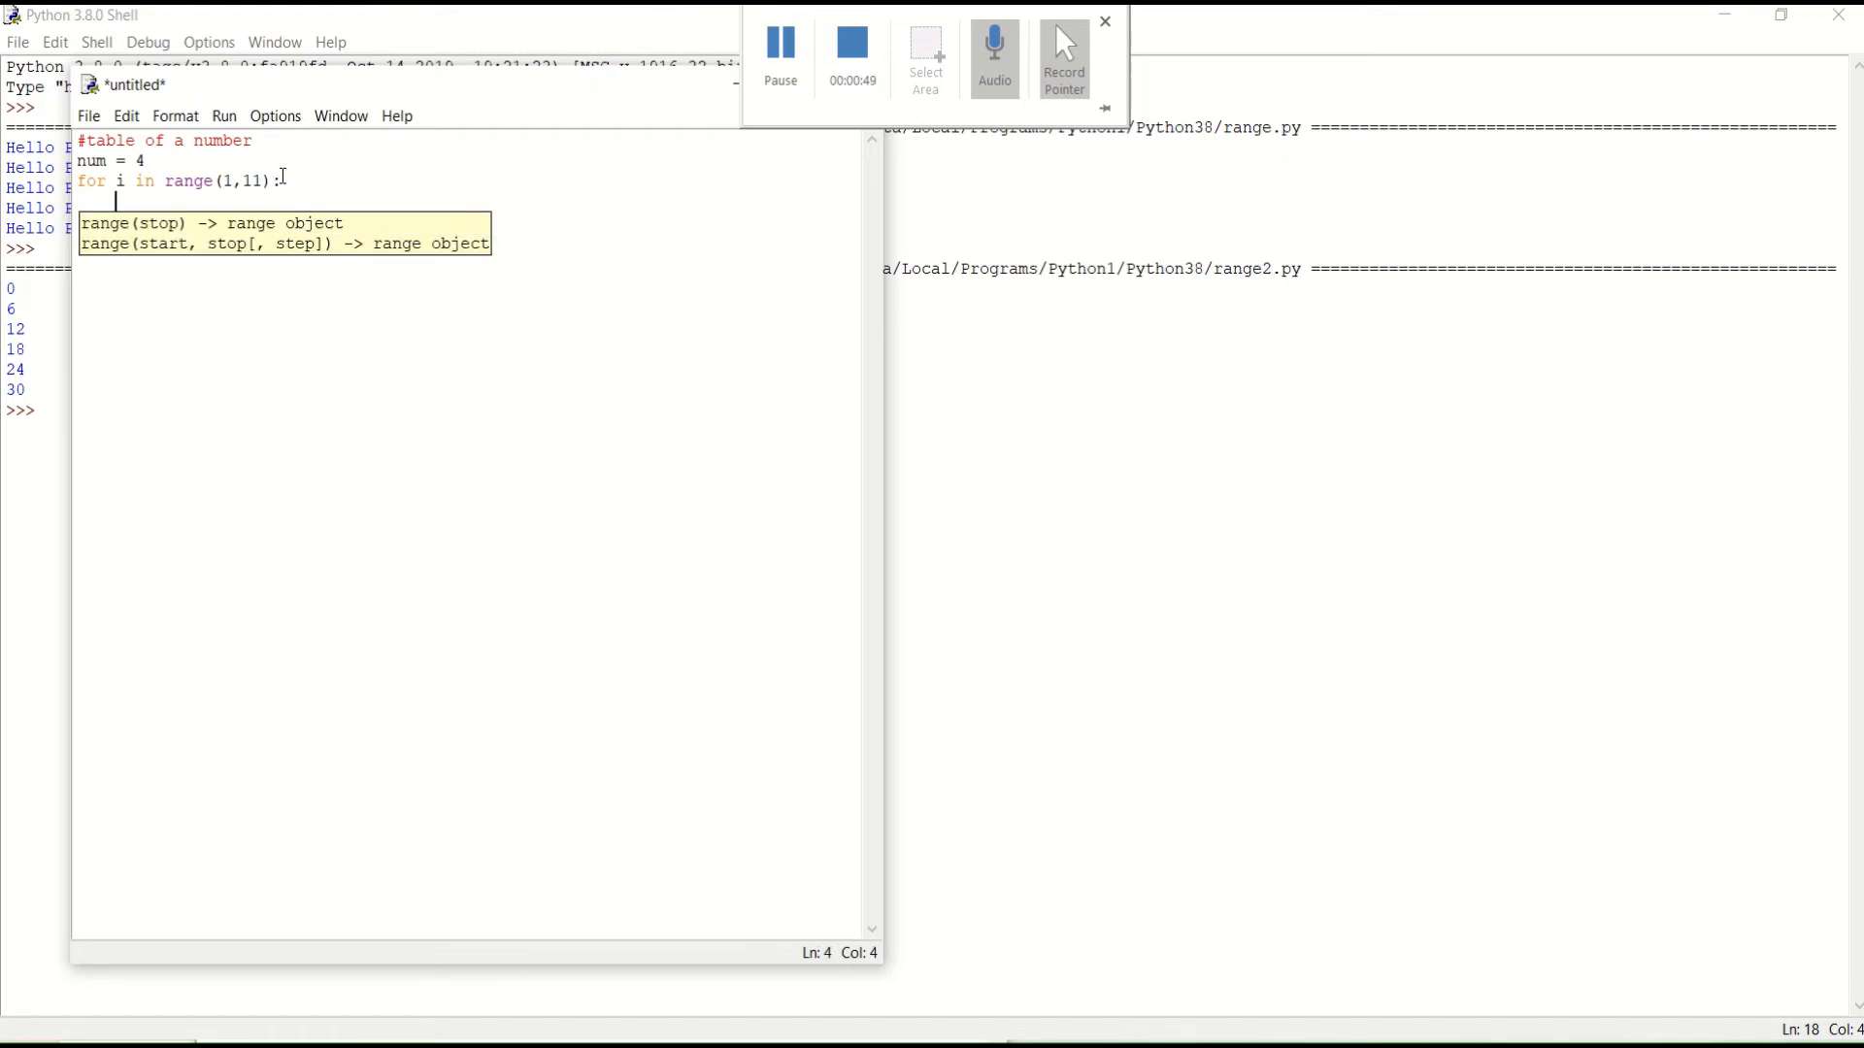
Write the loop body print(num,'x','i','=',num*i).
text(print (num)
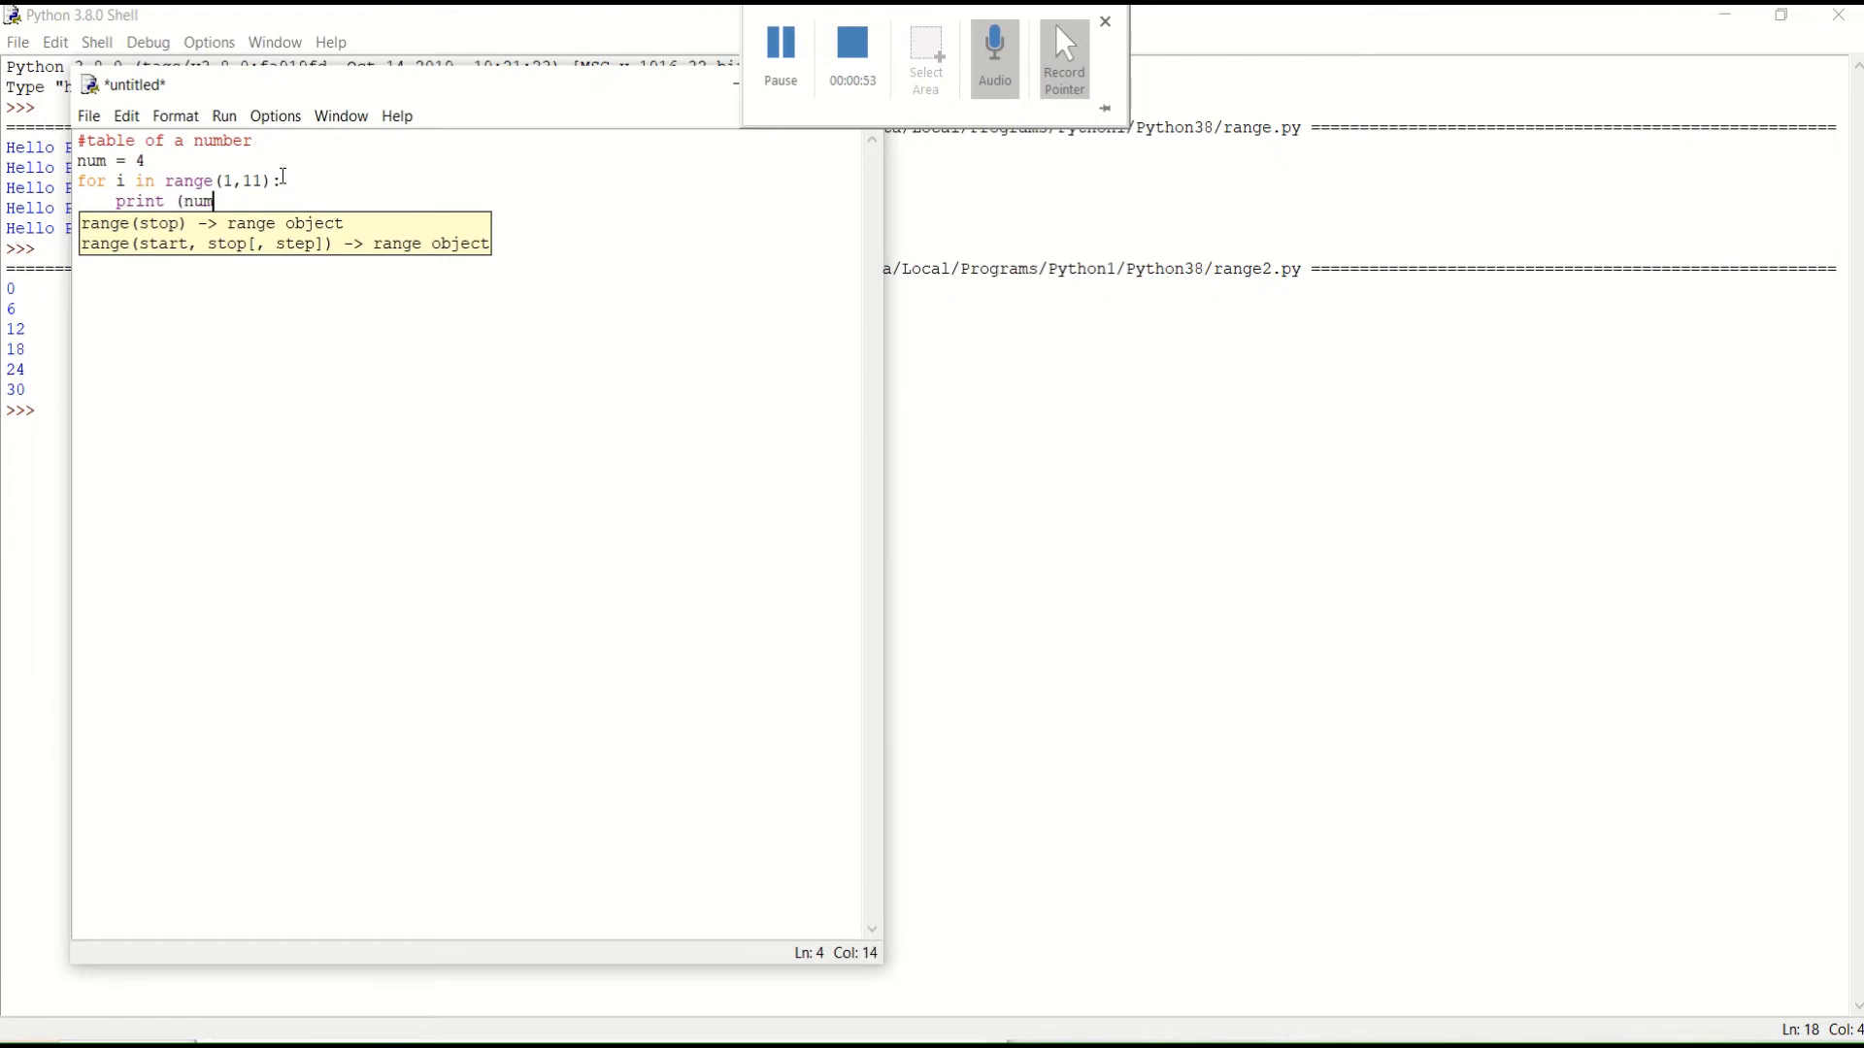
text(,)
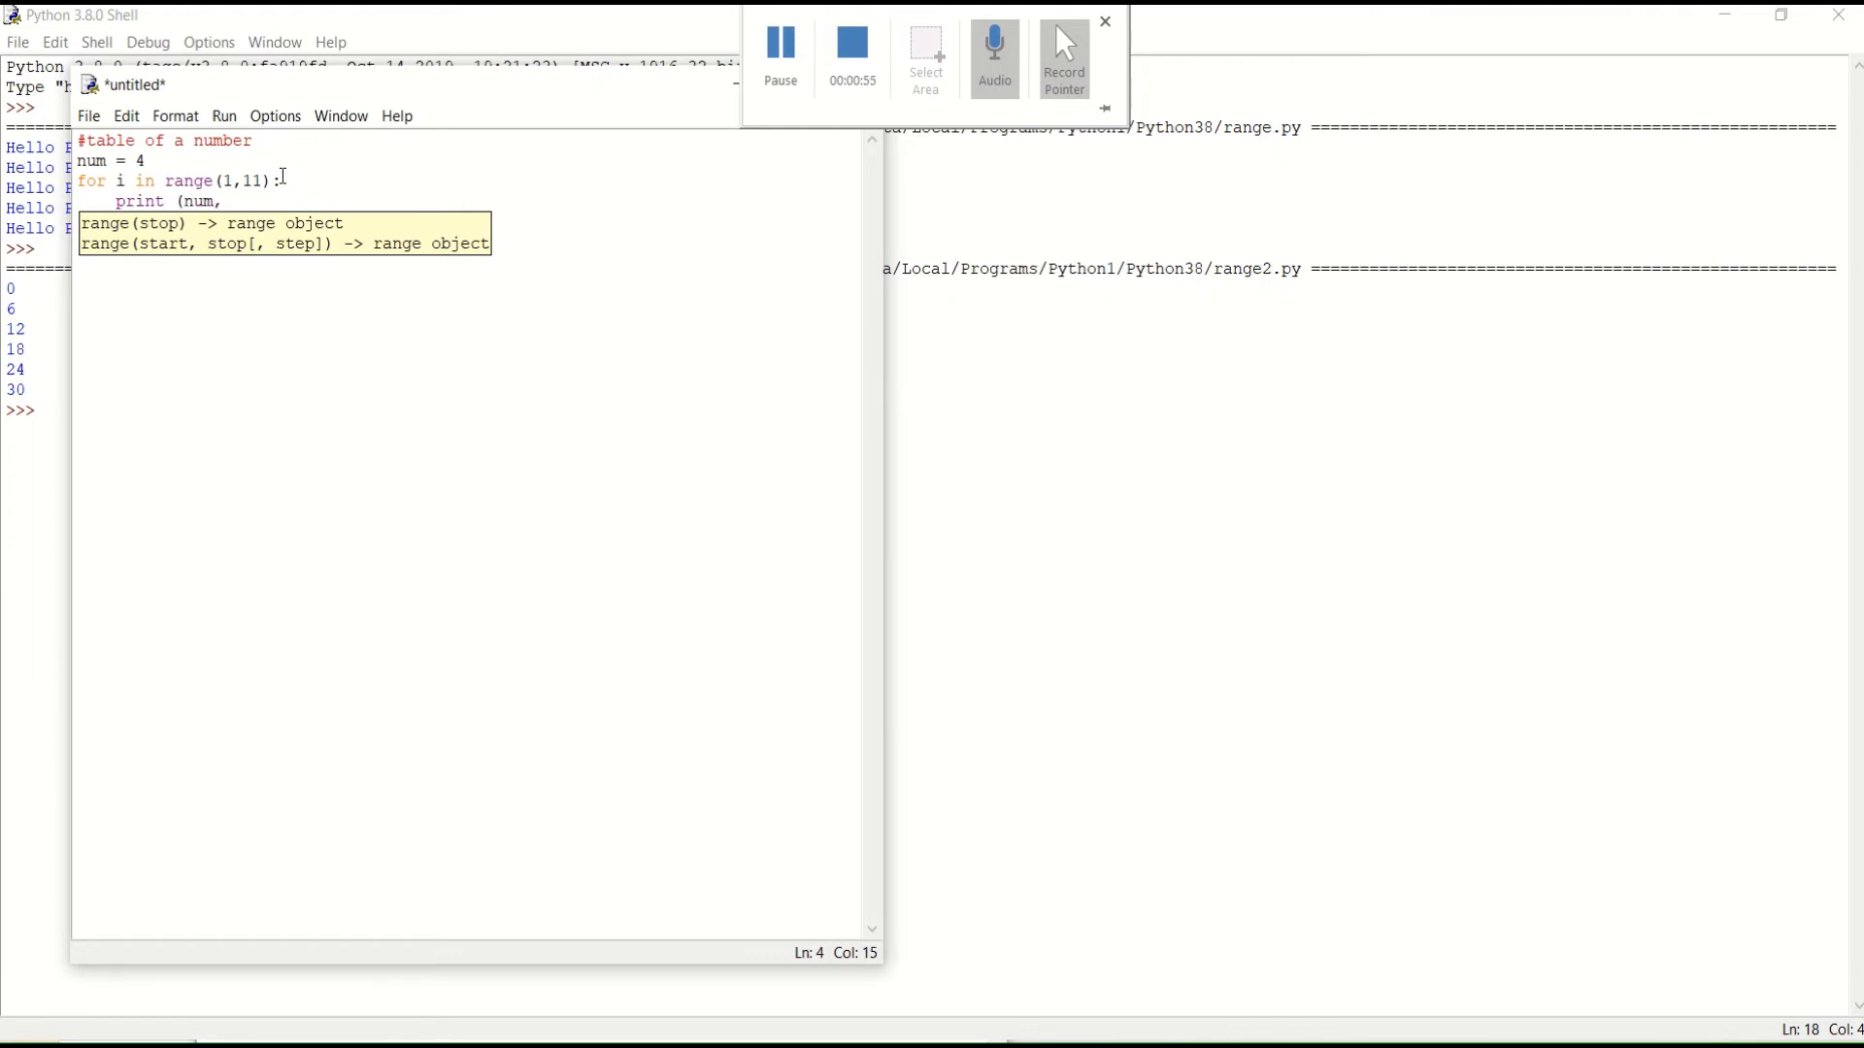
text('x)
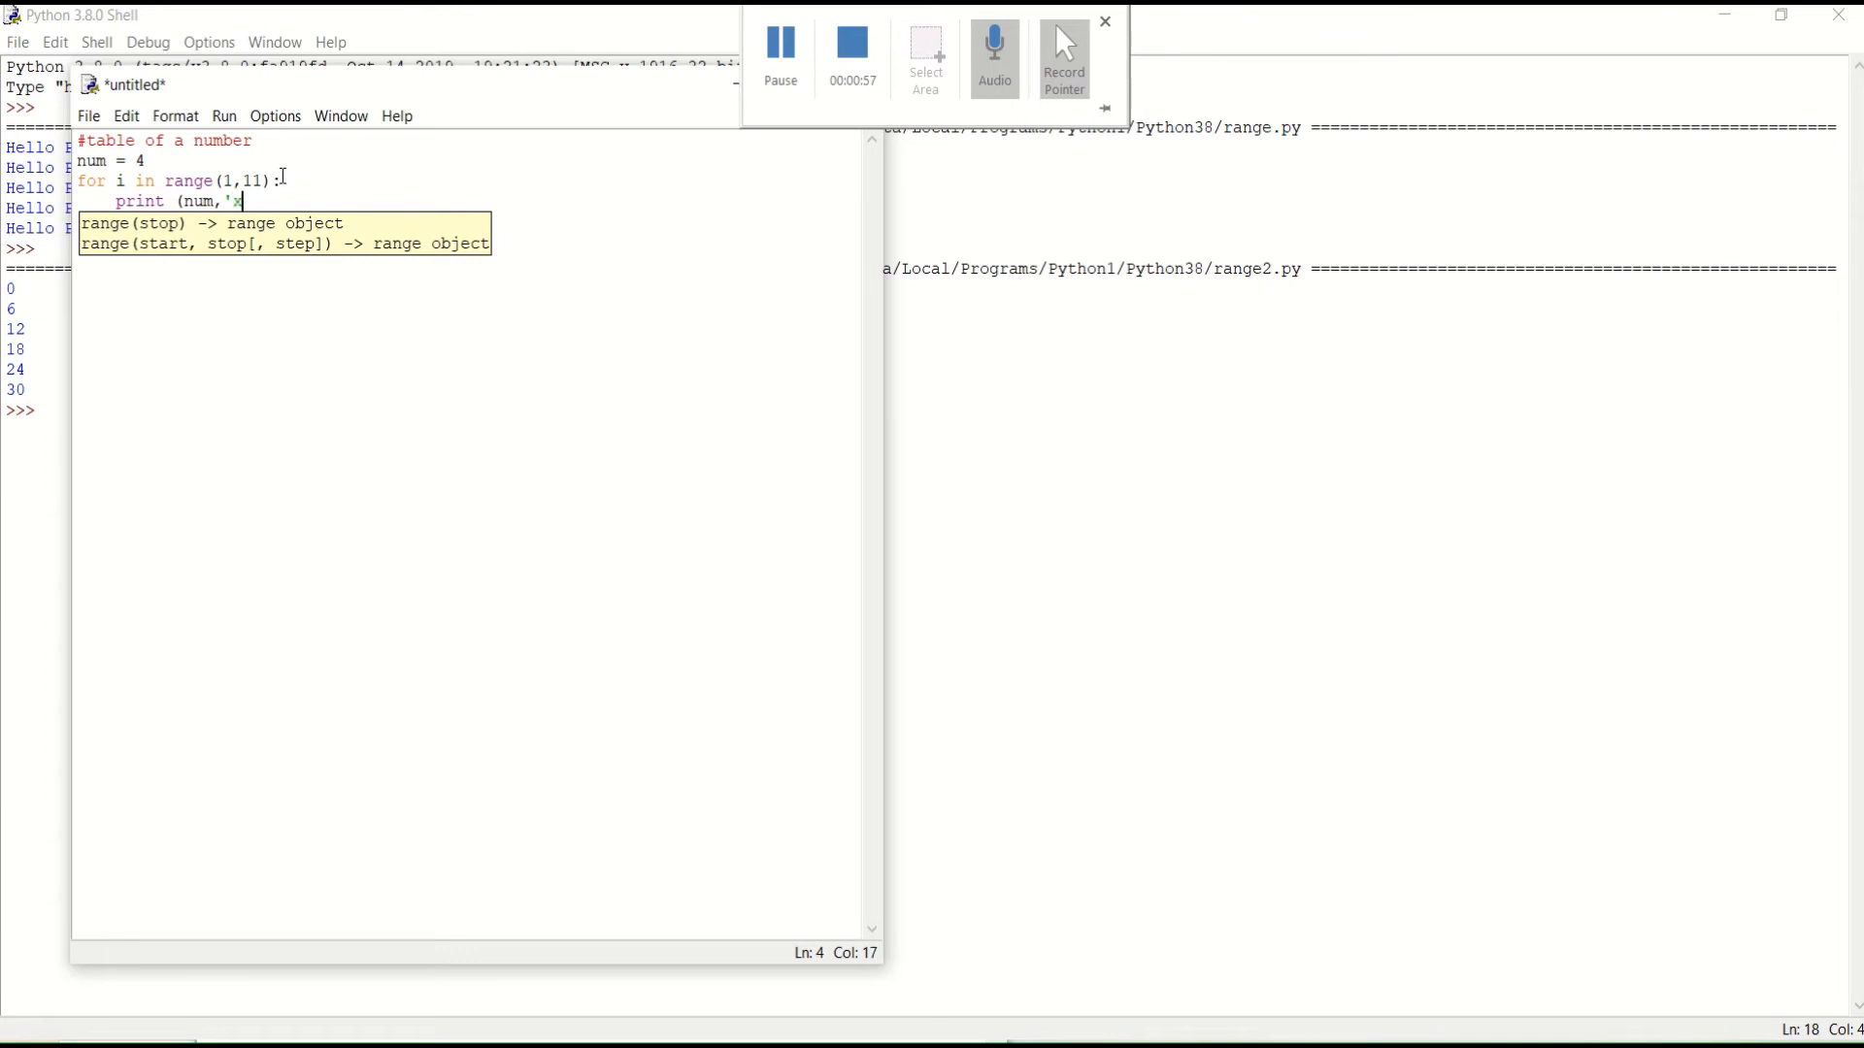
text(',)
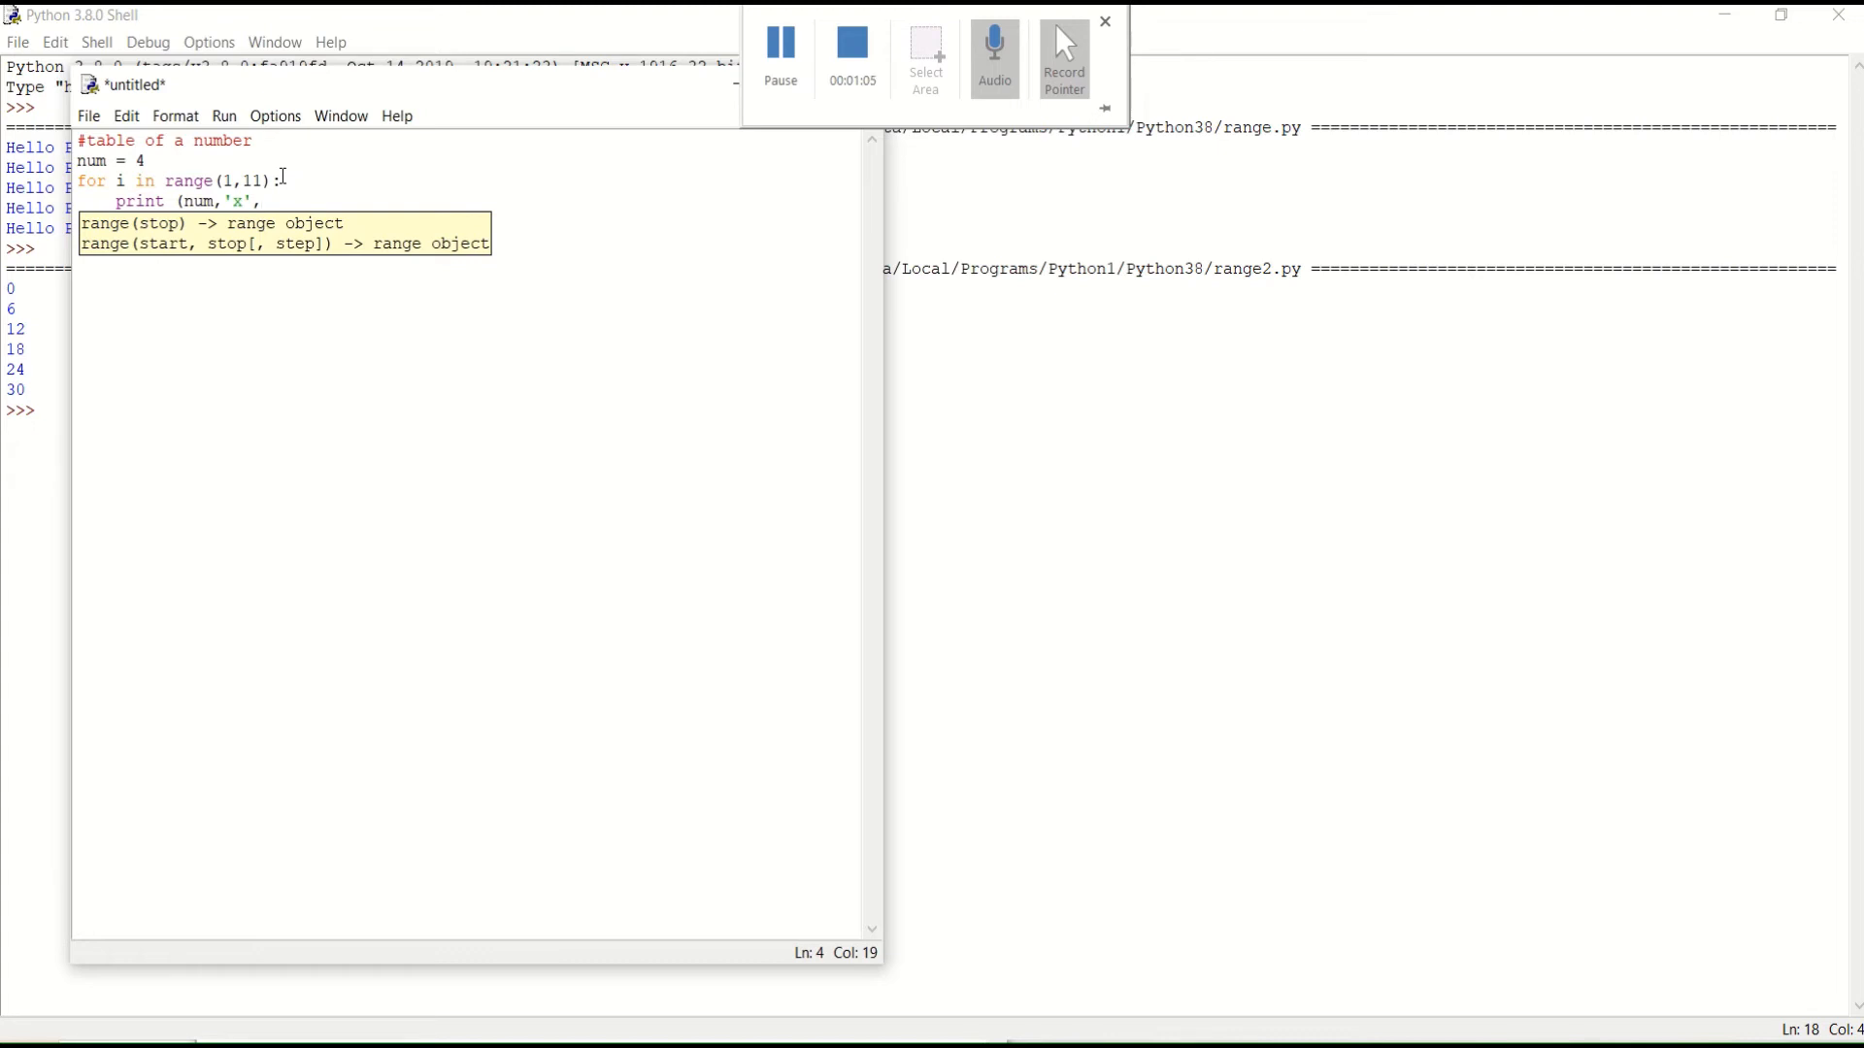
text(,)
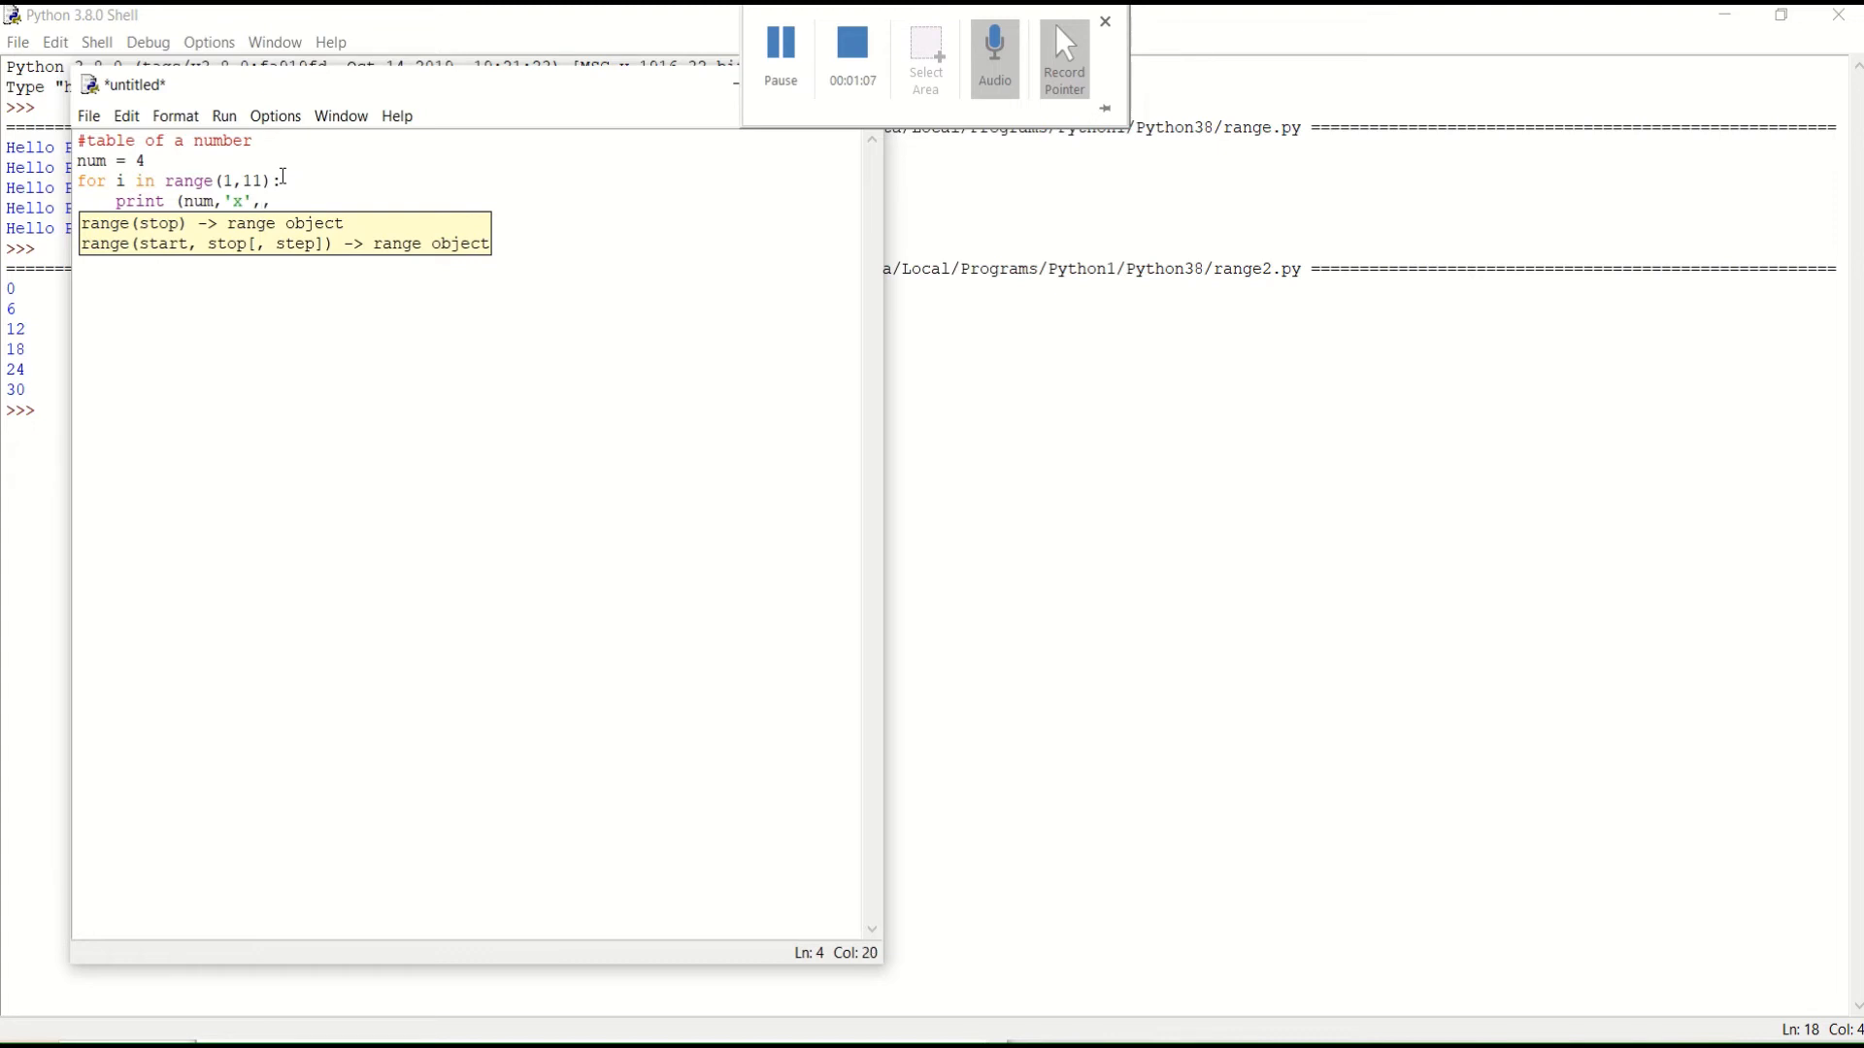
text(')
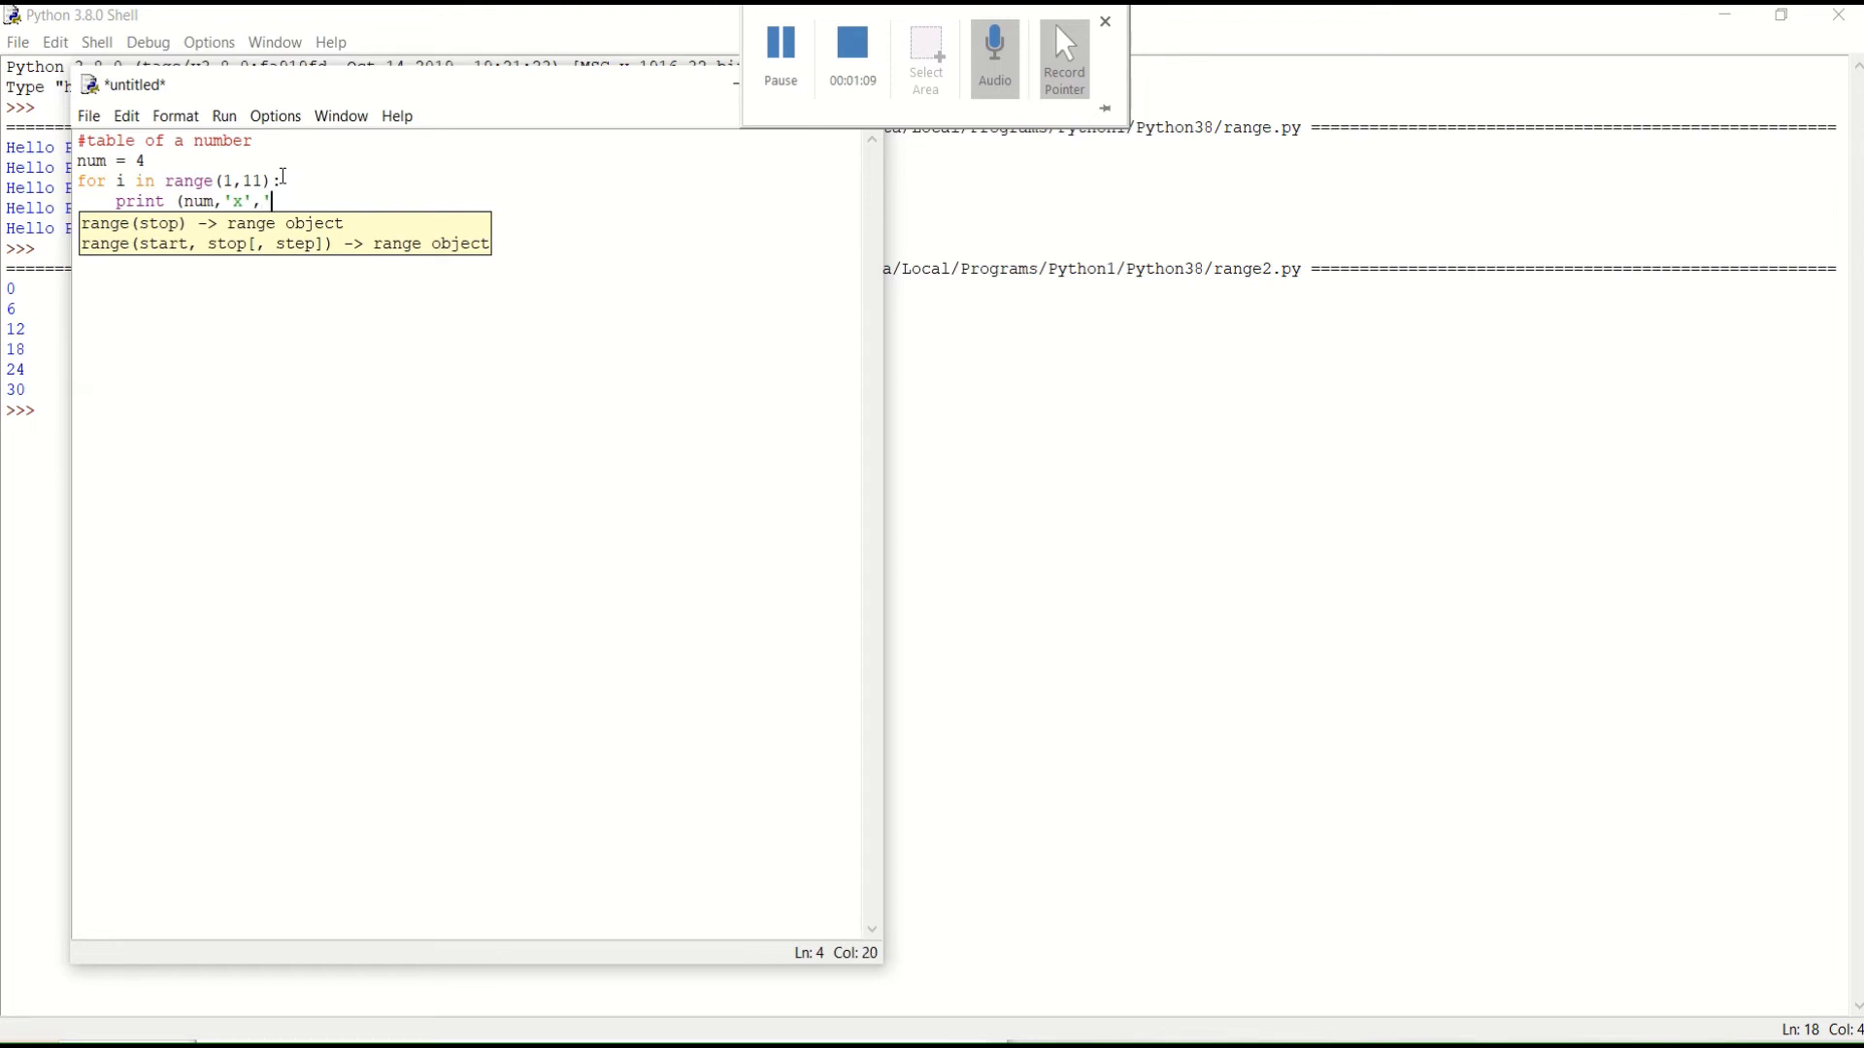
text(i)
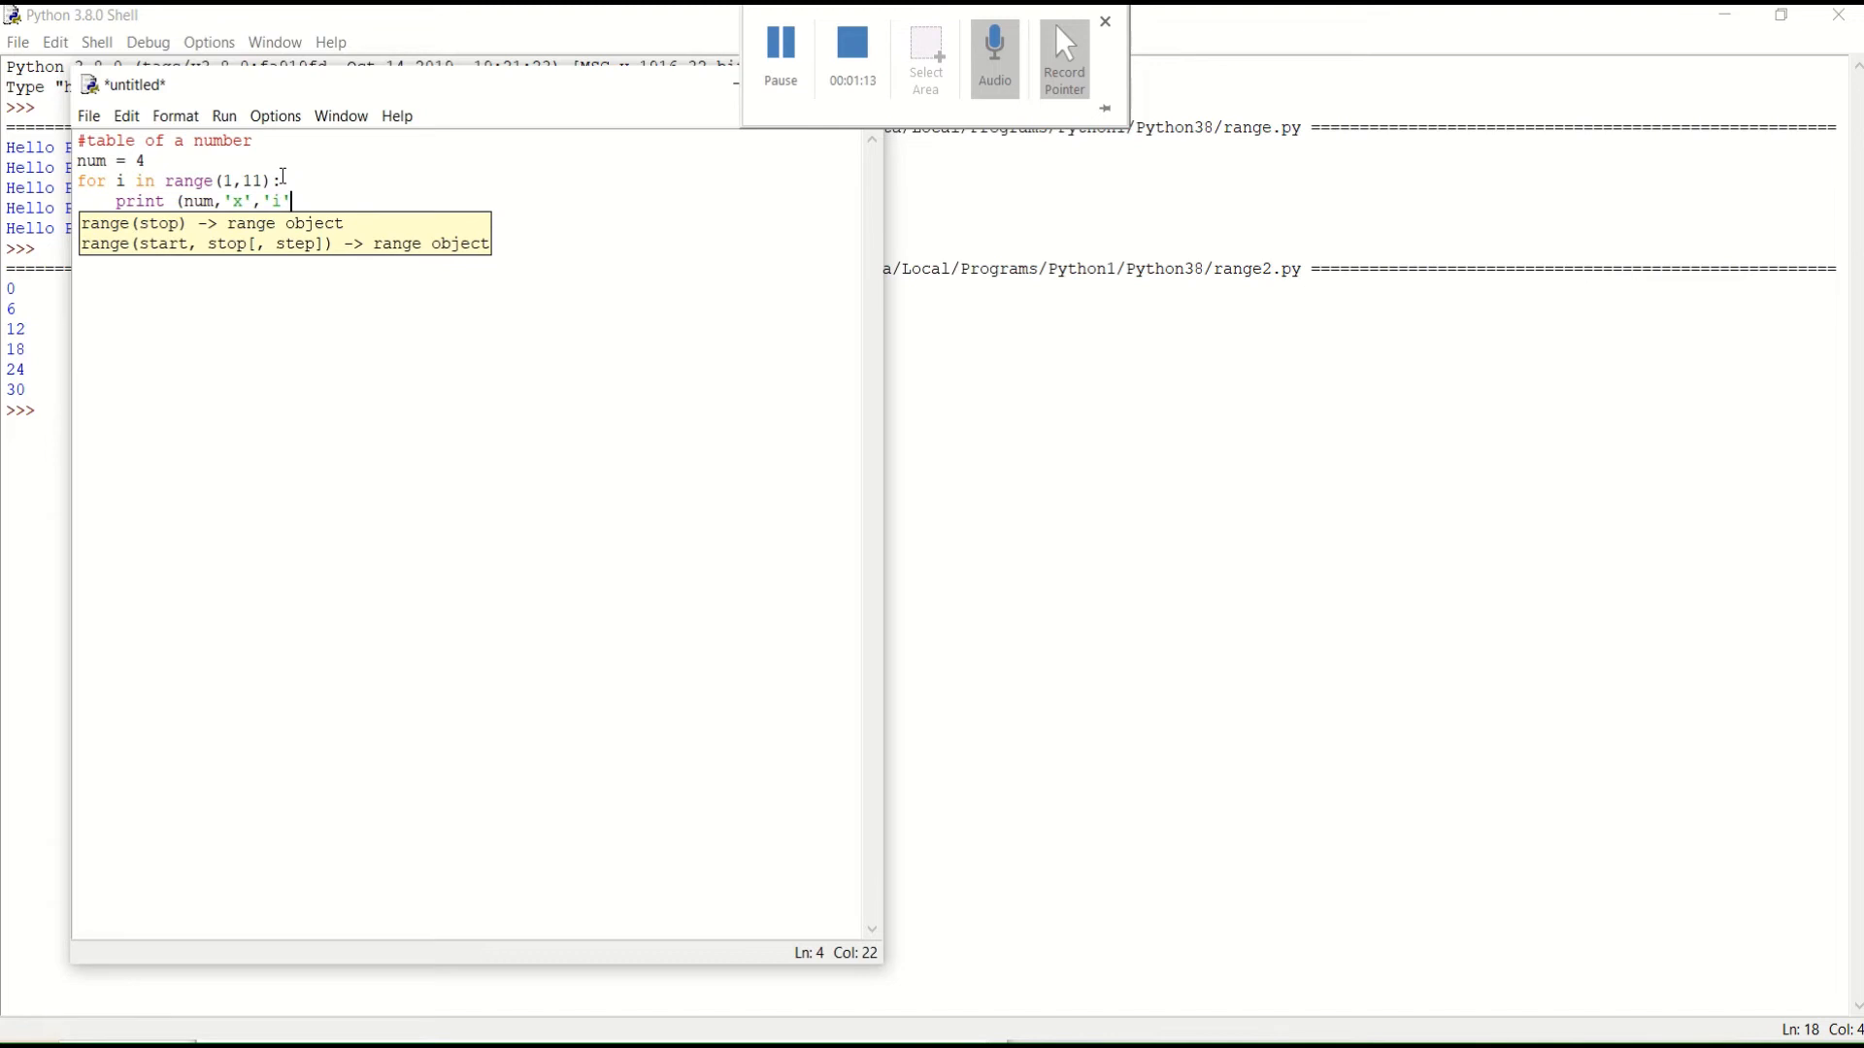
text(,'=)
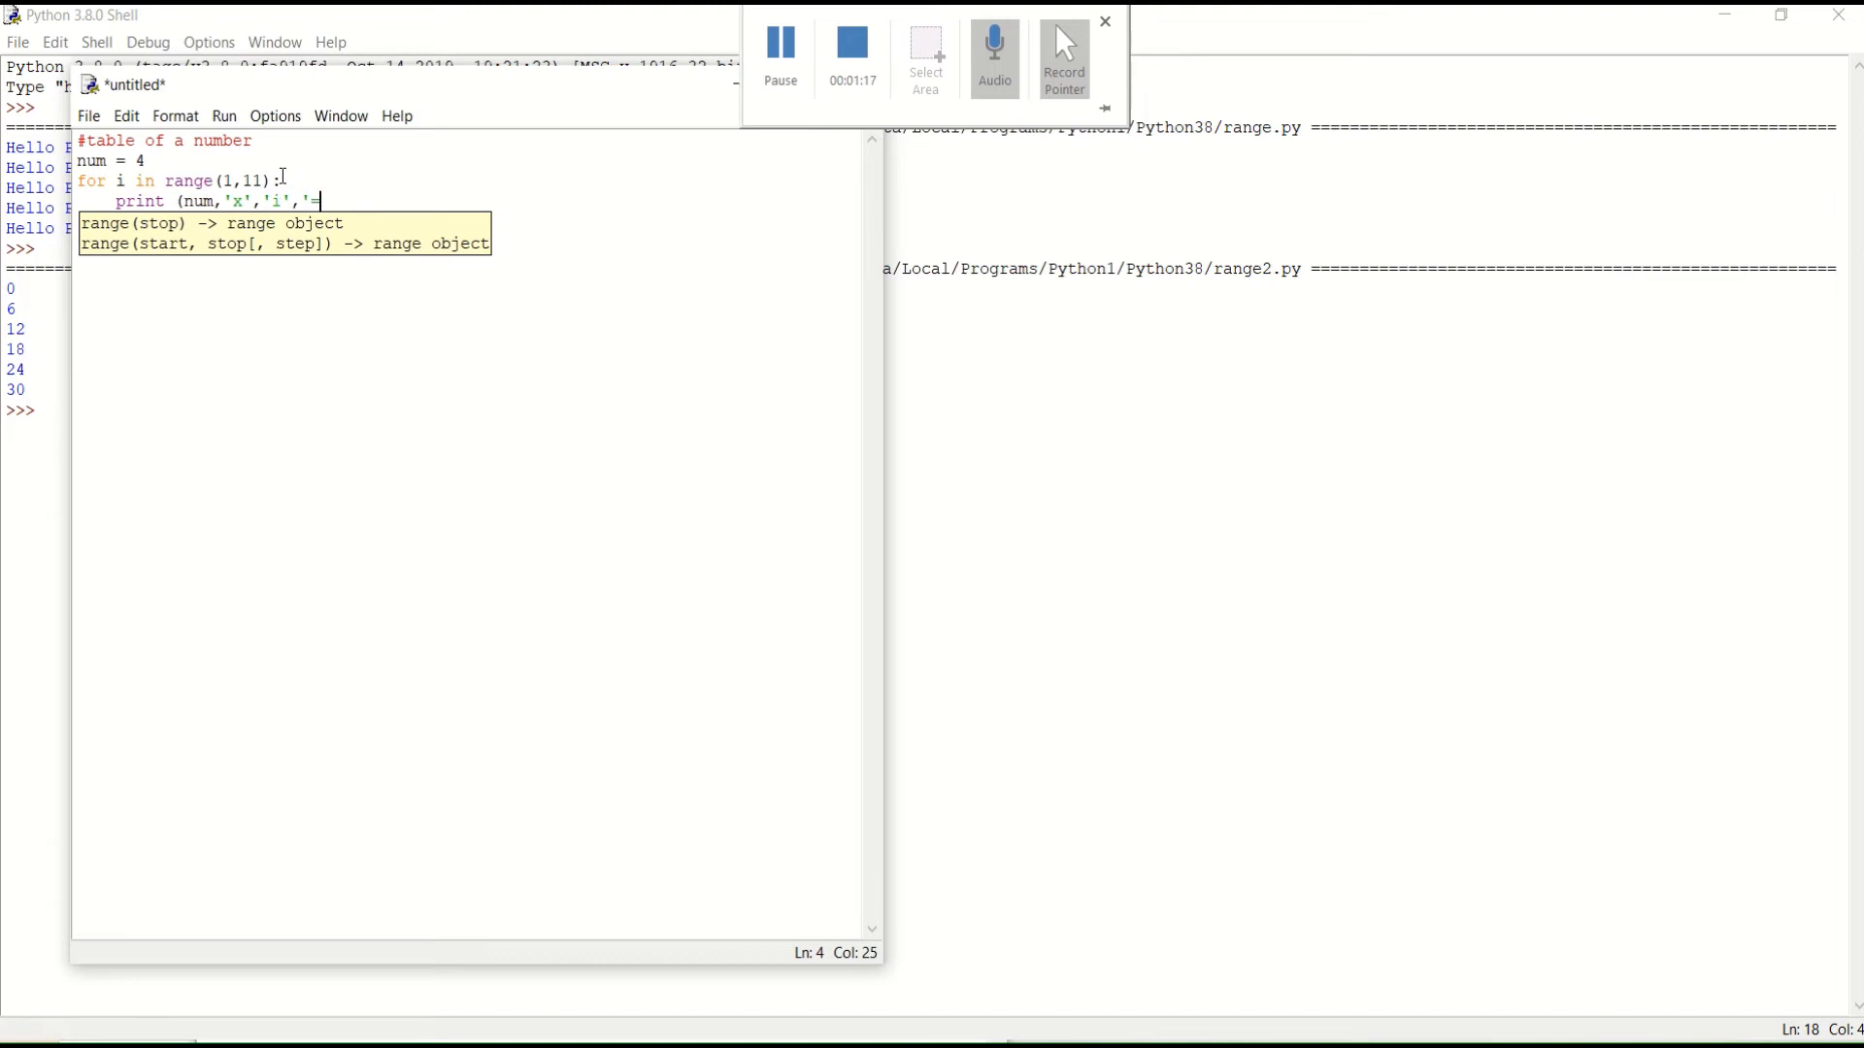
text(')
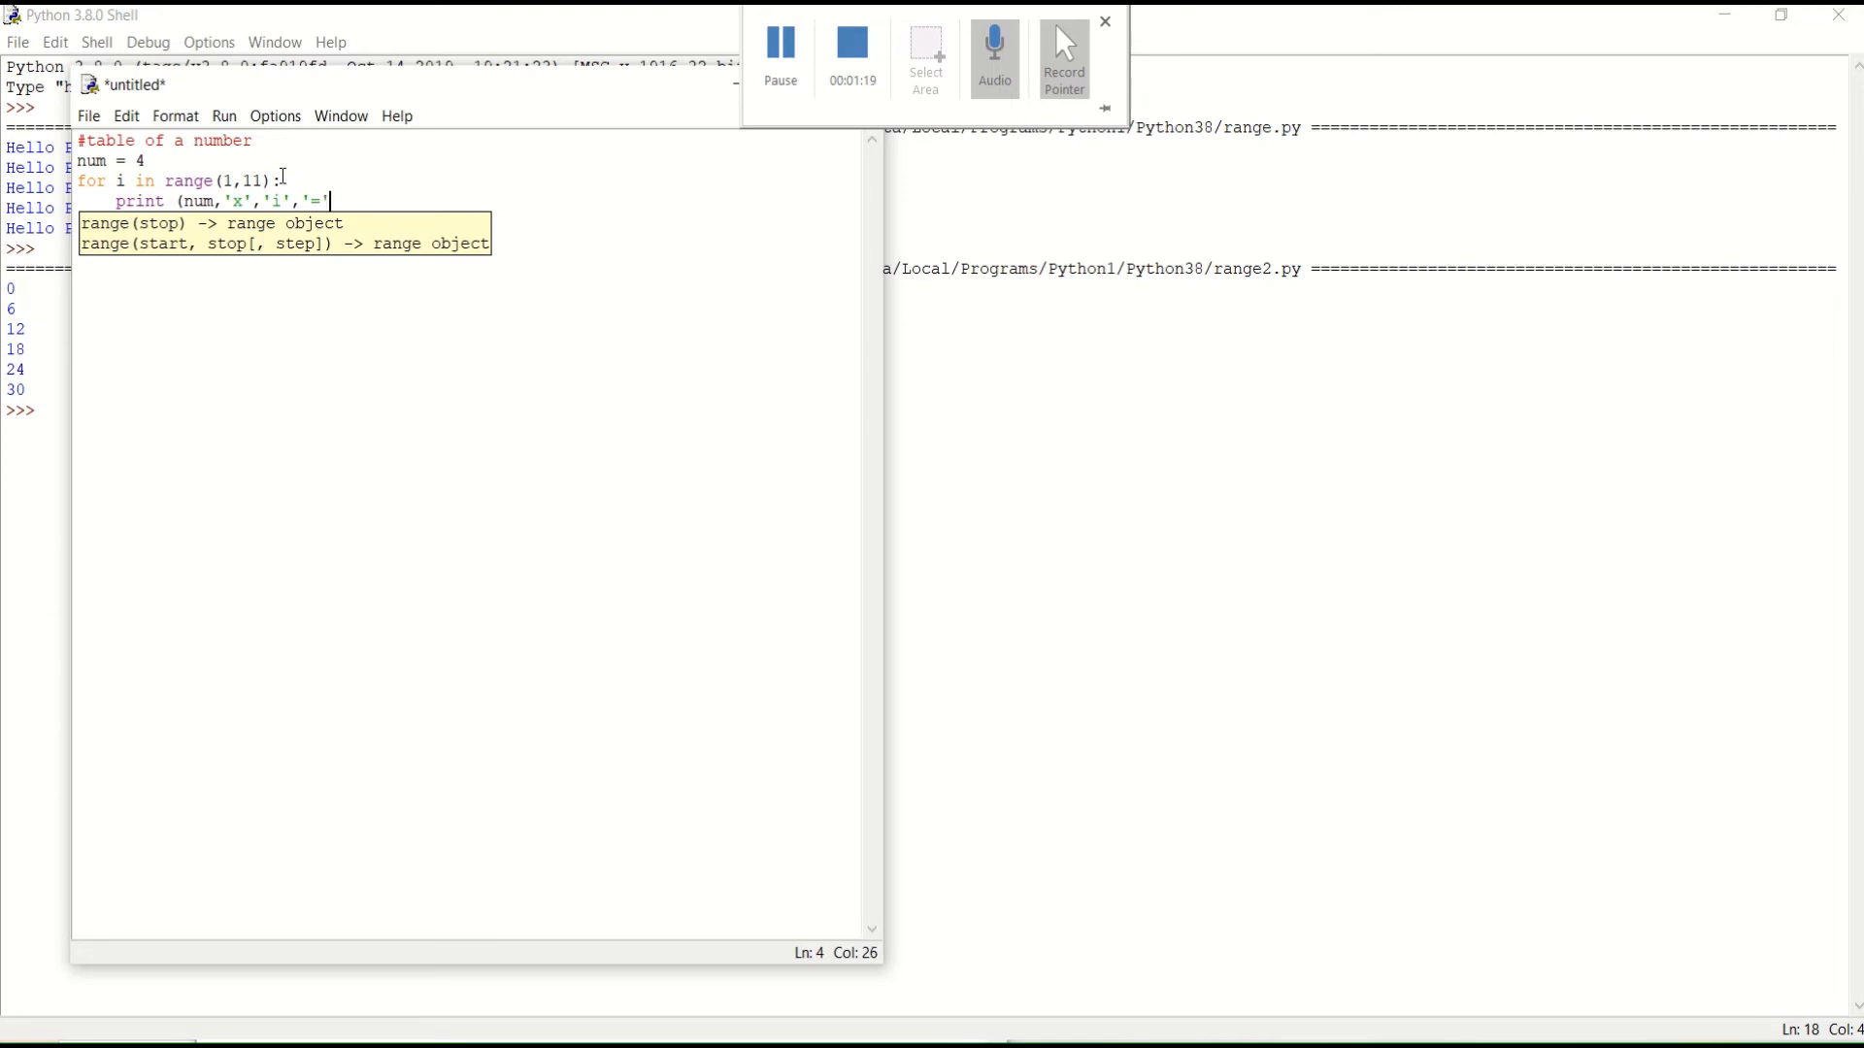
text(,nu)
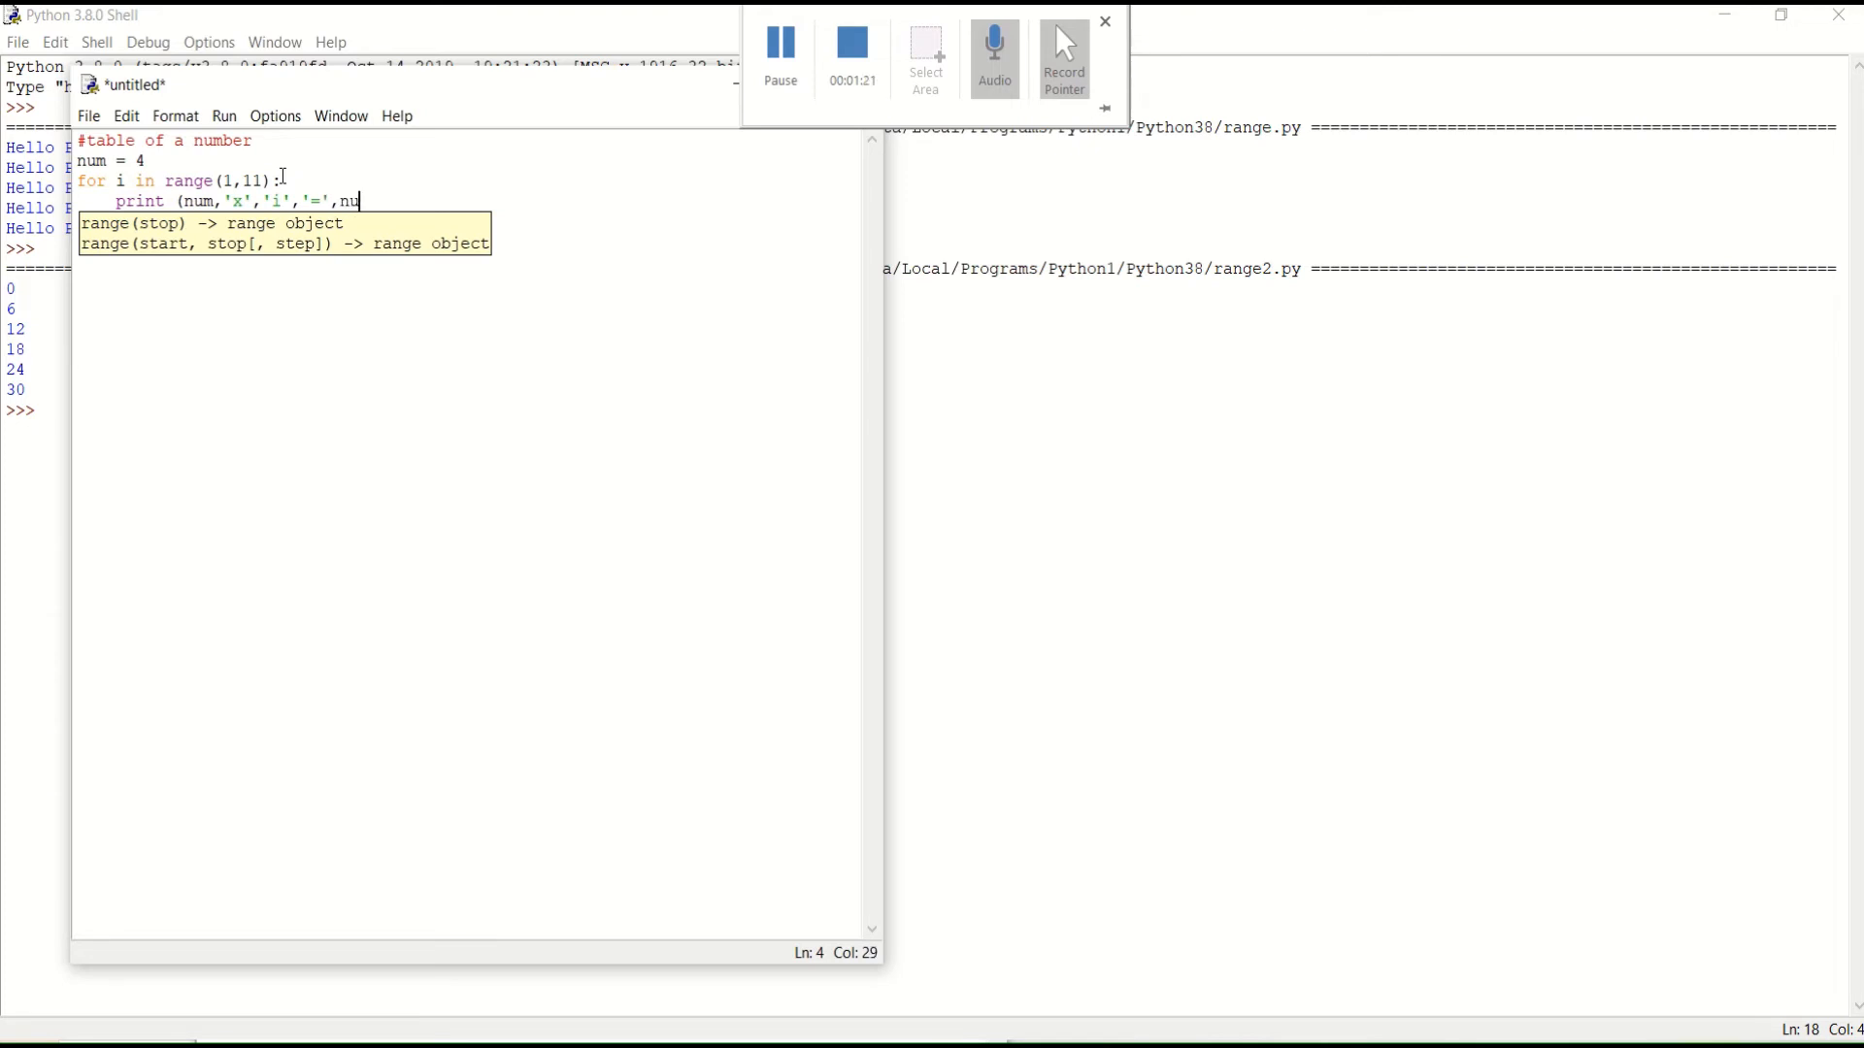
text(m)
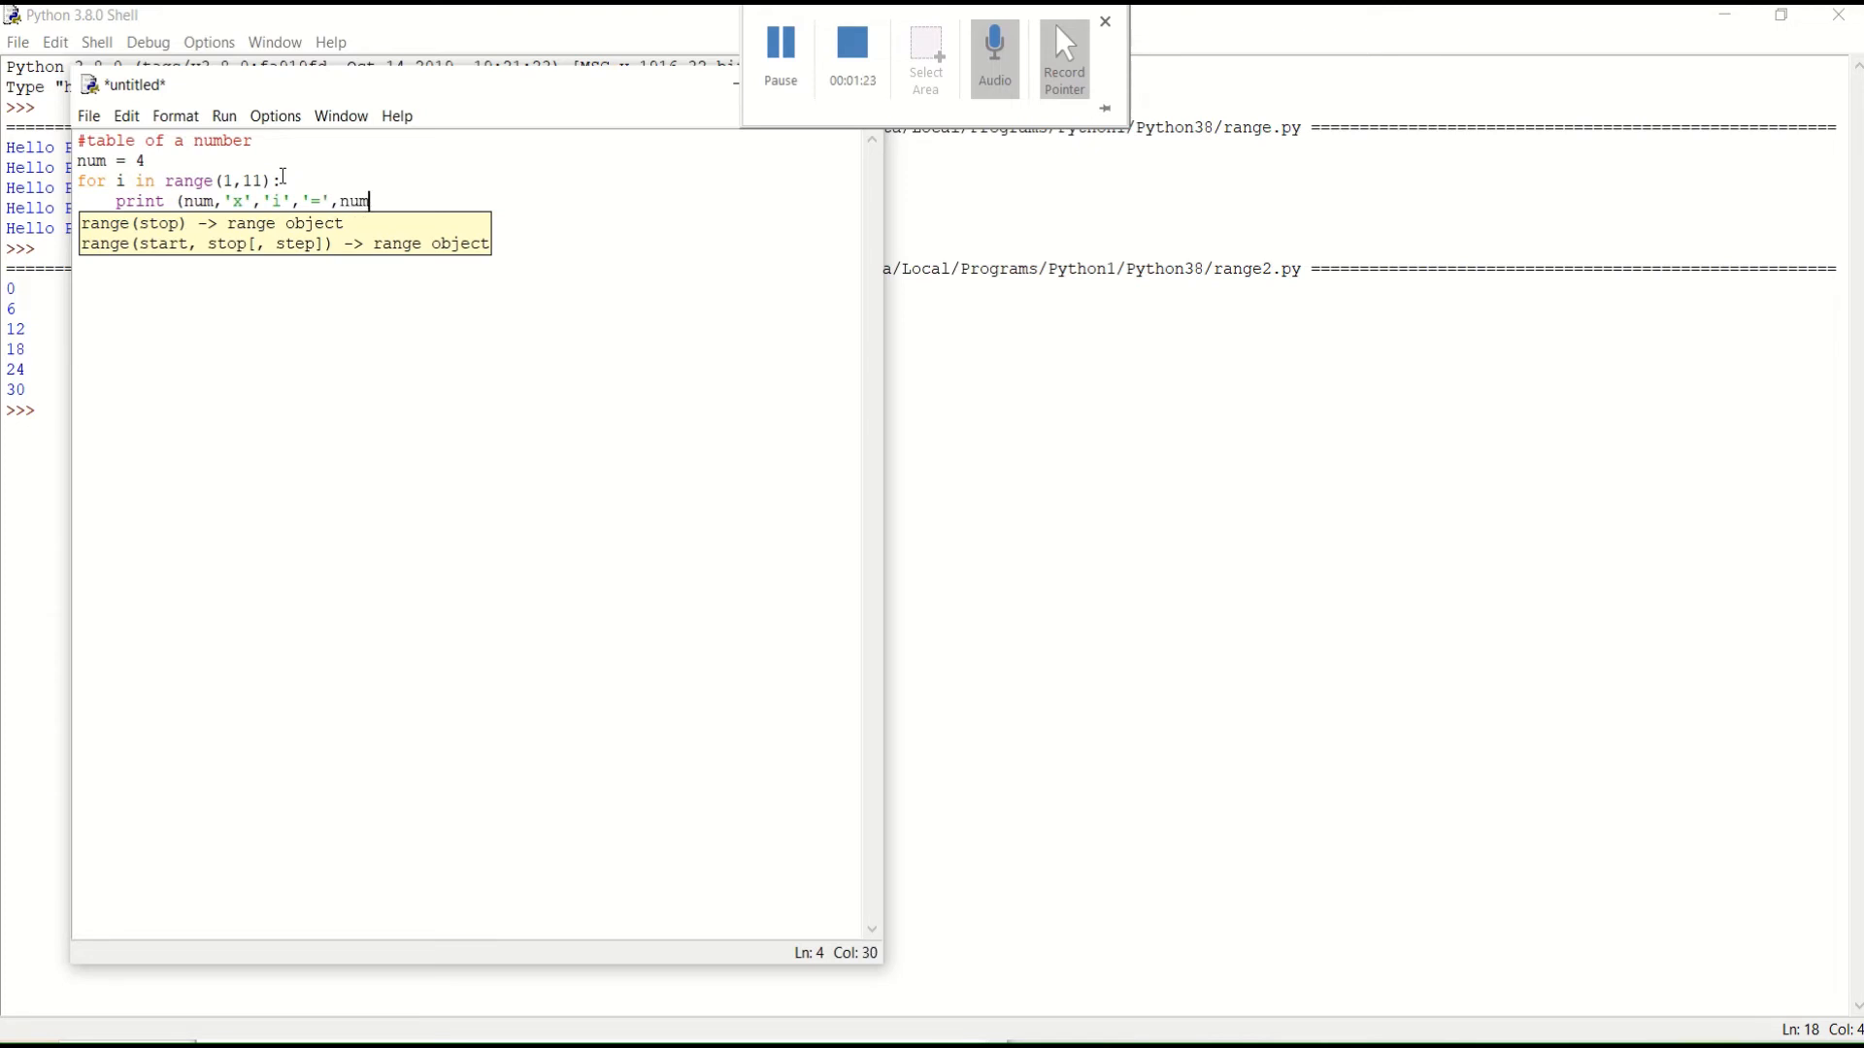
text(*)
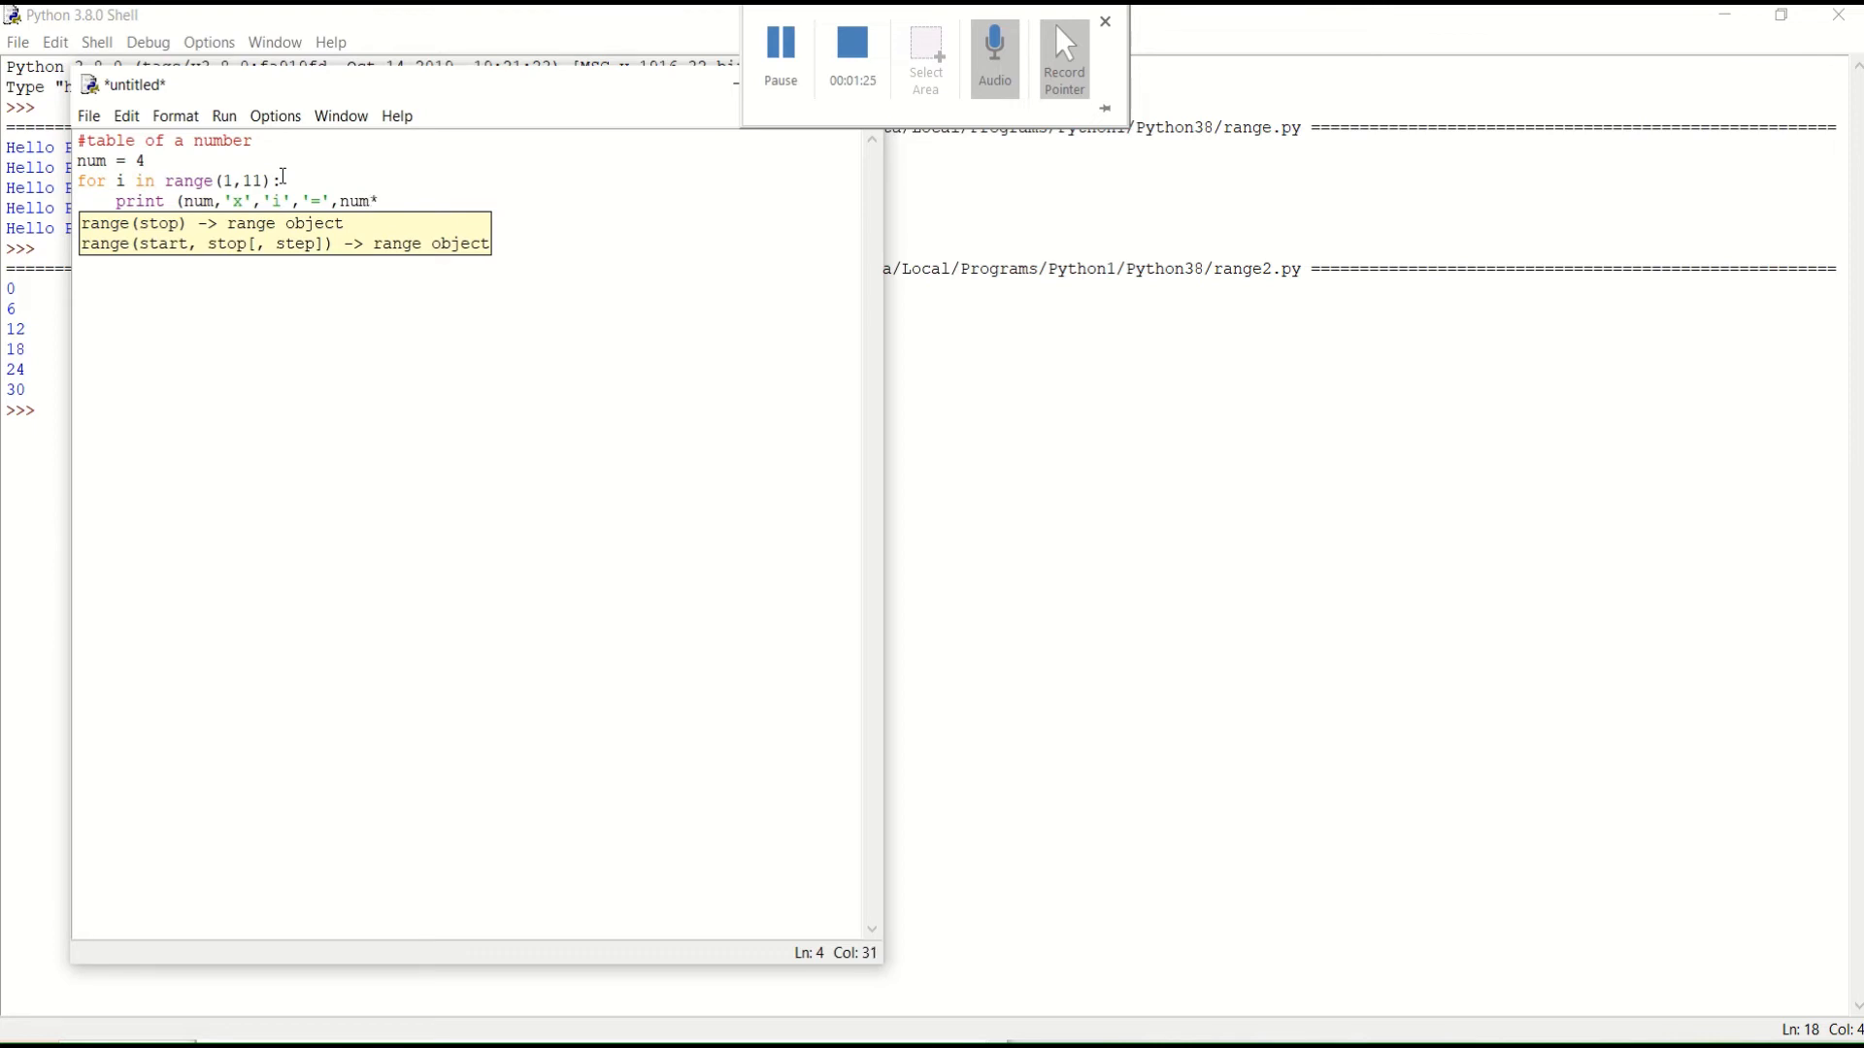
text(i))
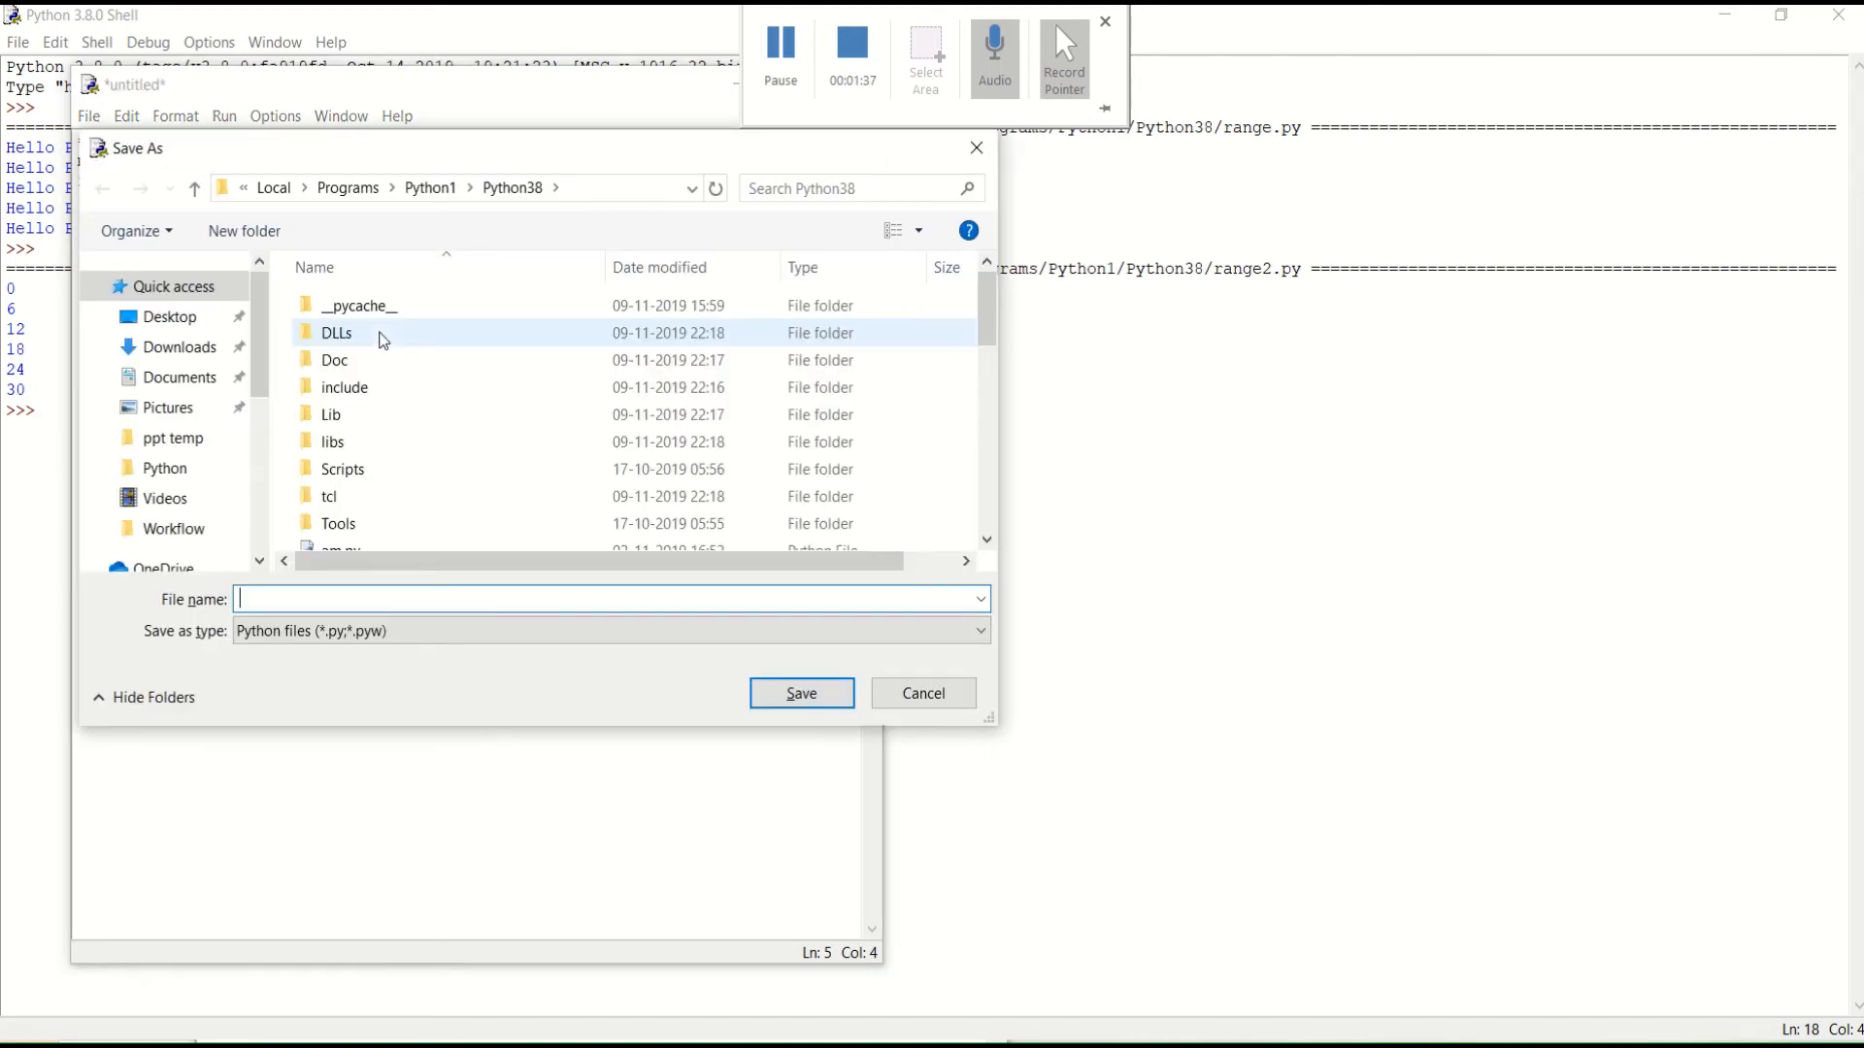
Save the multiplication script as table.py in the Python38 folder.
text(table)
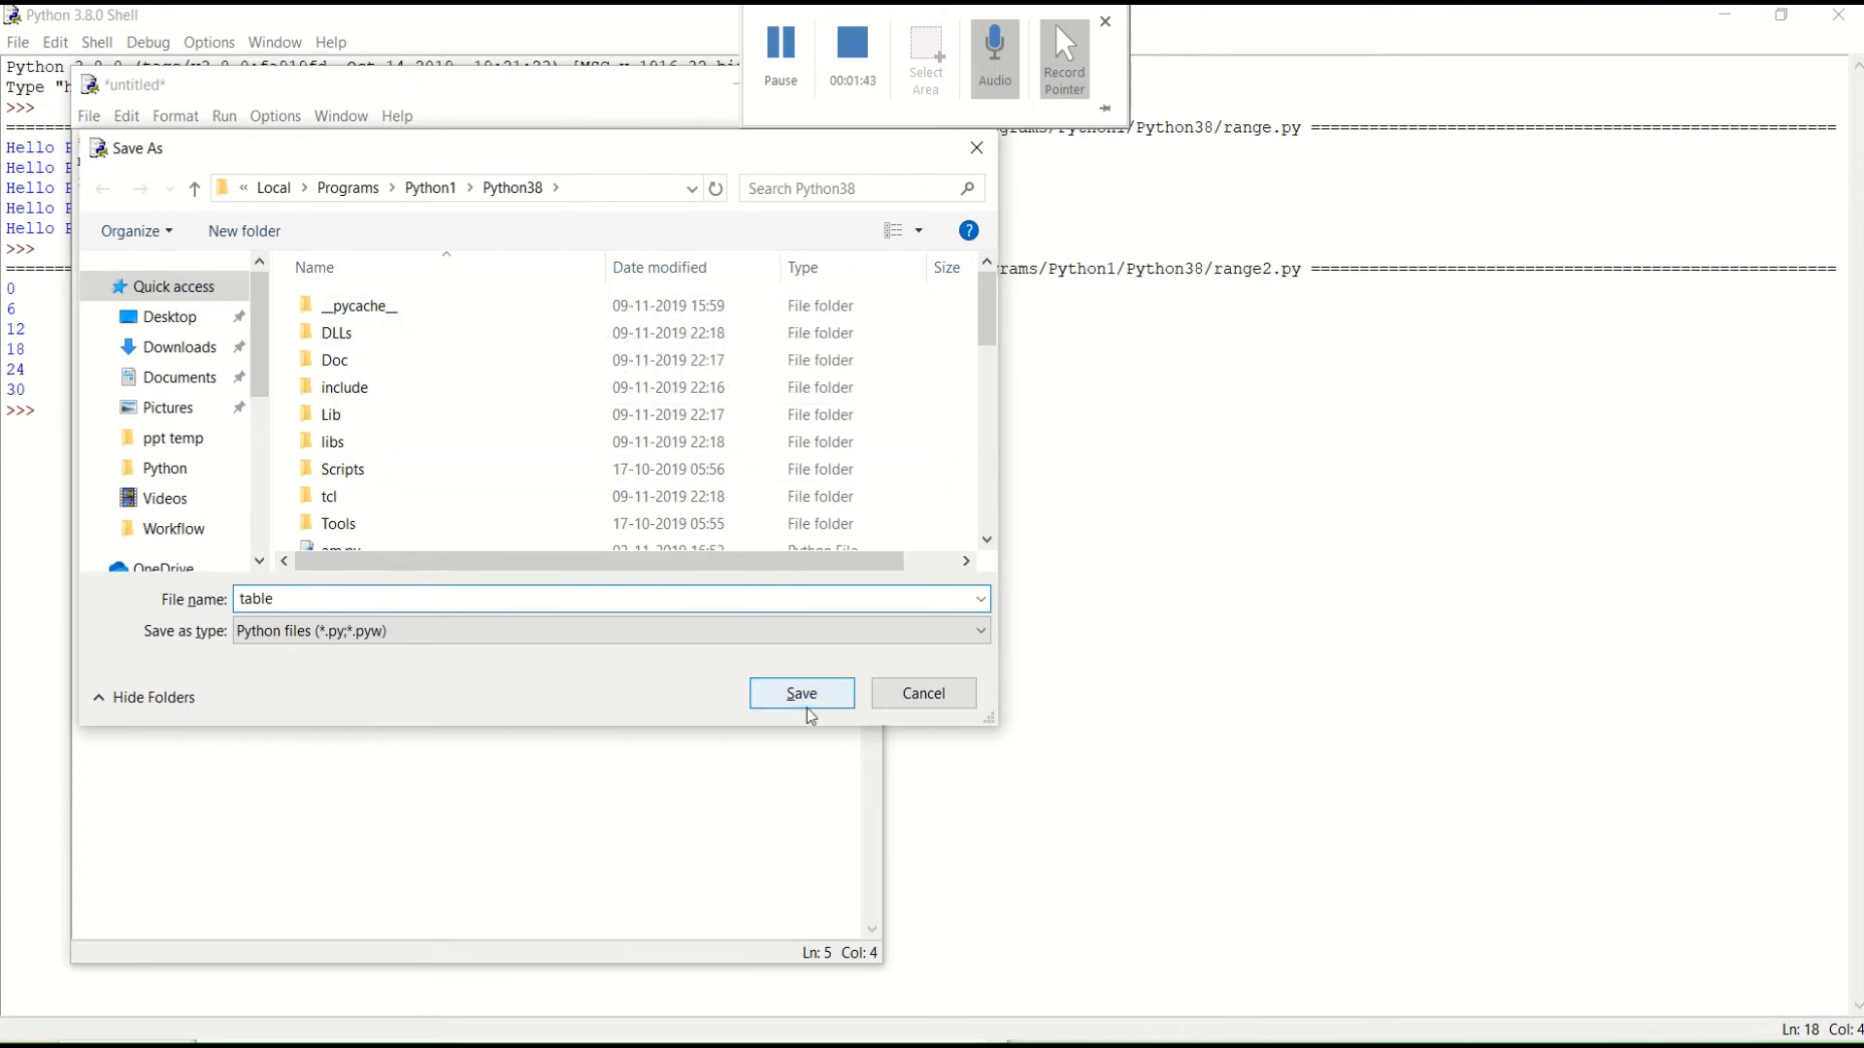
click(800, 693)
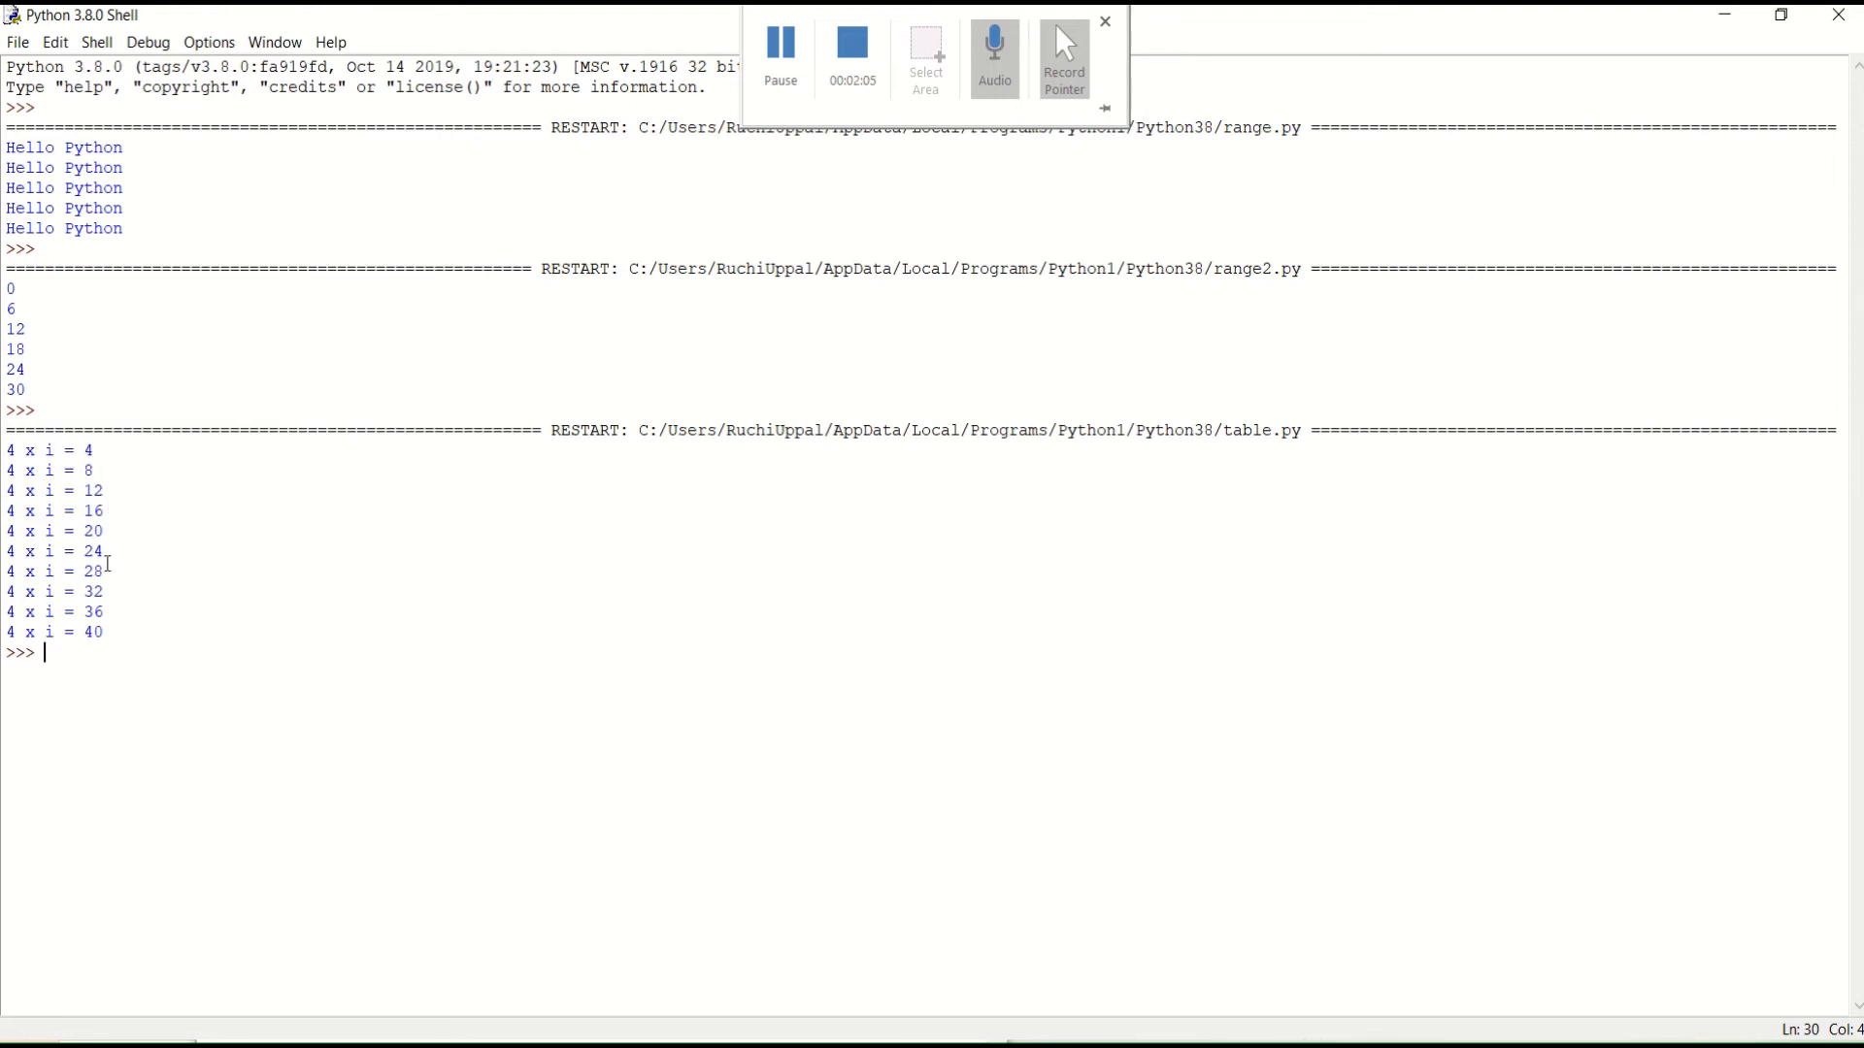
mouse_move(113, 621)
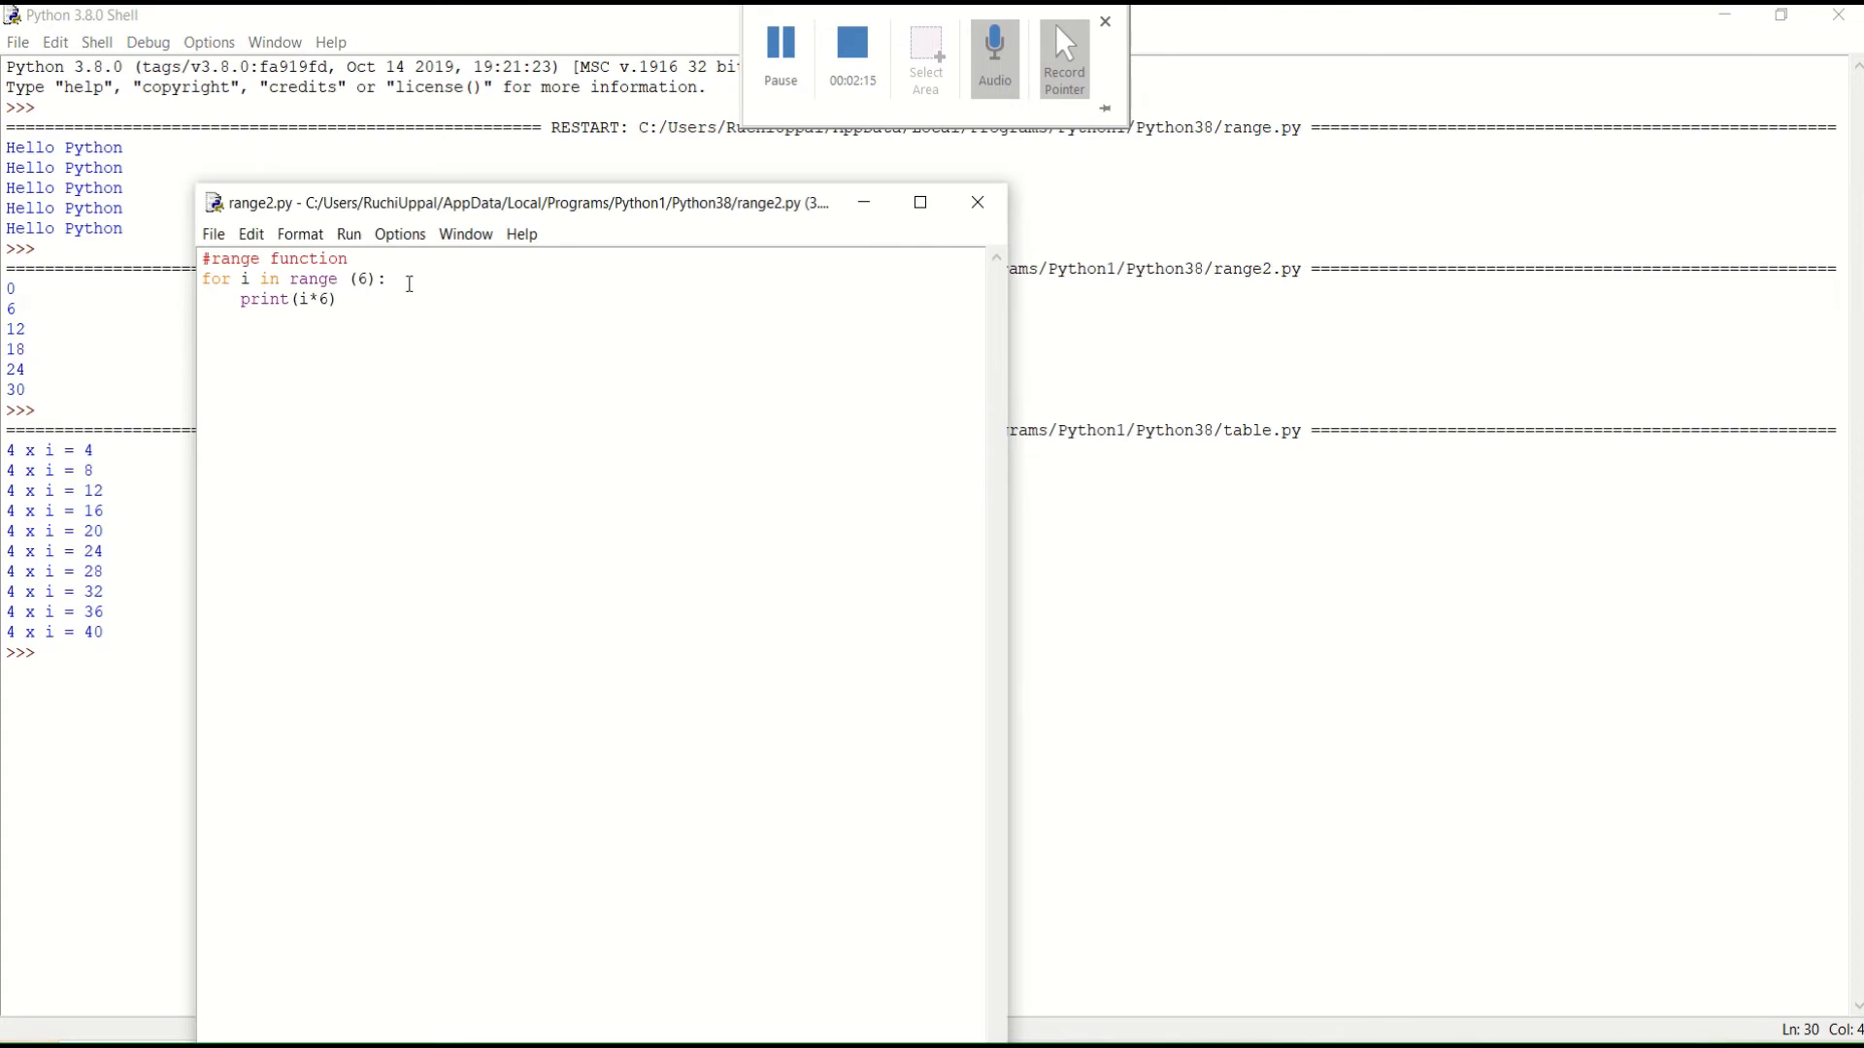
mouse_move(976, 202)
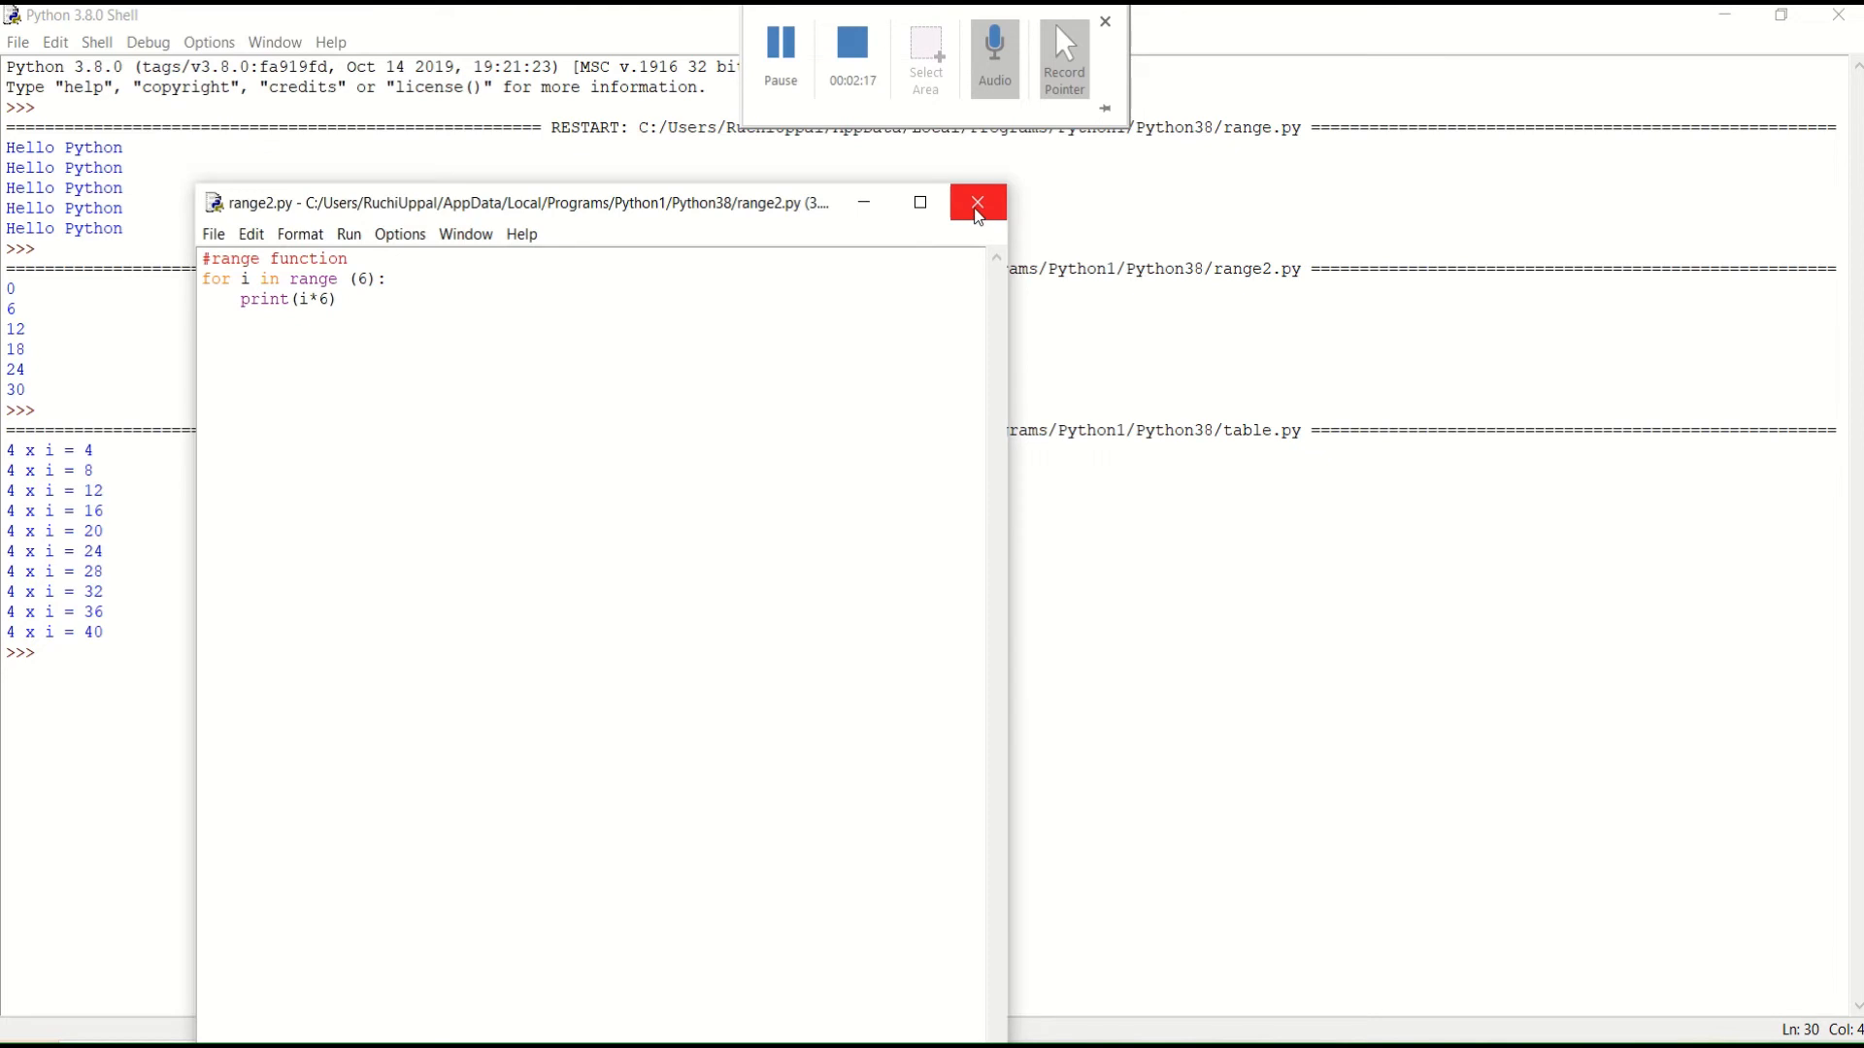
Close the range2.py editor window, leaving the shell with the 4 x i results.
click(977, 202)
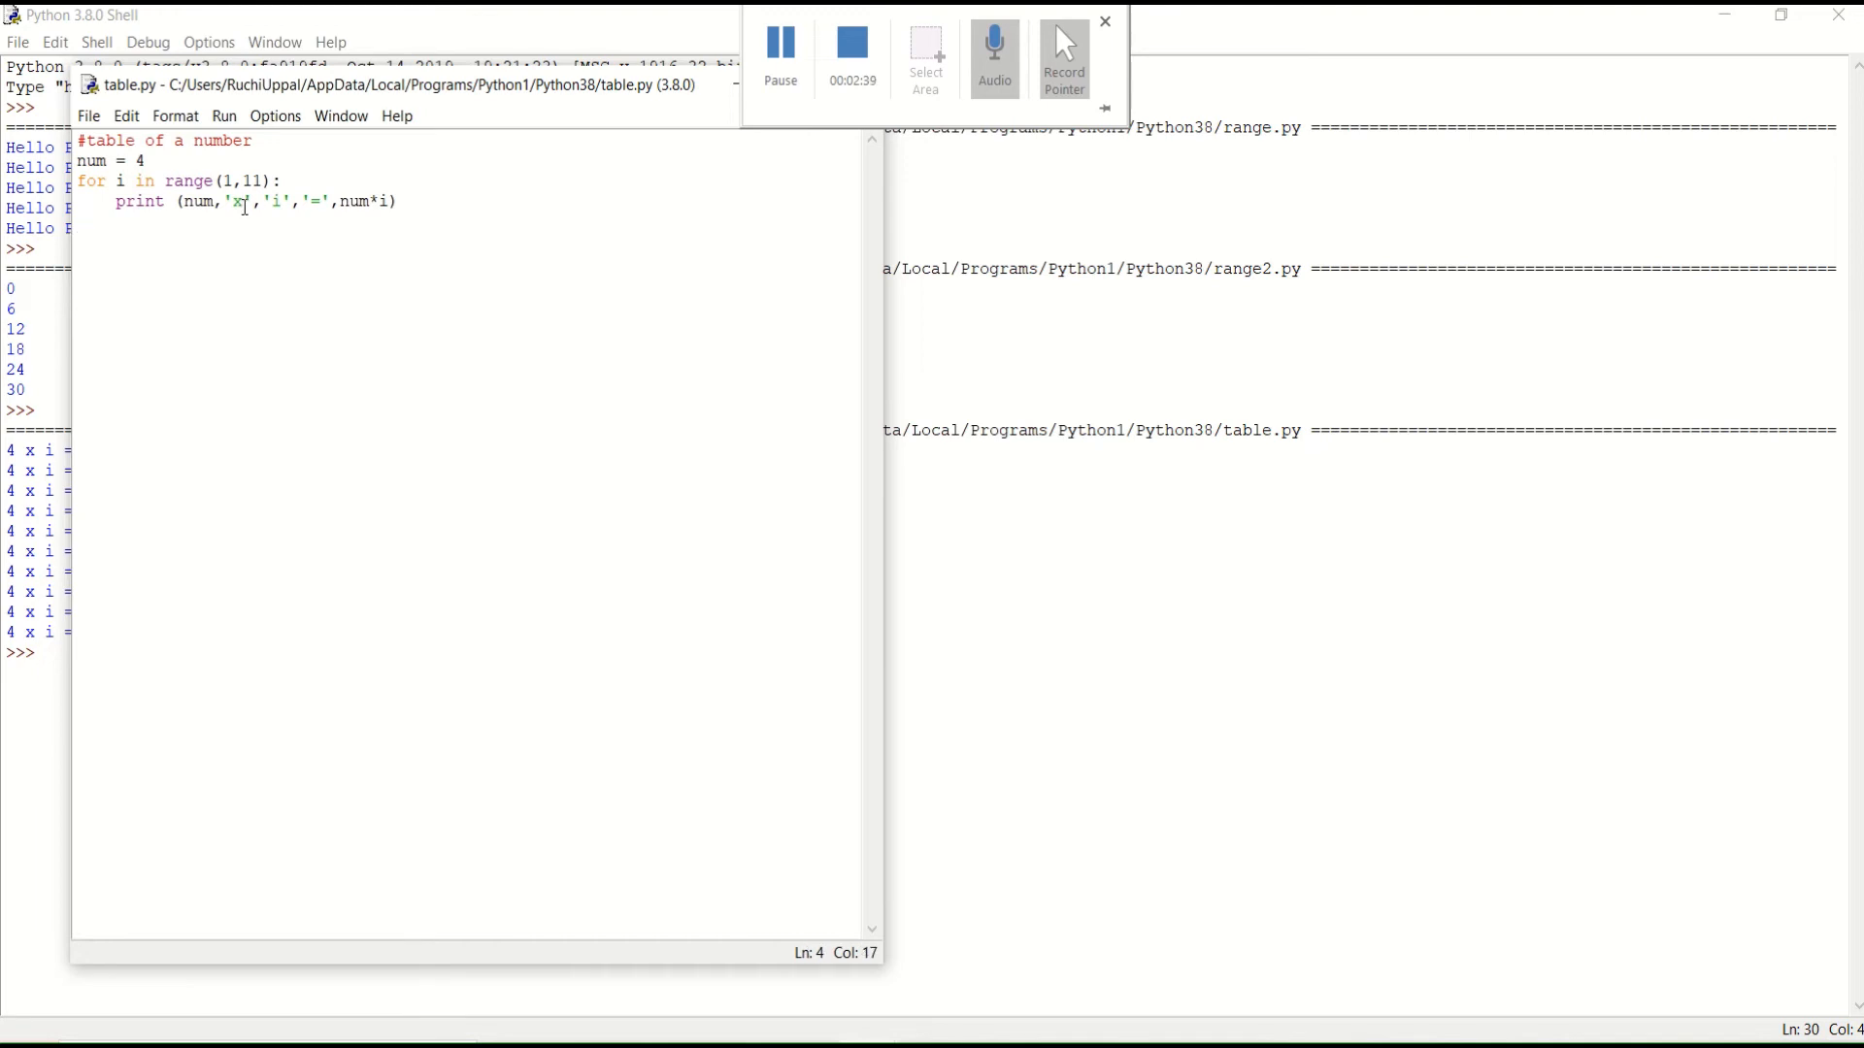
Delete the quoted x in table.py's print line to begin correcting it to '*' and i.
key(Backspace)
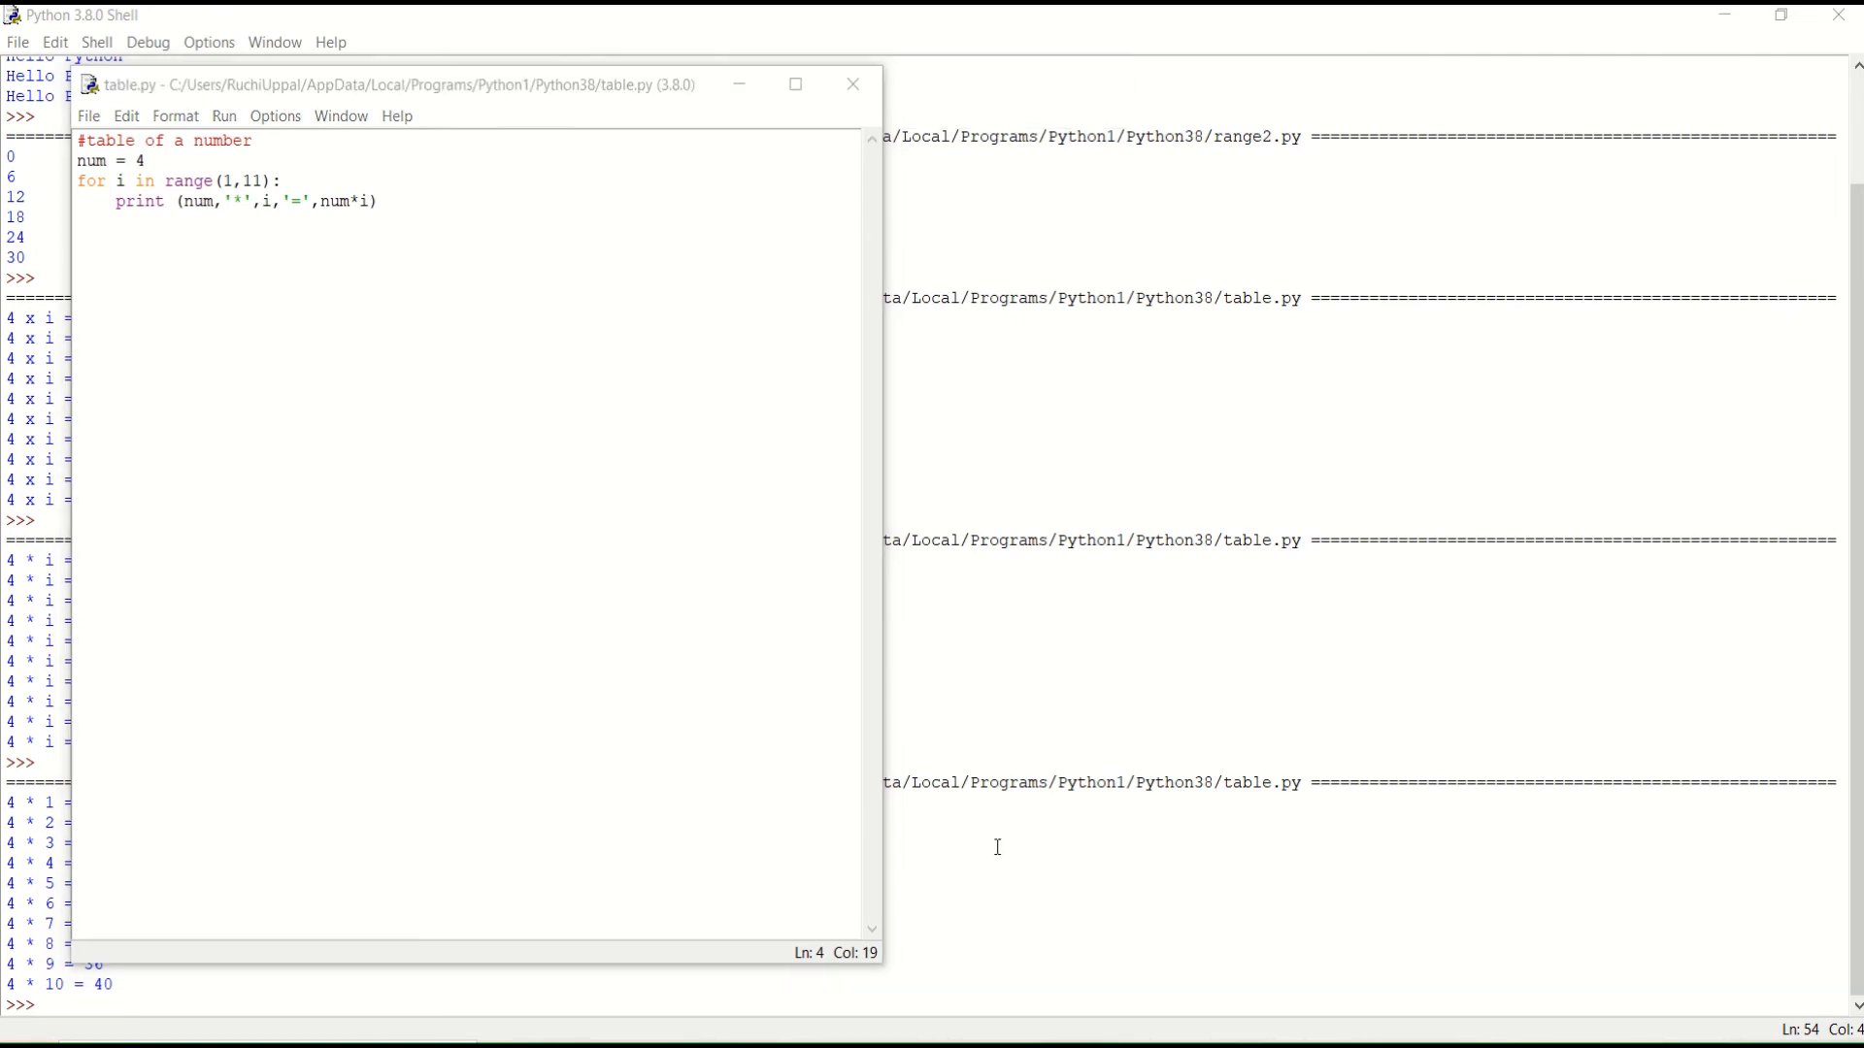
Change num from 4 to 5 and rerun, listing 5 * 1 = 5 through 5 * 10 = 50.
click(853, 84)
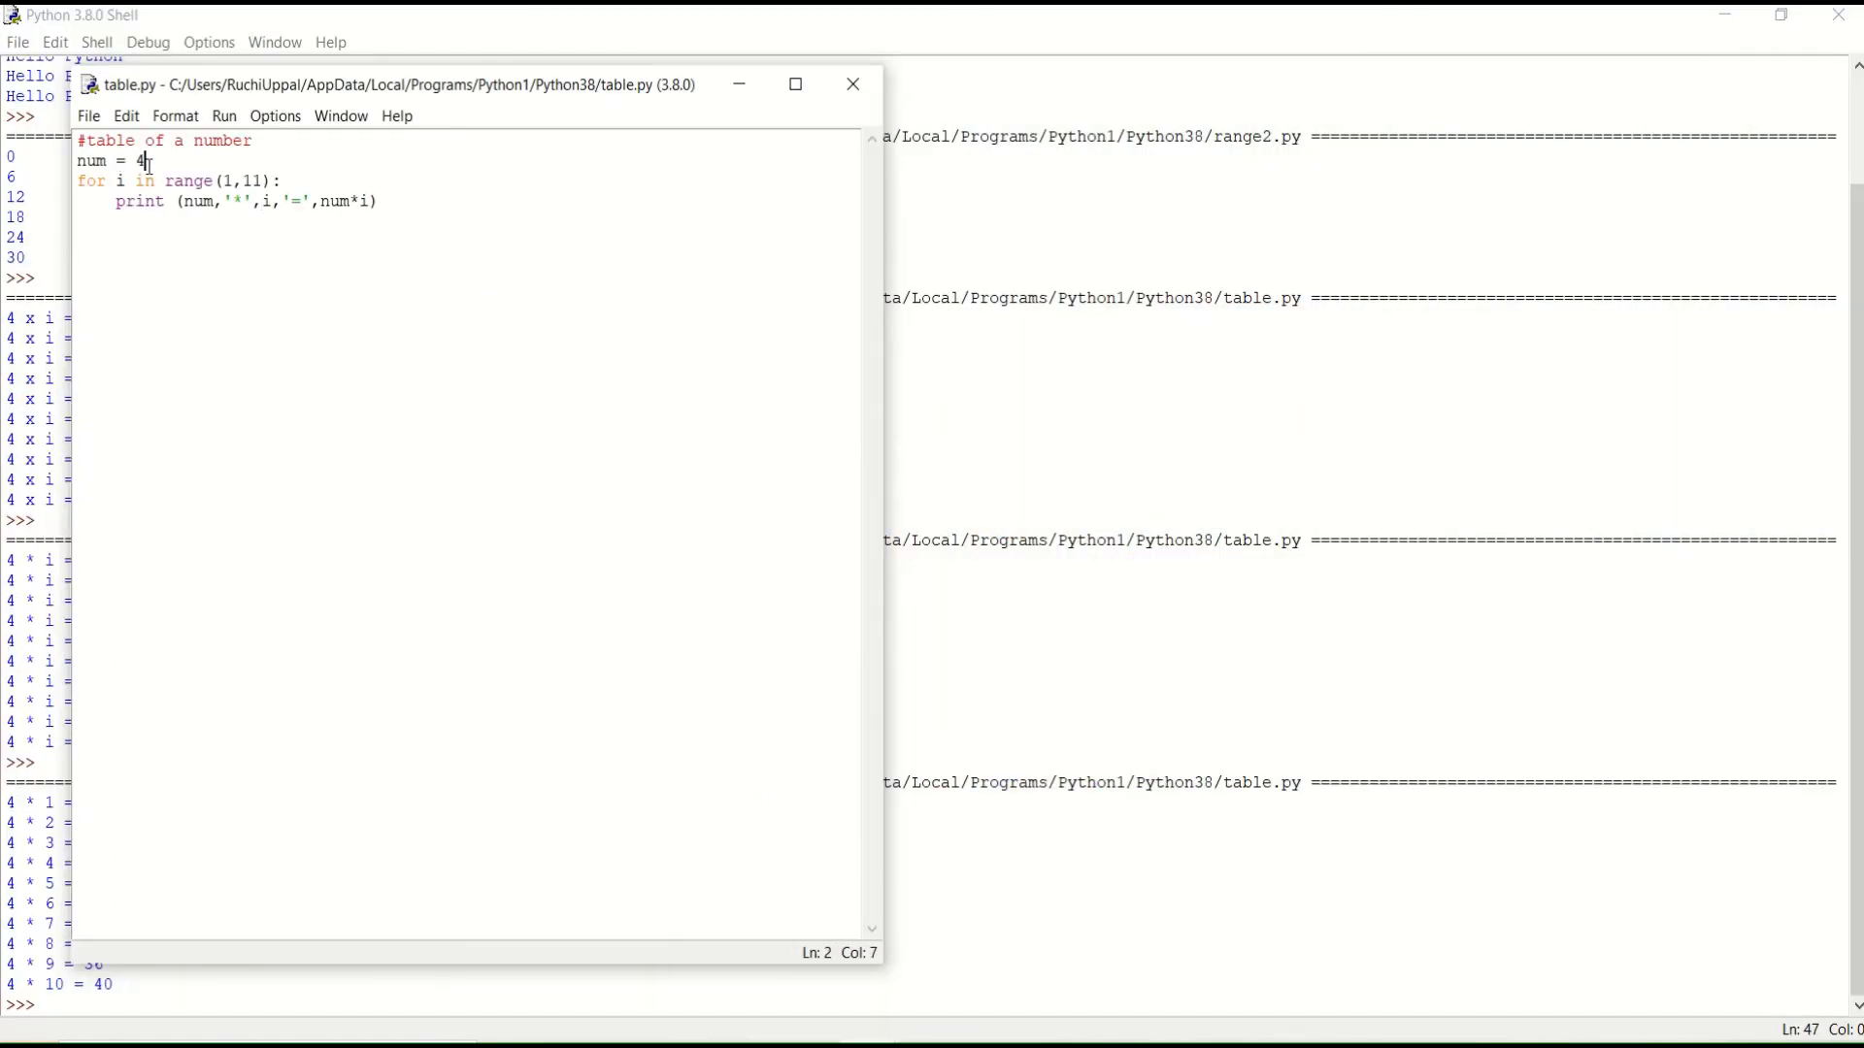
text(5)
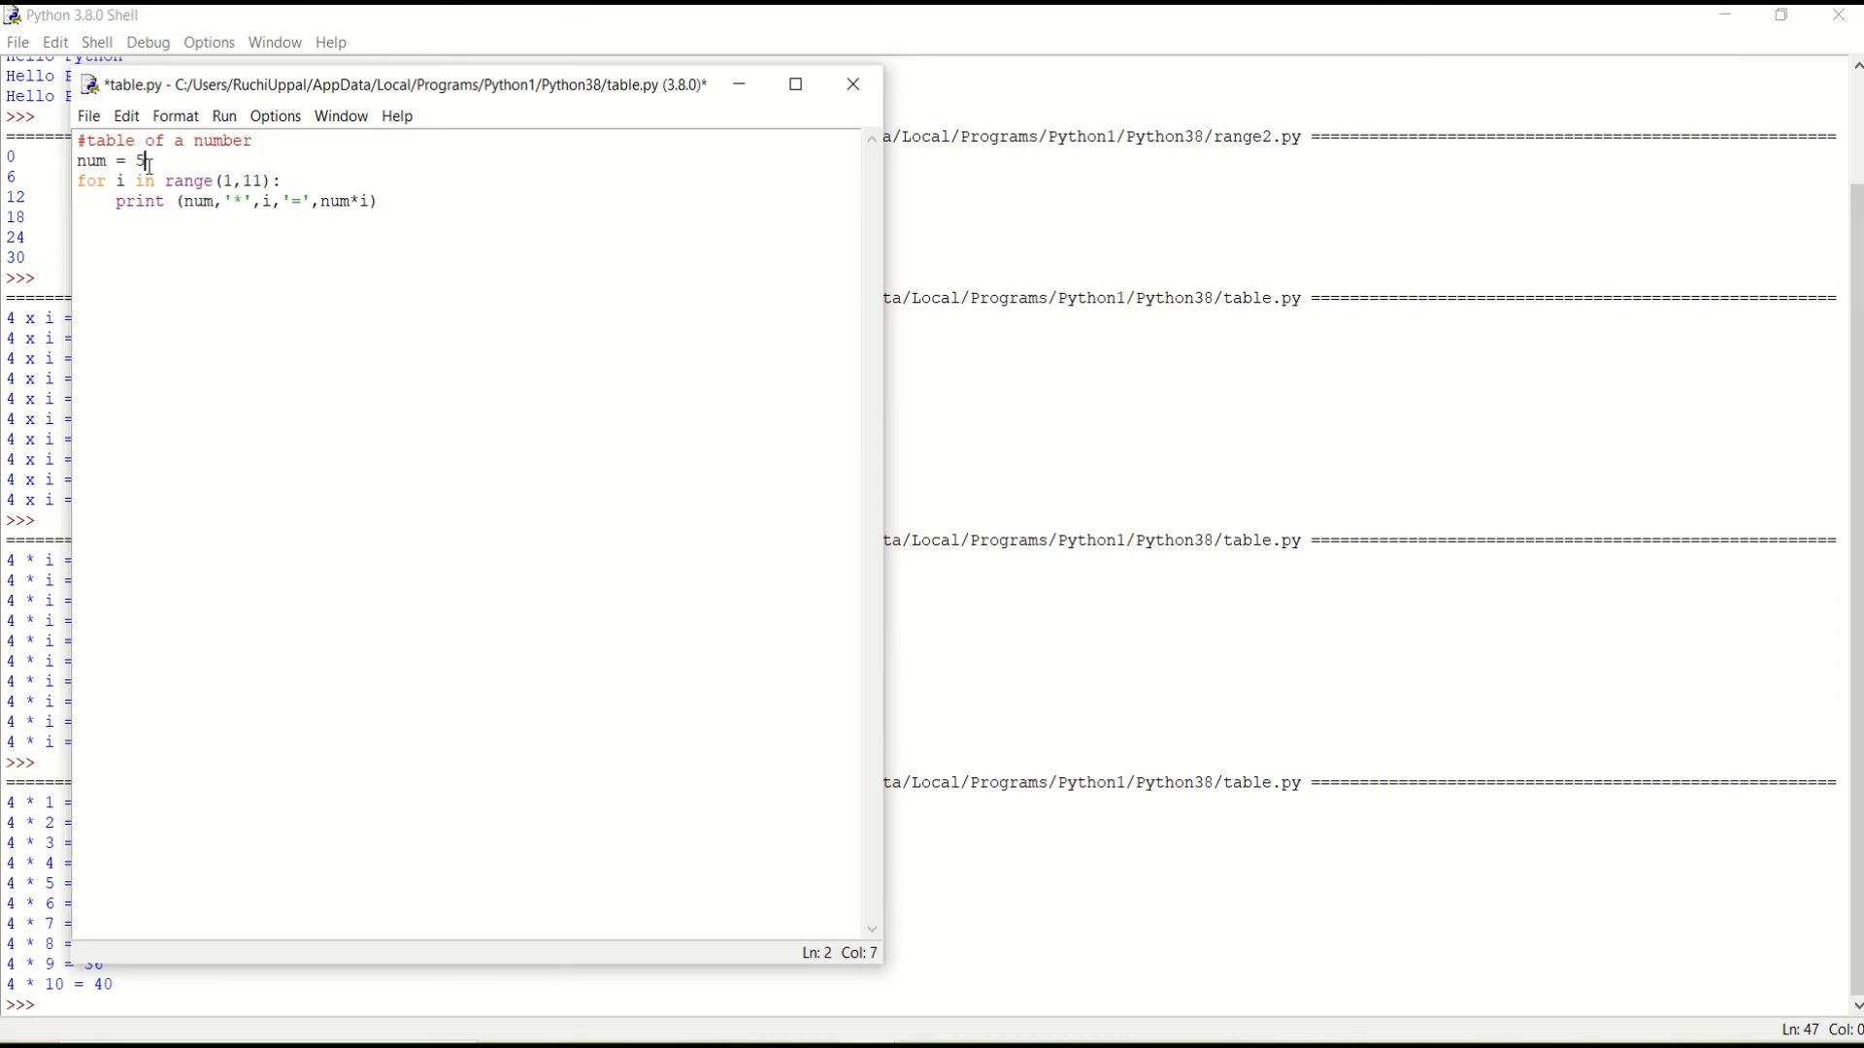
click(850, 84)
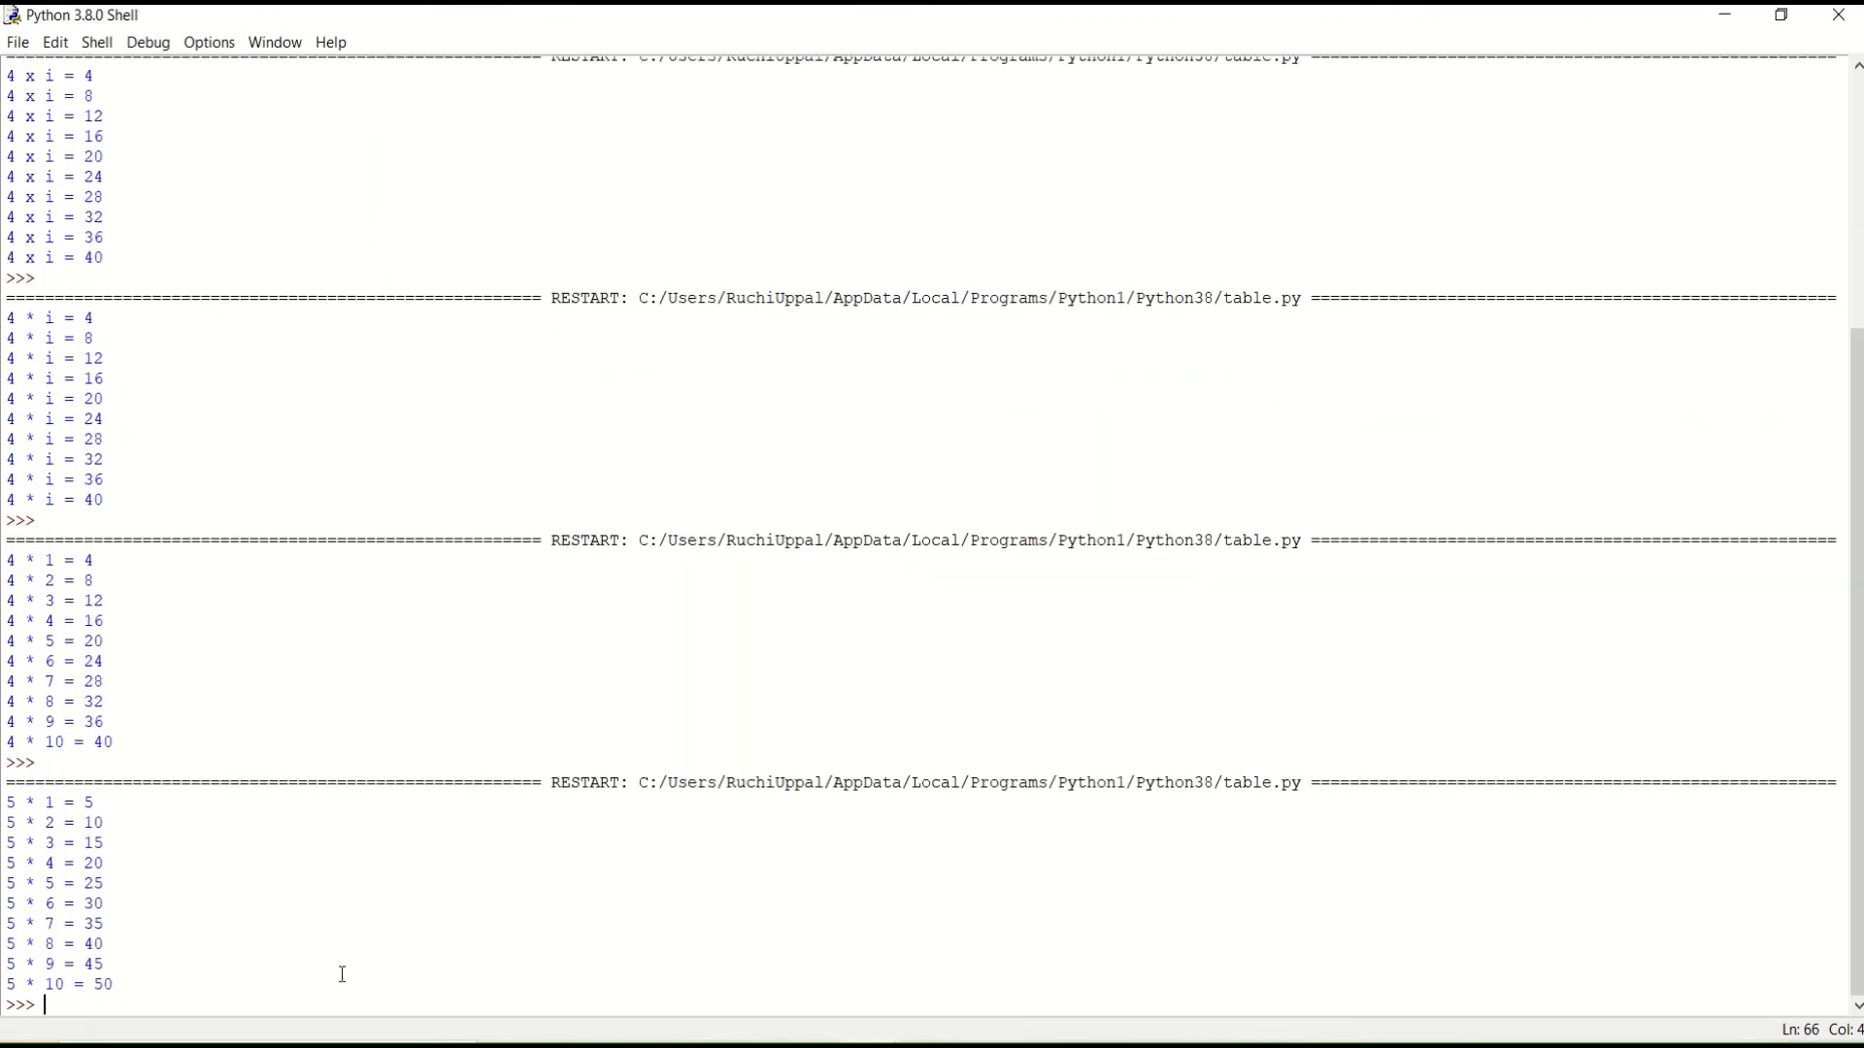
mouse_move(276, 945)
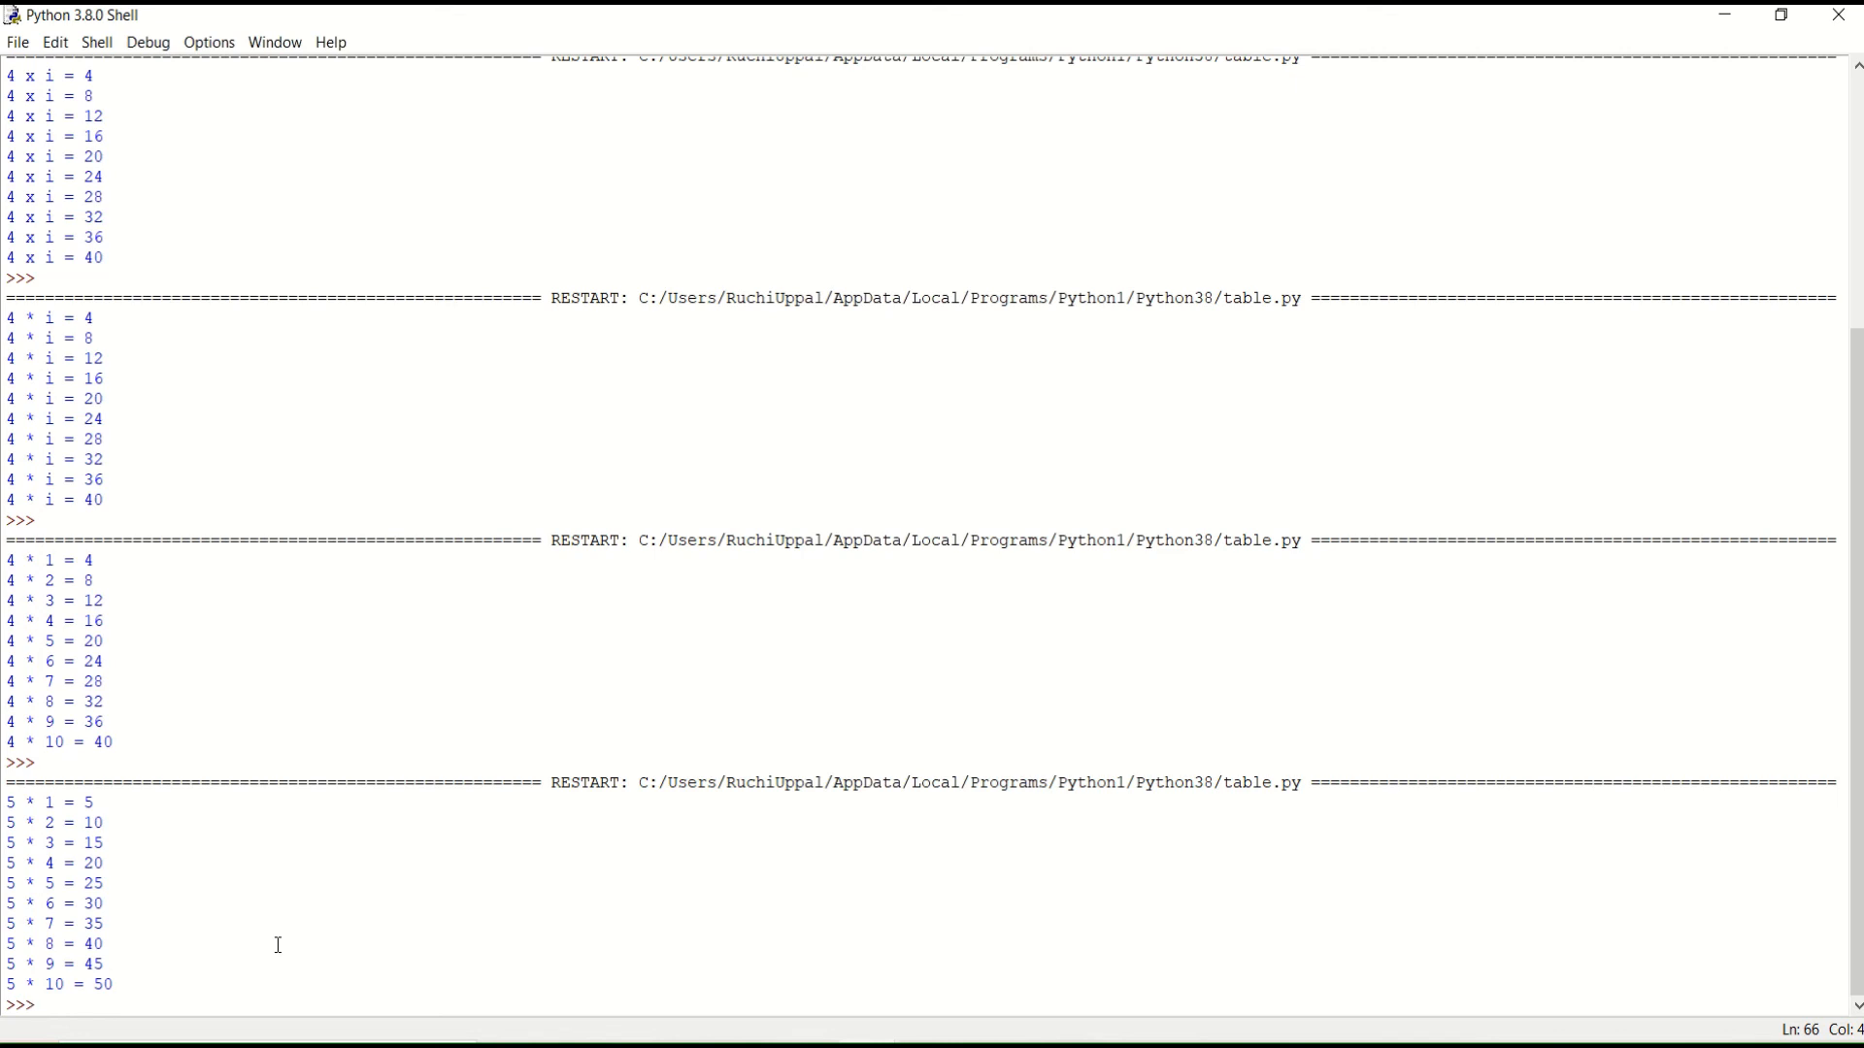
mouse_move(351, 878)
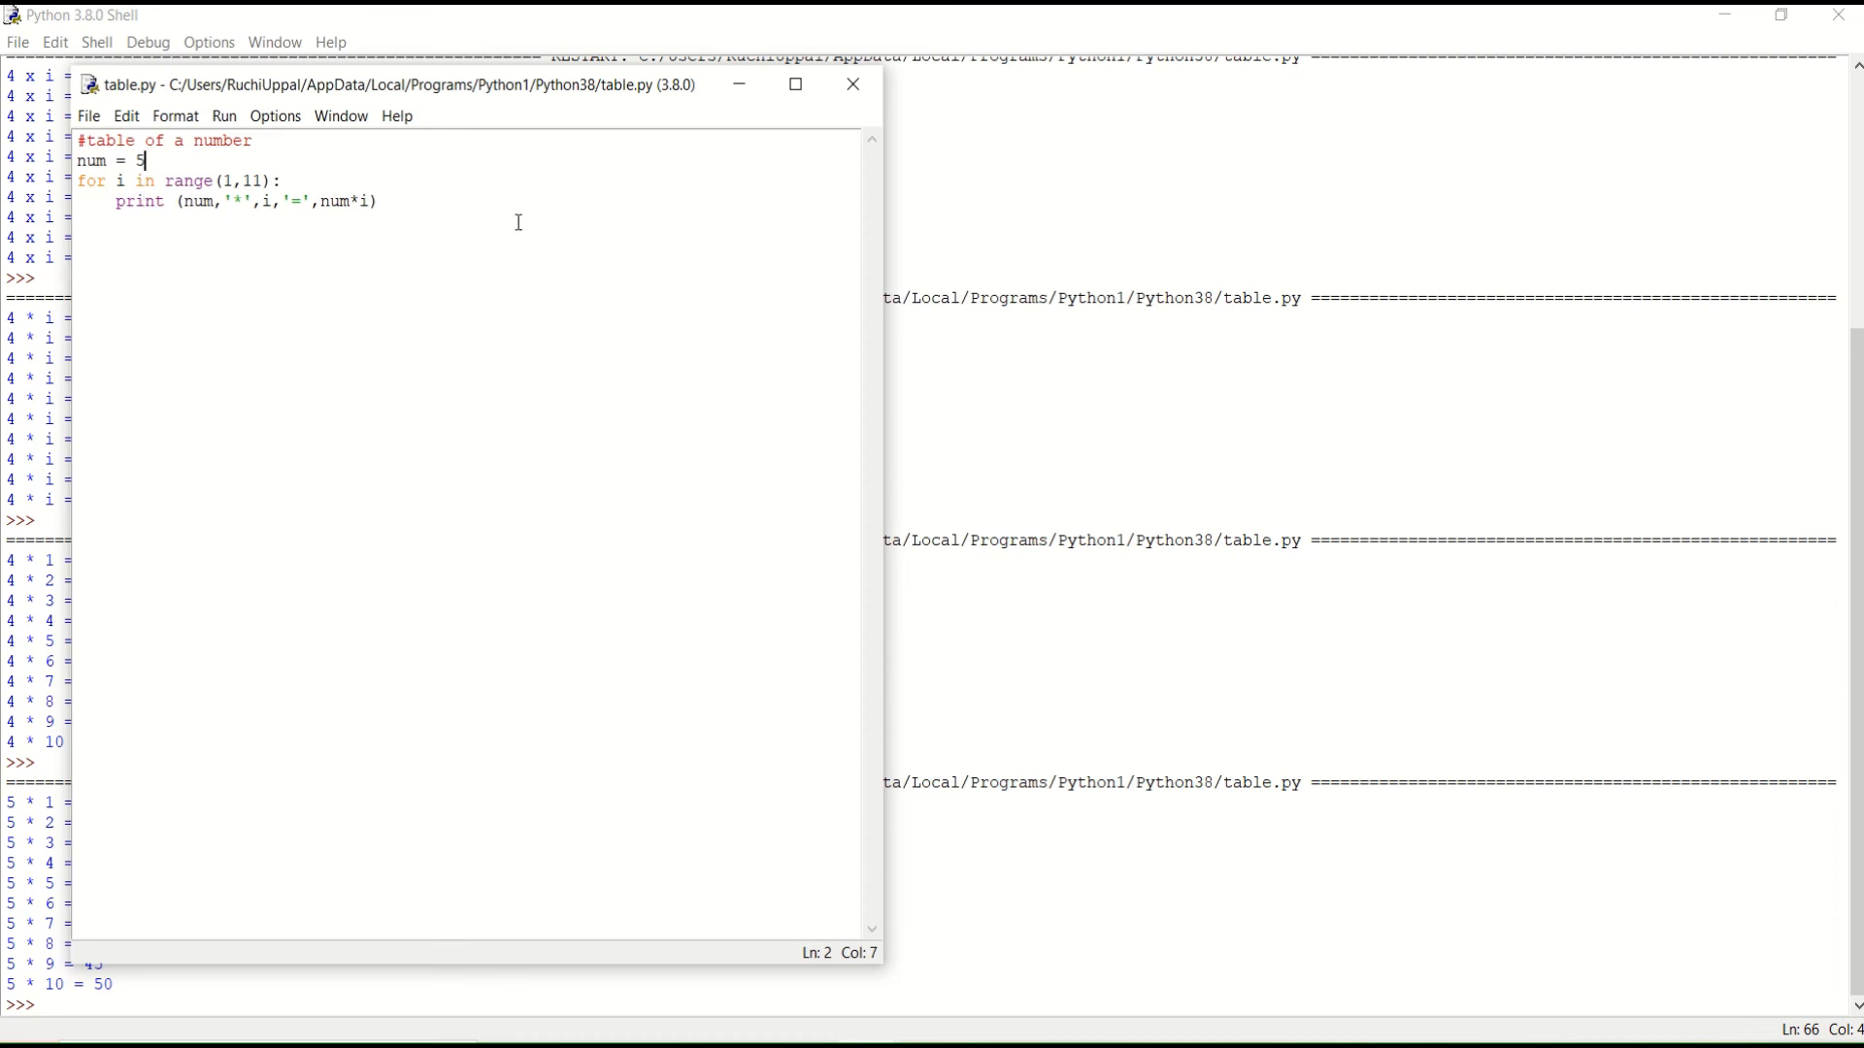
mouse_move(1082, 330)
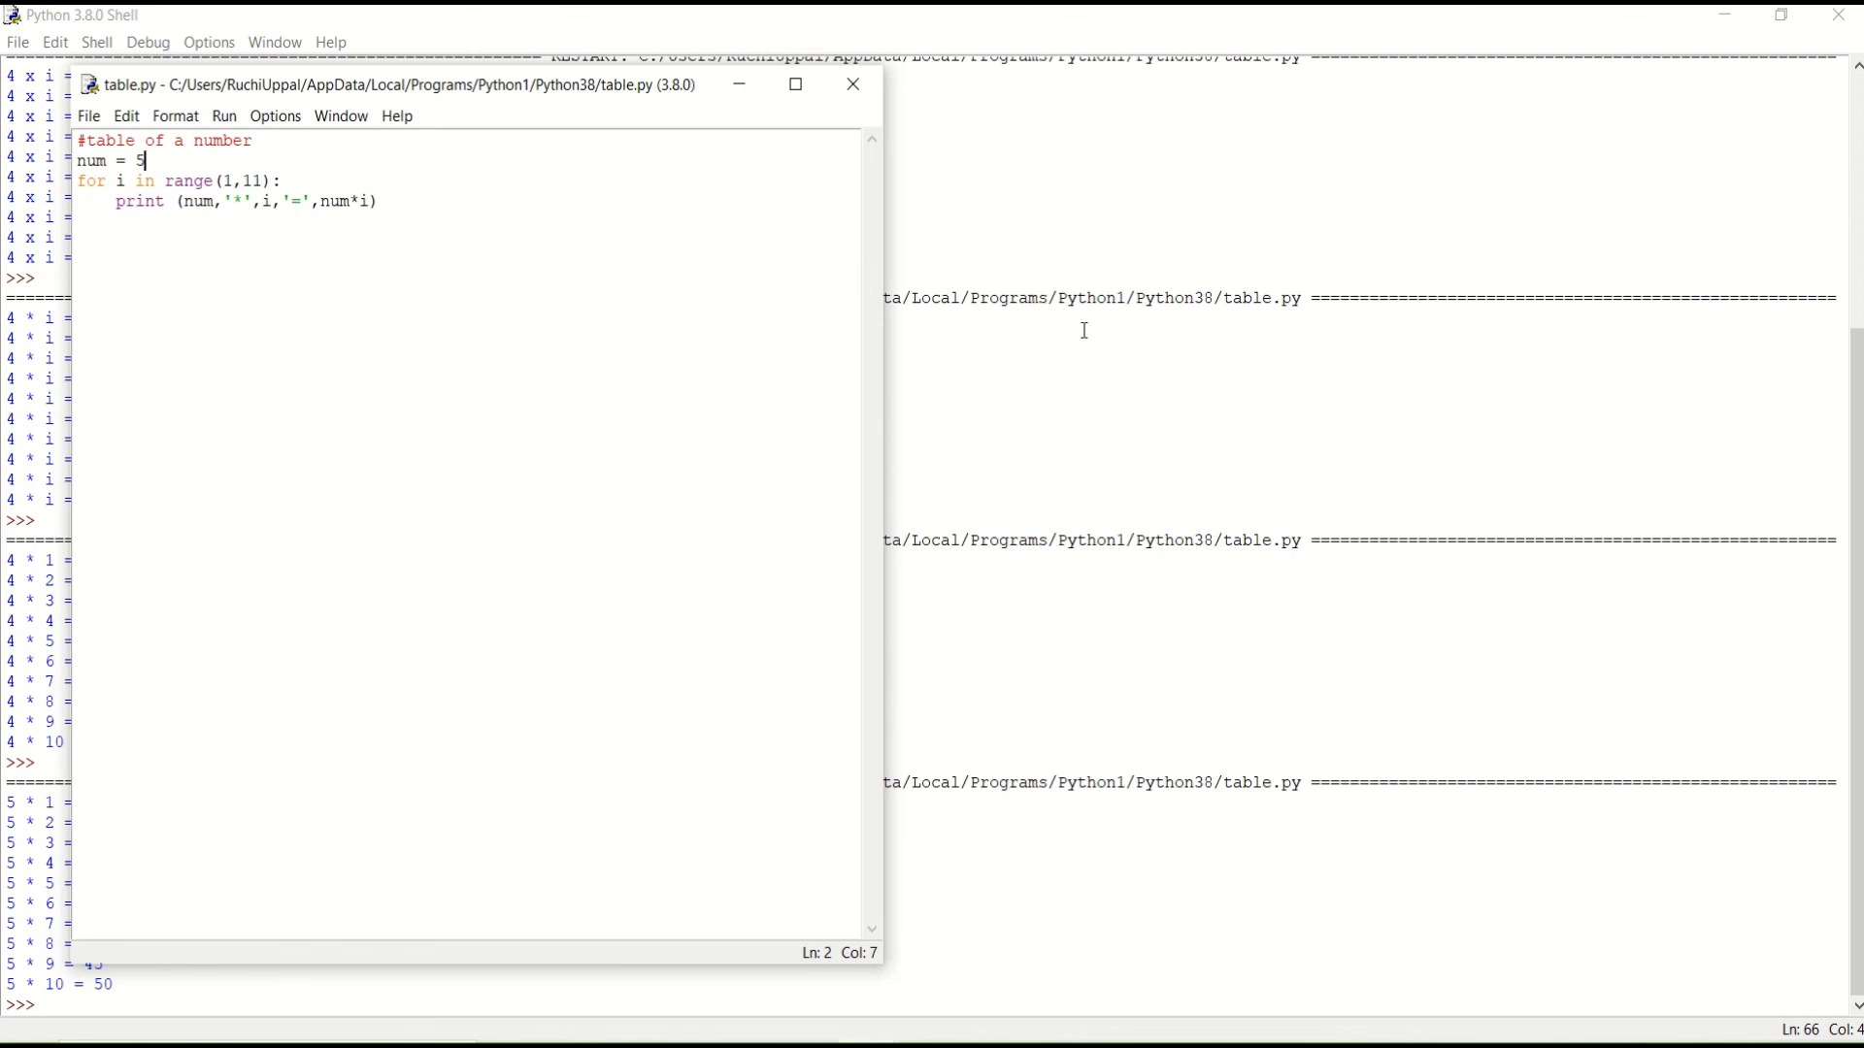